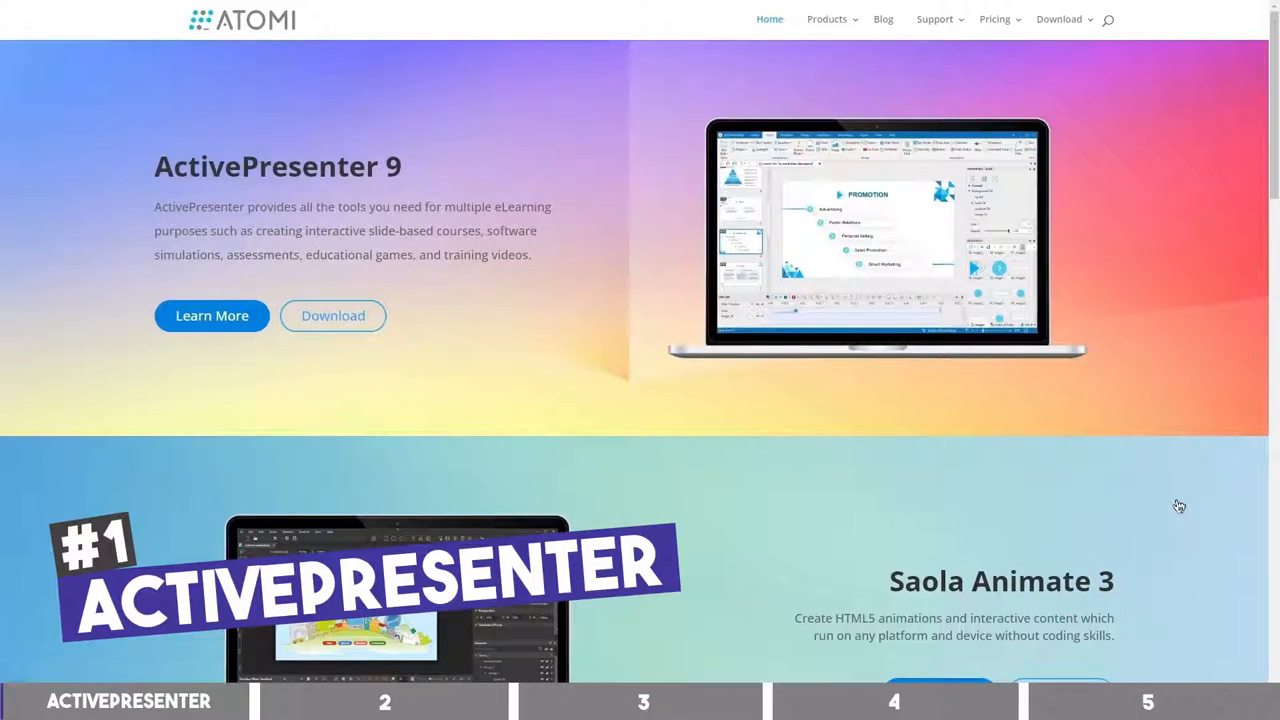
Step: Scroll through the Atomi Systems homepage's ActivePresenter 9 and Saola Animate product sections
scroll(down, 3)
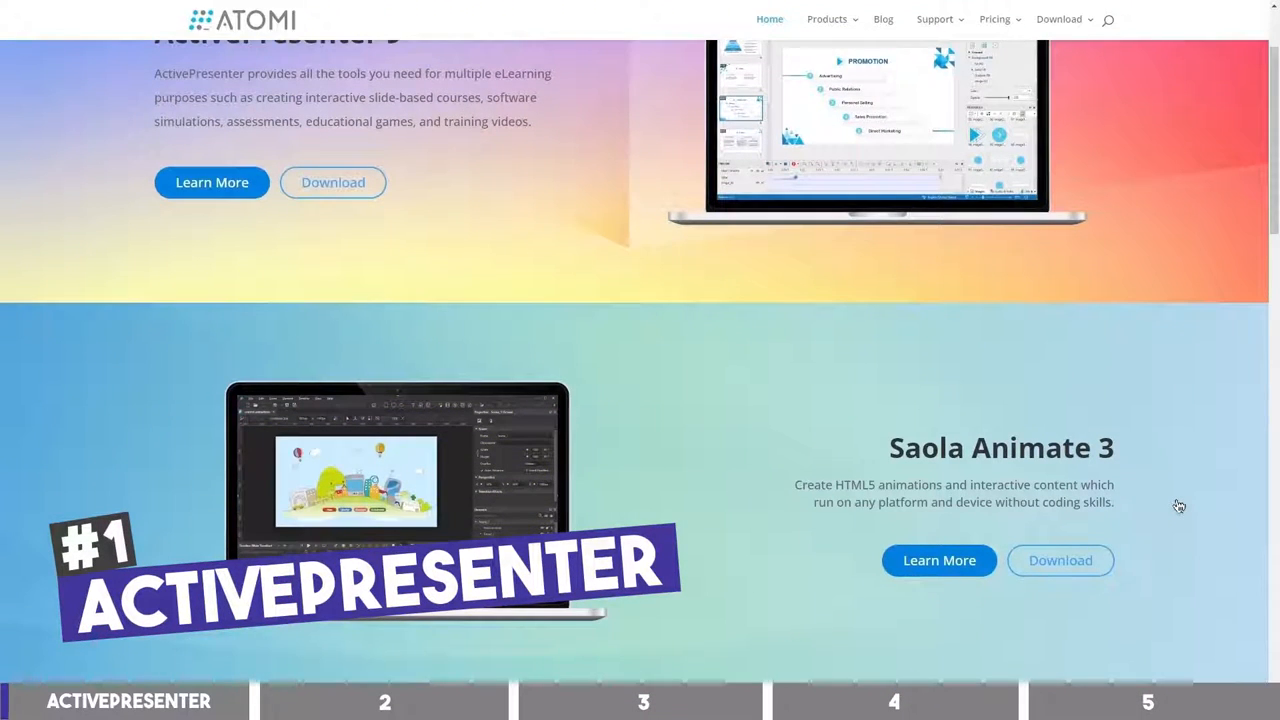
scroll(down, 3)
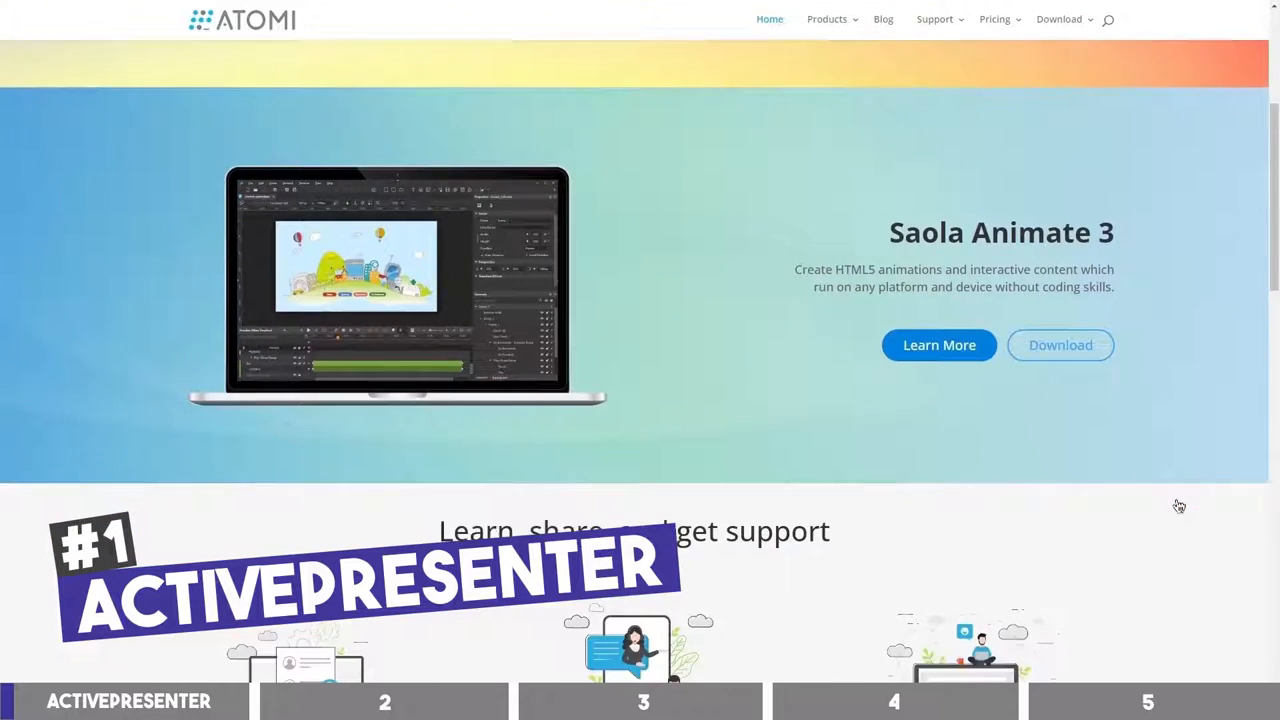
scroll(down, 3)
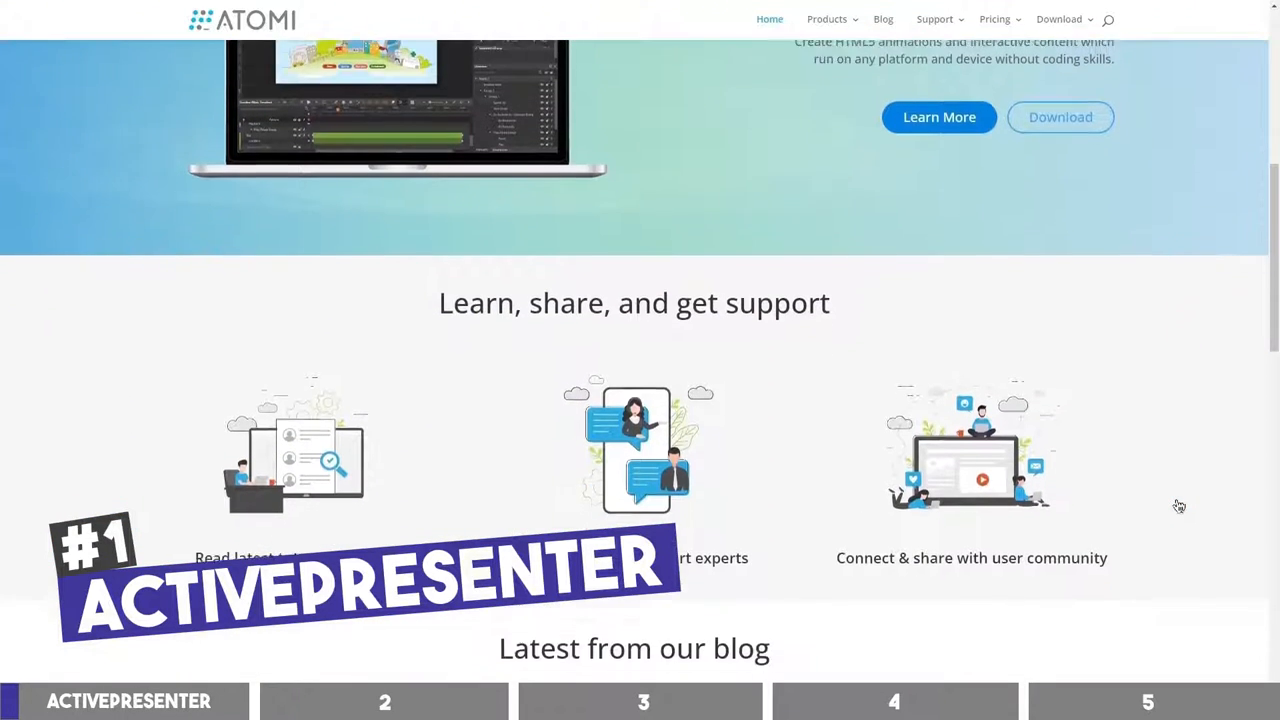
scroll(down, 3)
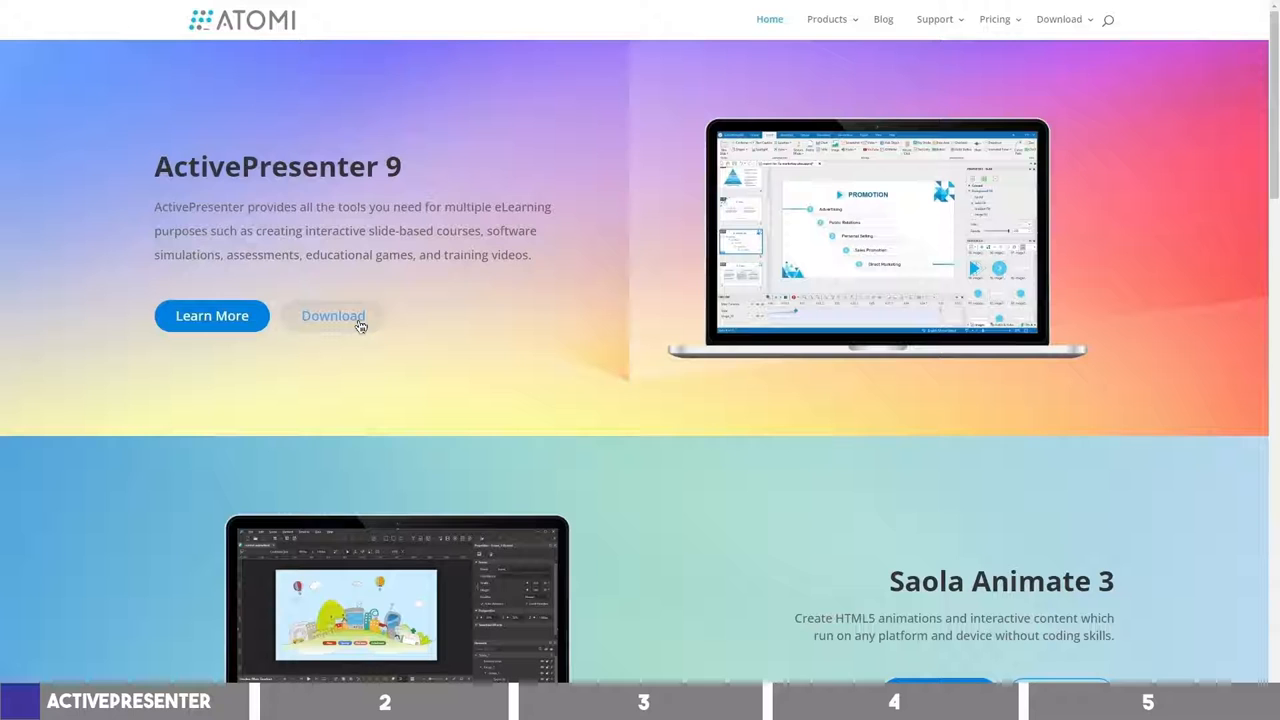
mouse_move(639, 450)
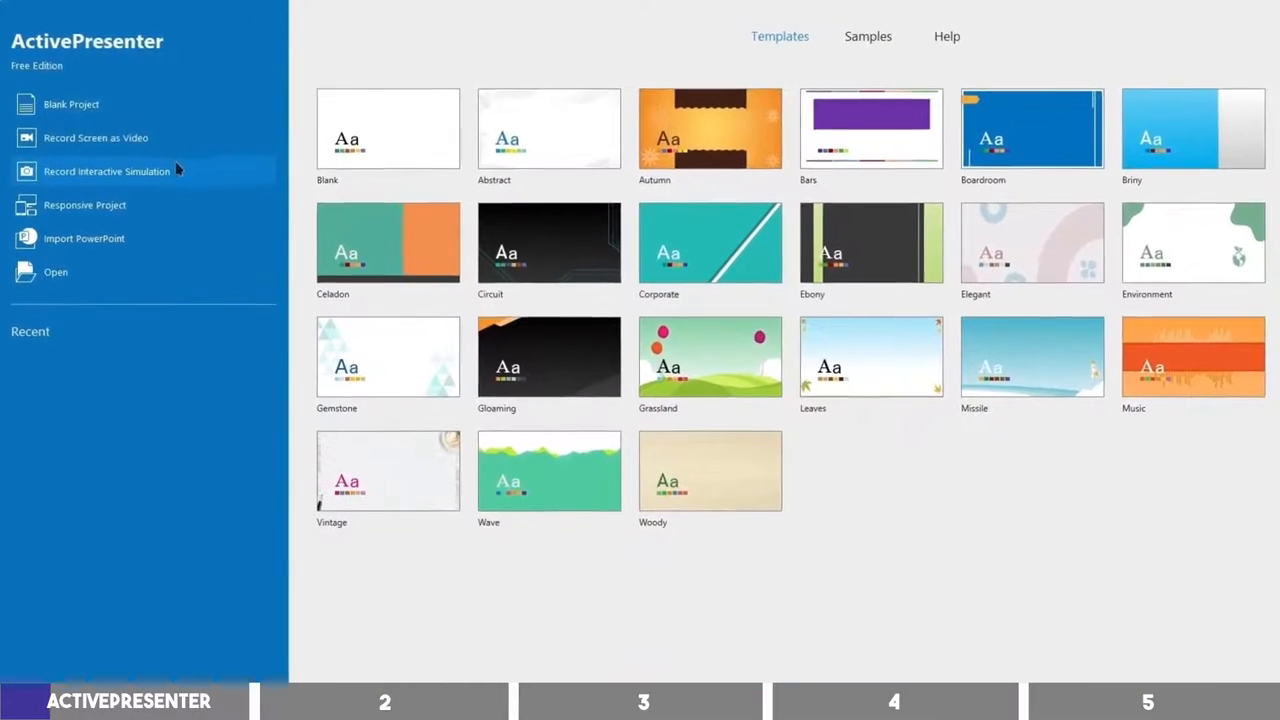
mouse_move(127, 146)
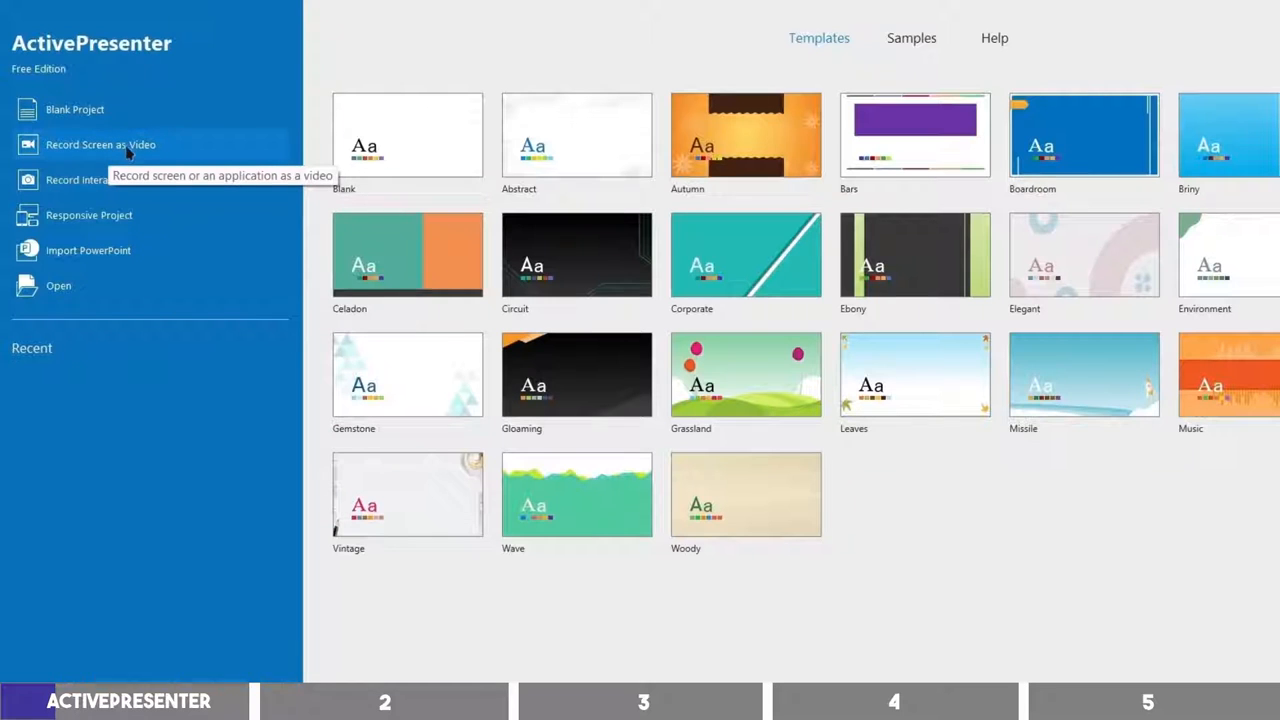
Step: Start a screen-video recording of a custom area and view the 1920×1080 size presets
click(101, 144)
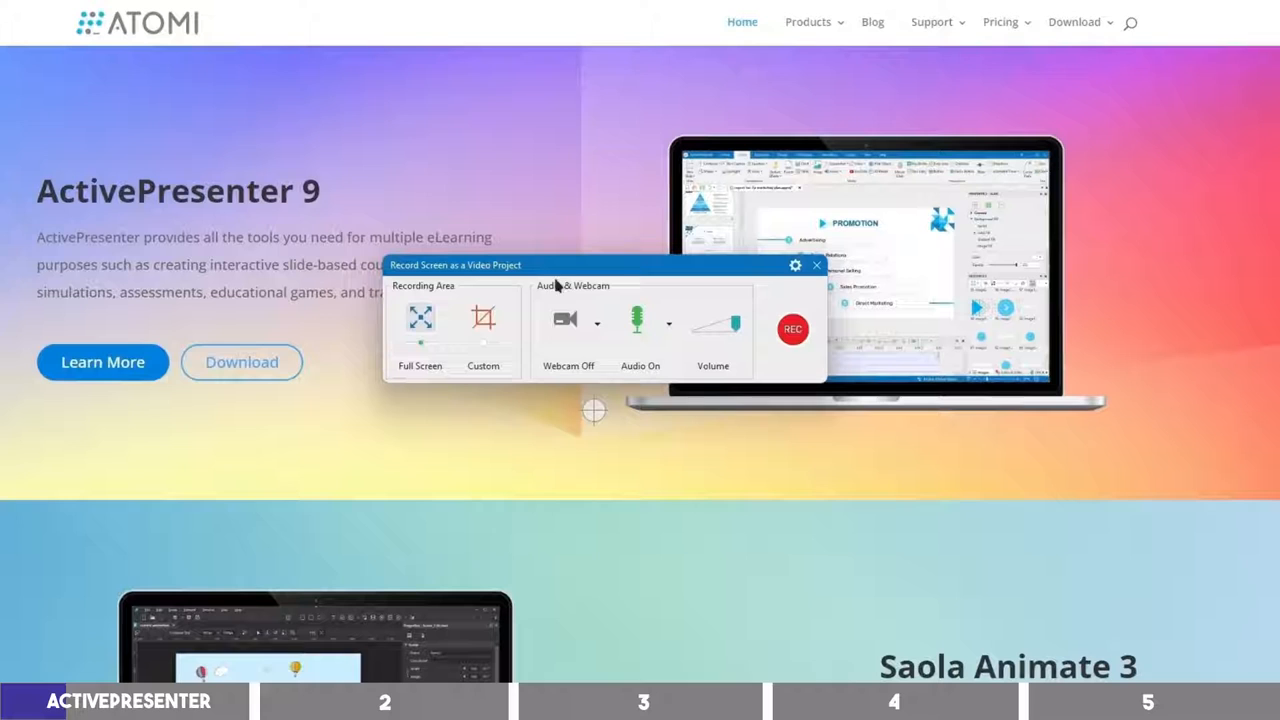
click(484, 320)
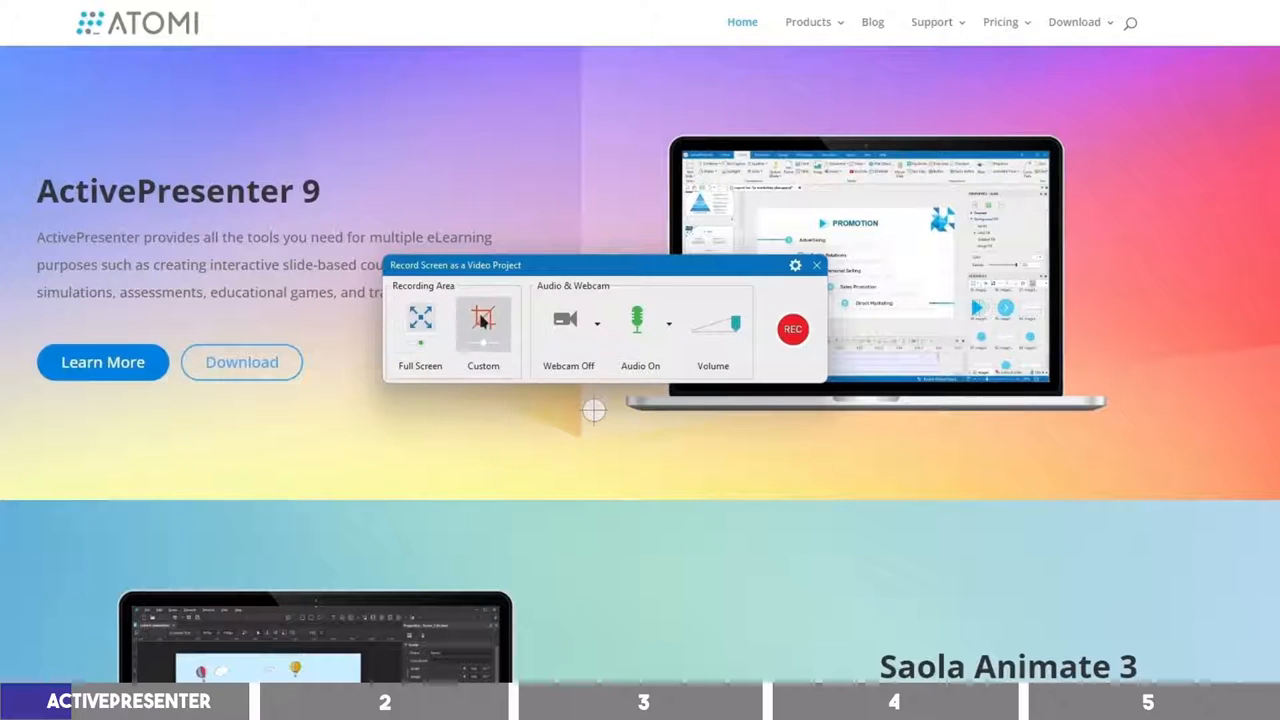
click(483, 322)
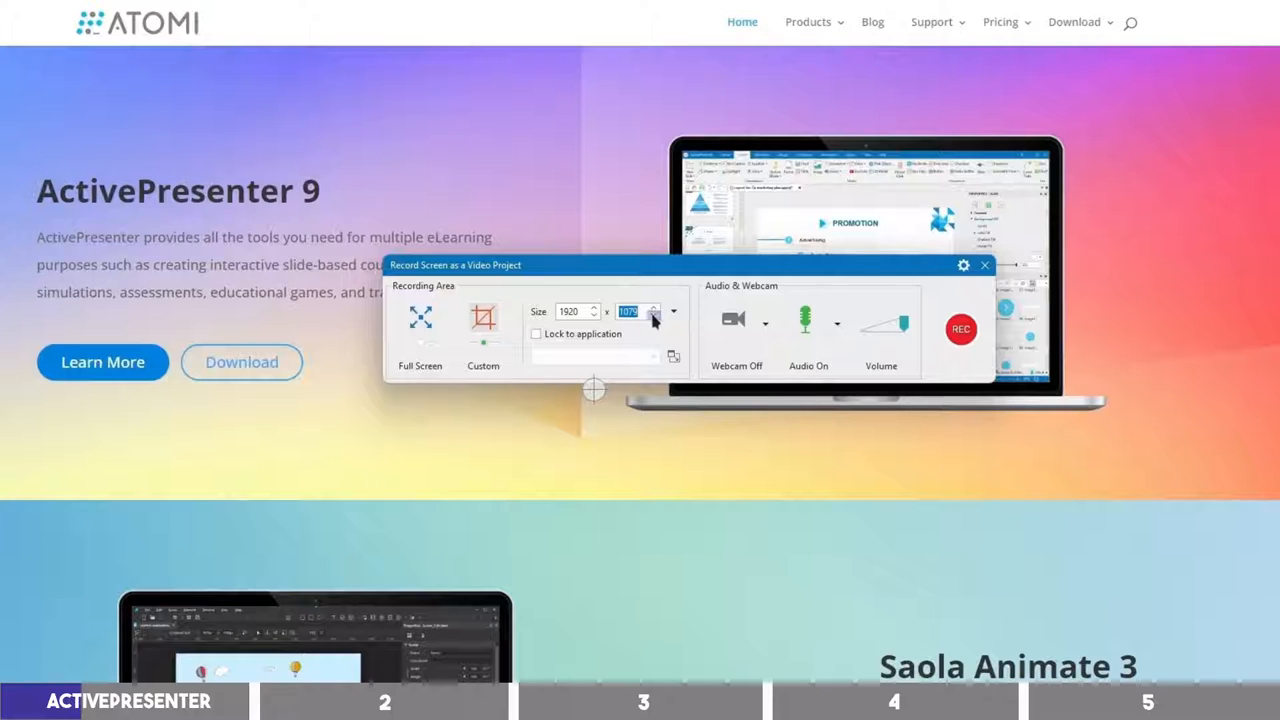
click(673, 312)
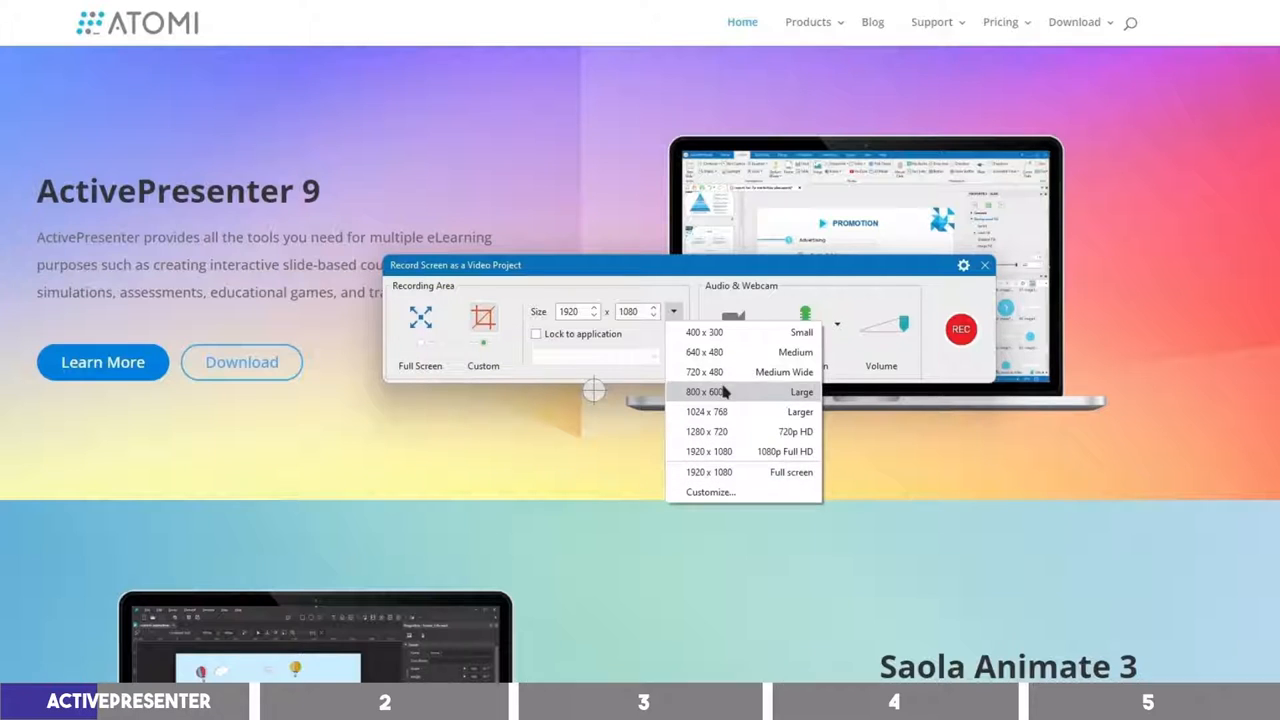
mouse_move(632, 347)
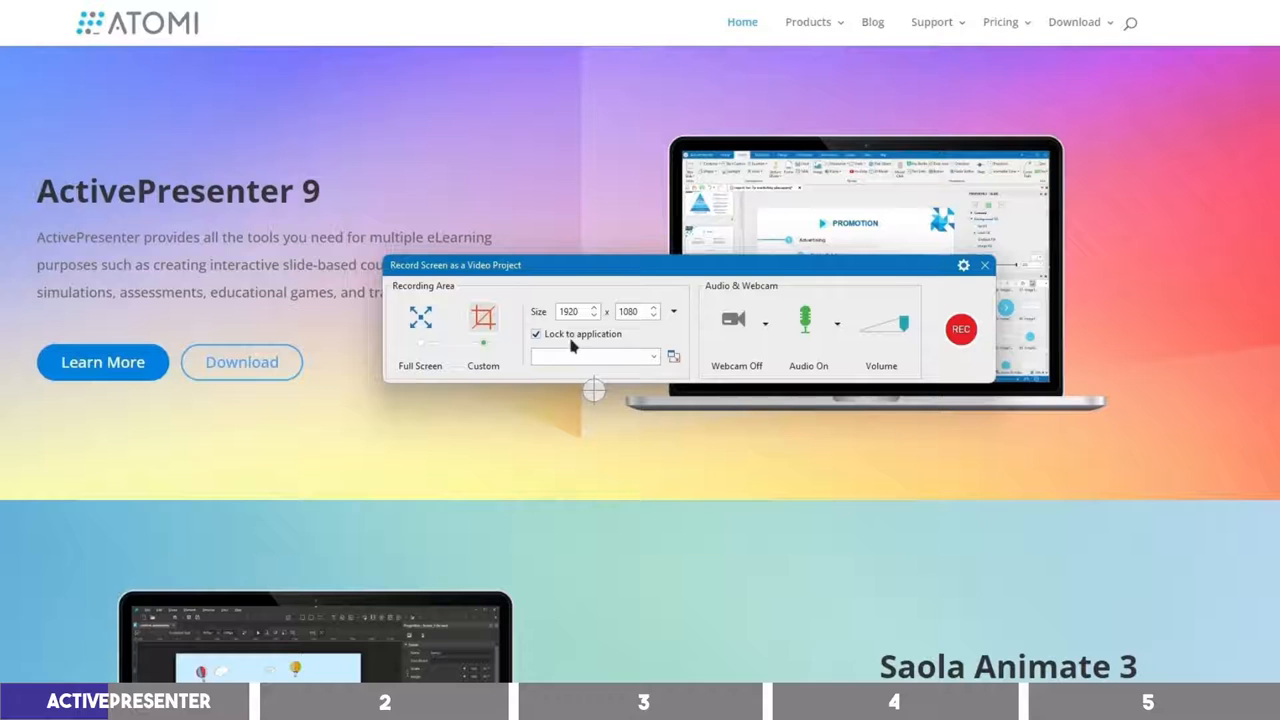
Step: Toggle the webcam on and back off, then start recording with audio on
click(659, 356)
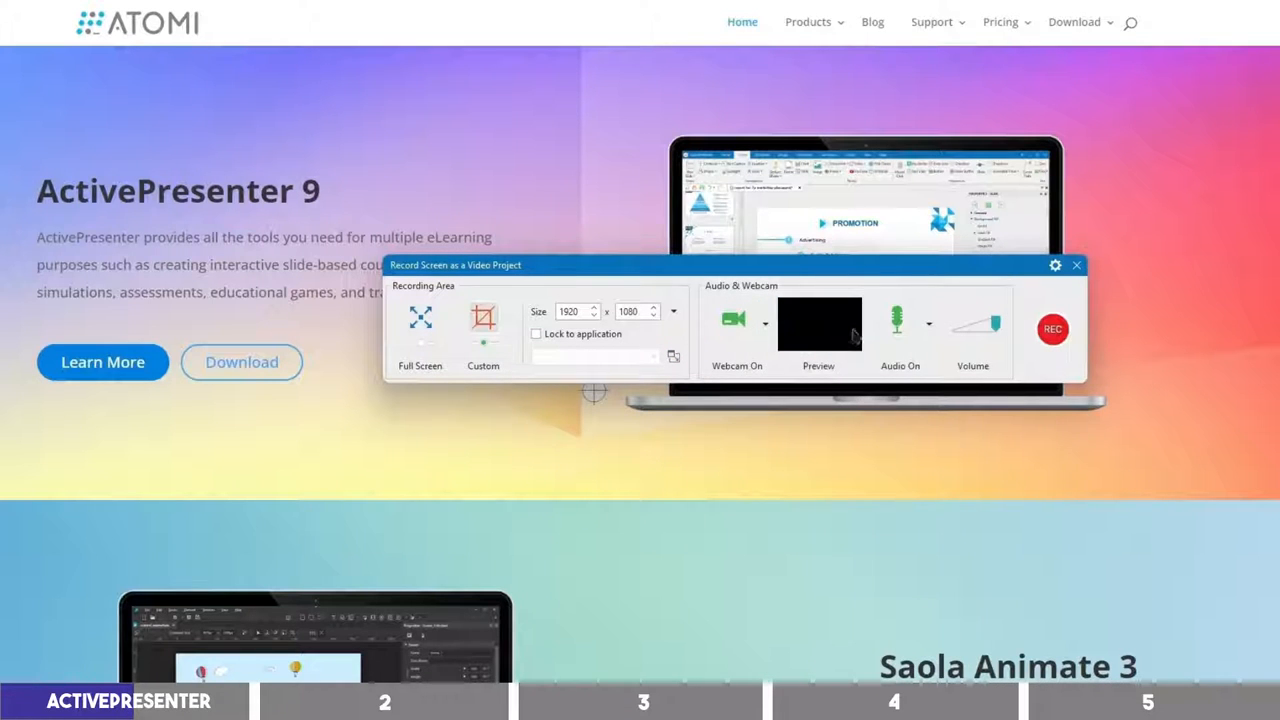
click(733, 320)
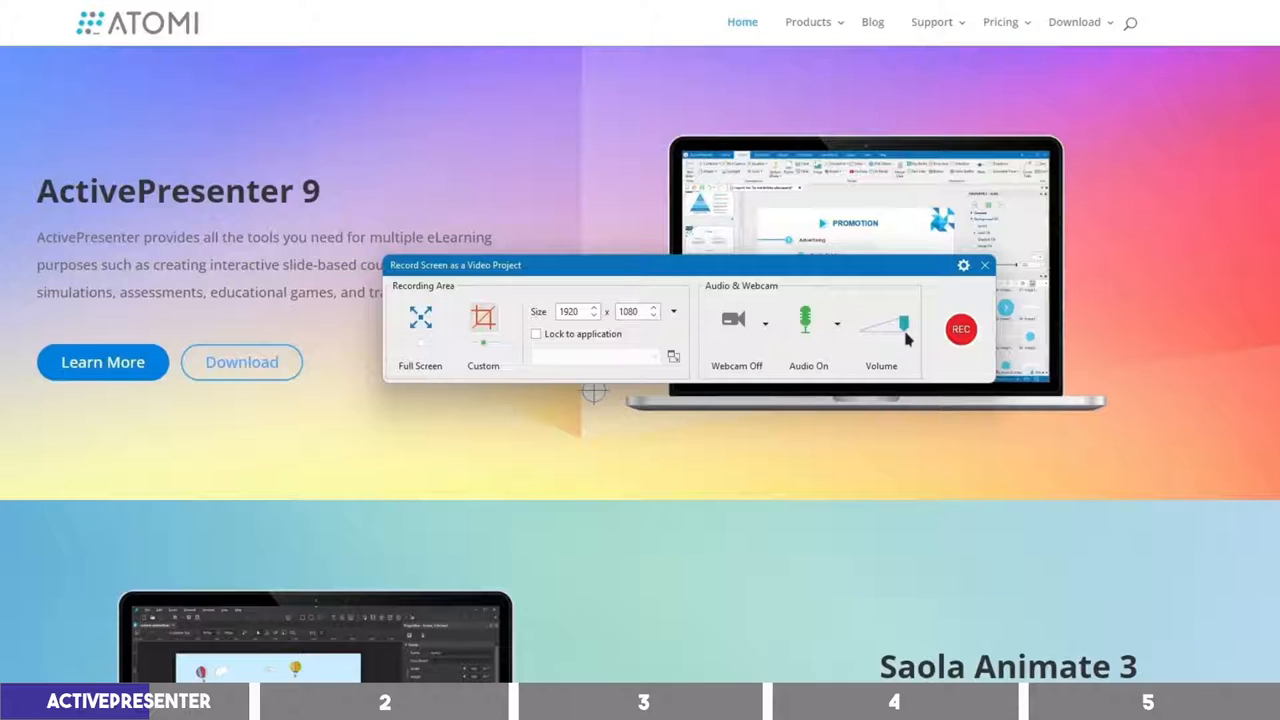
click(960, 329)
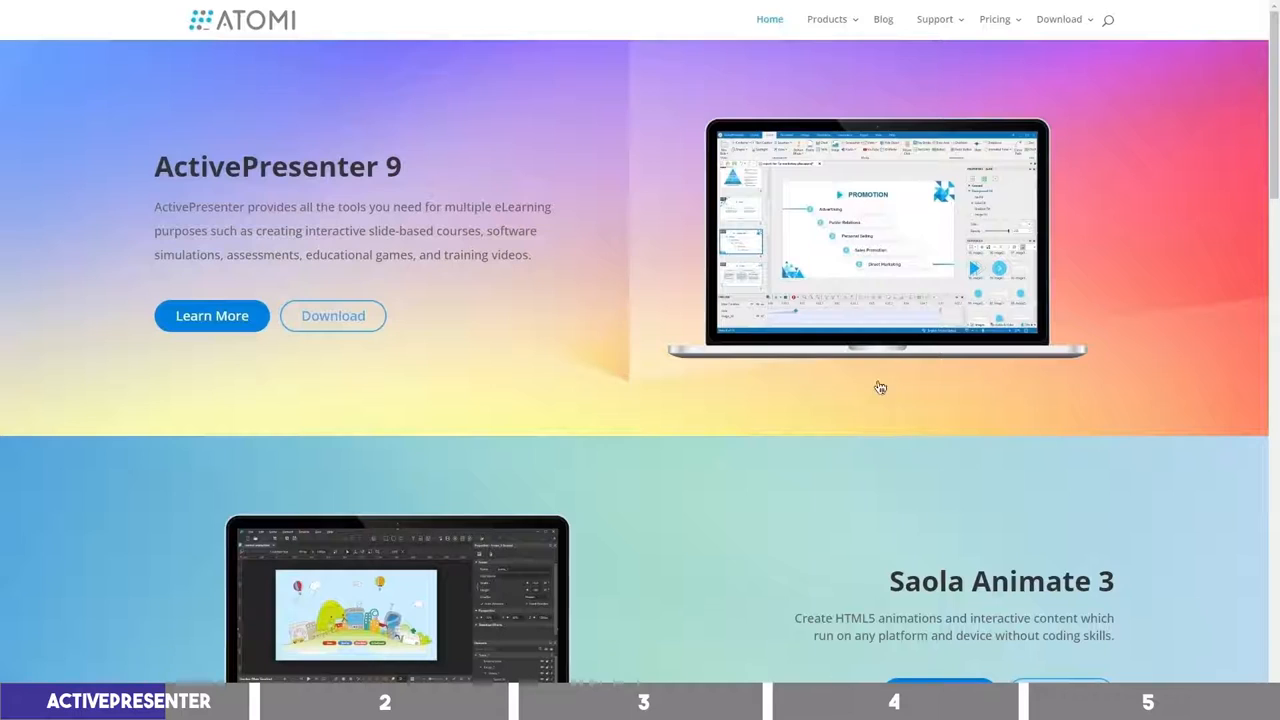
Step: Scroll to the blog, open the LXP vs LMS article, and stop the recording
scroll(down, 3)
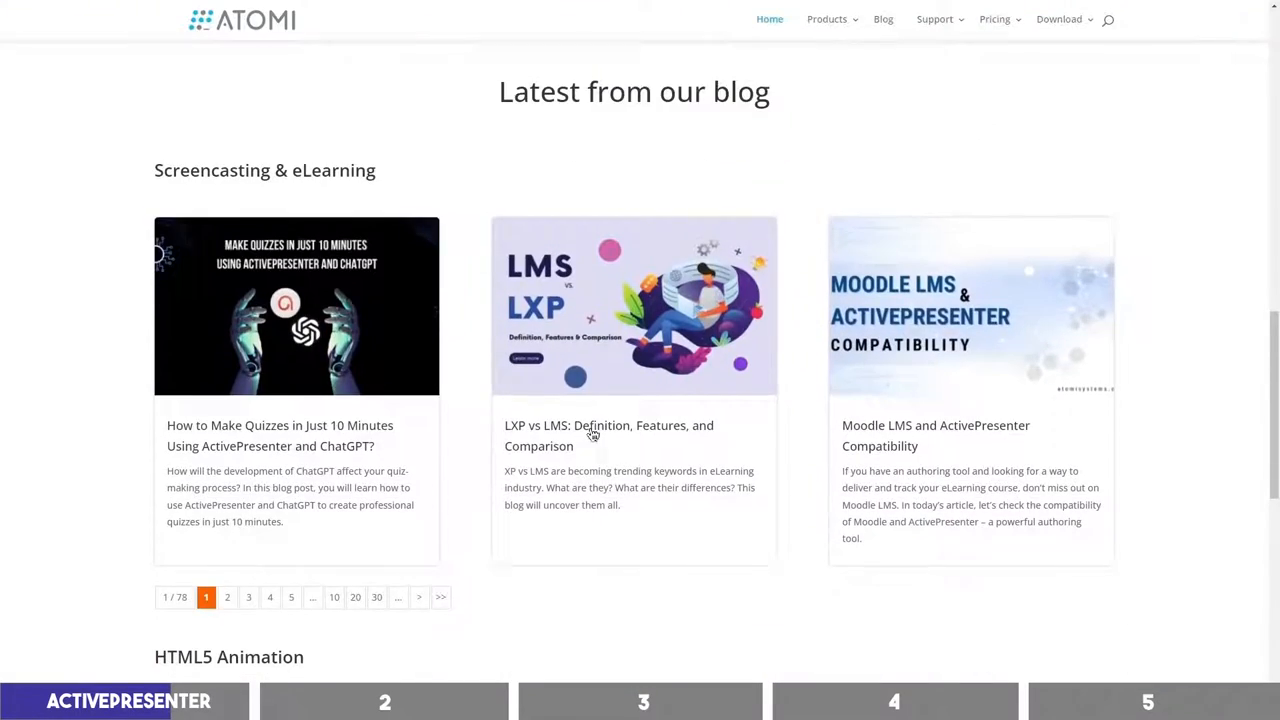
click(606, 435)
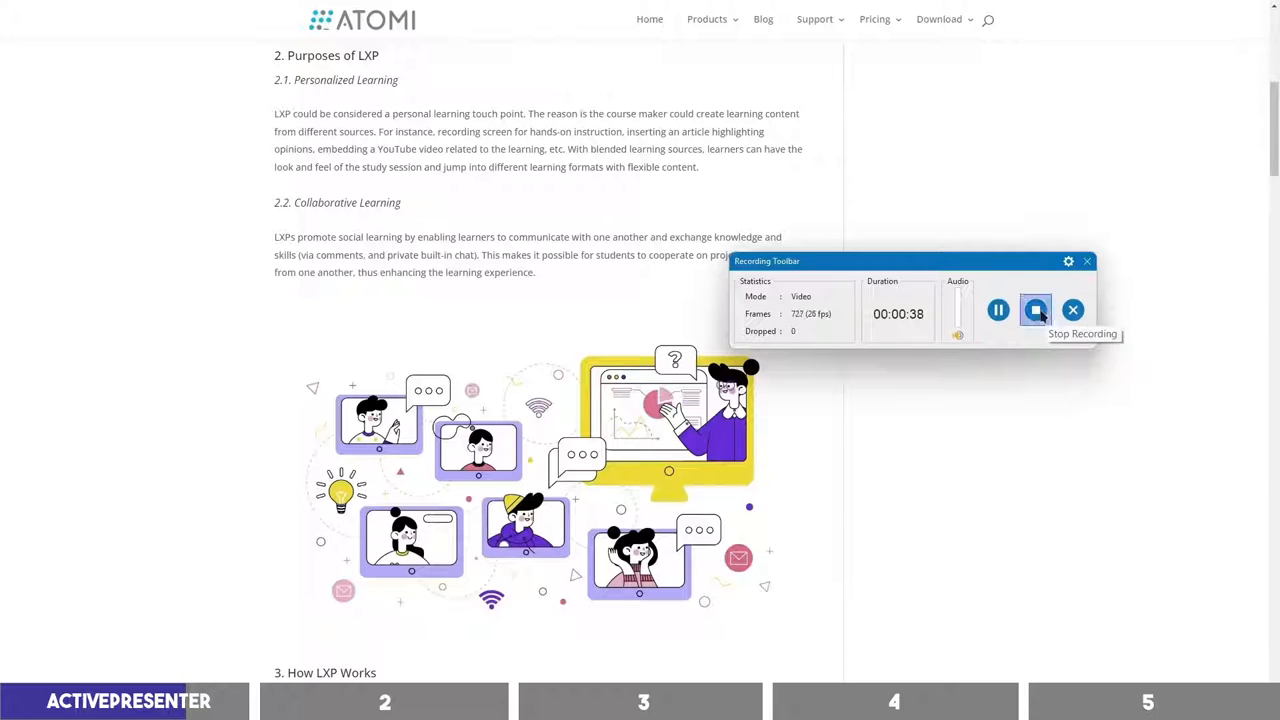
click(1035, 310)
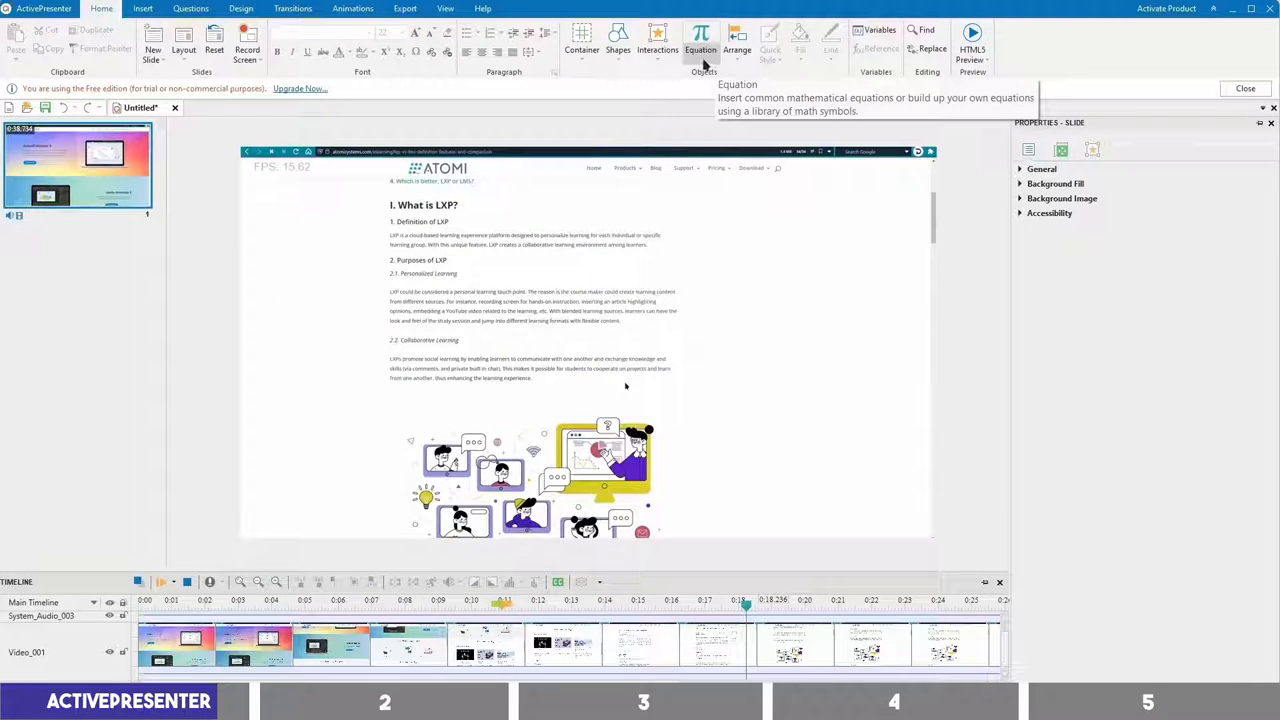
Step: Add a Mouse Click interaction from the Home ribbon's Interactions menu
click(654, 40)
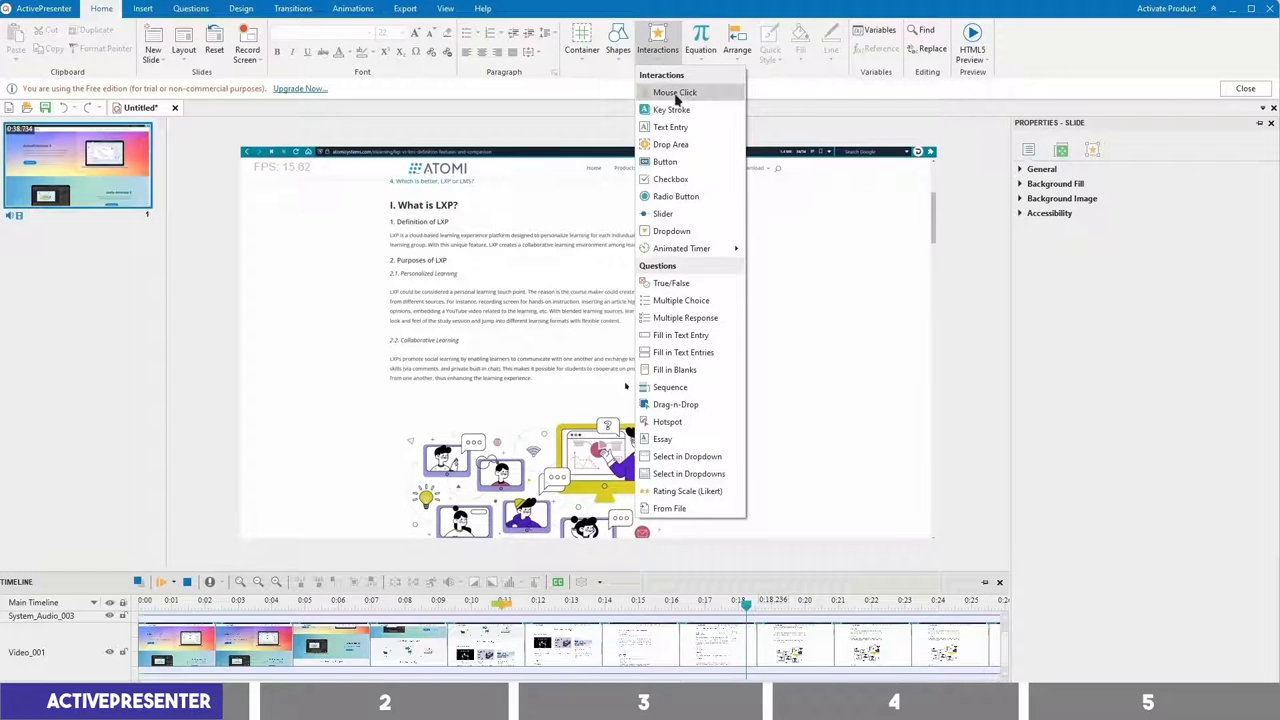
click(710, 38)
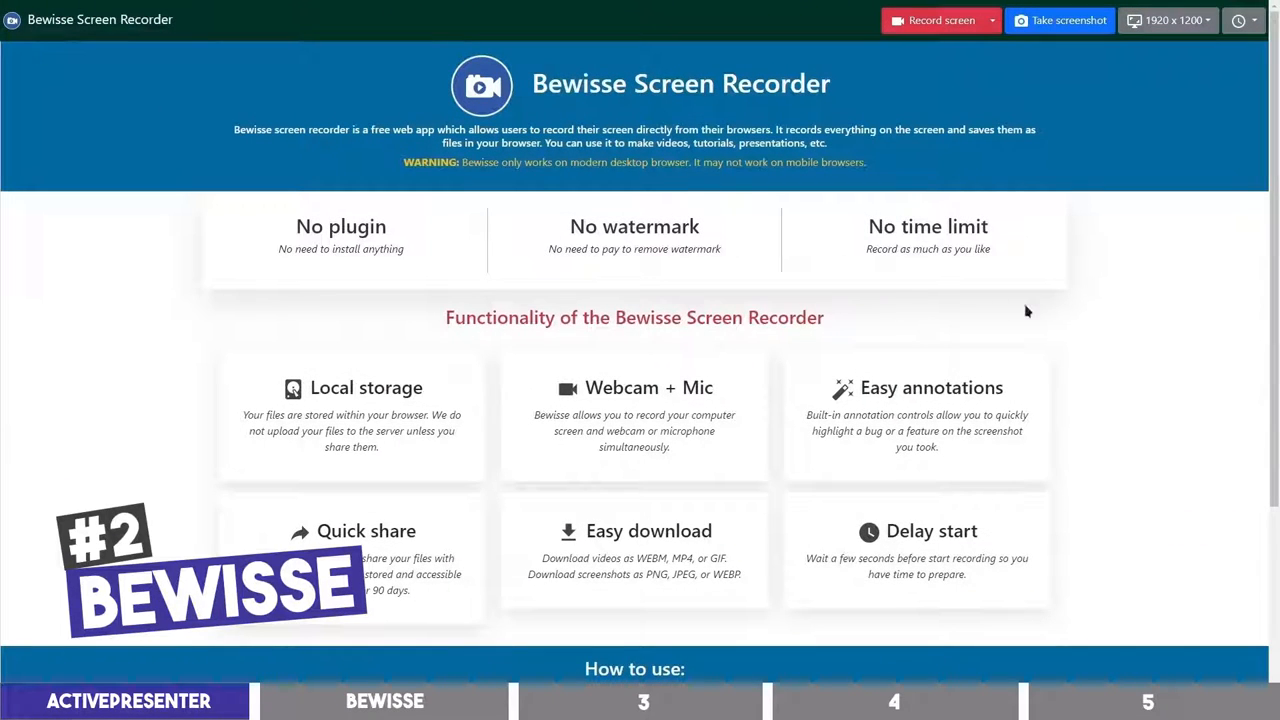
mouse_move(1044, 364)
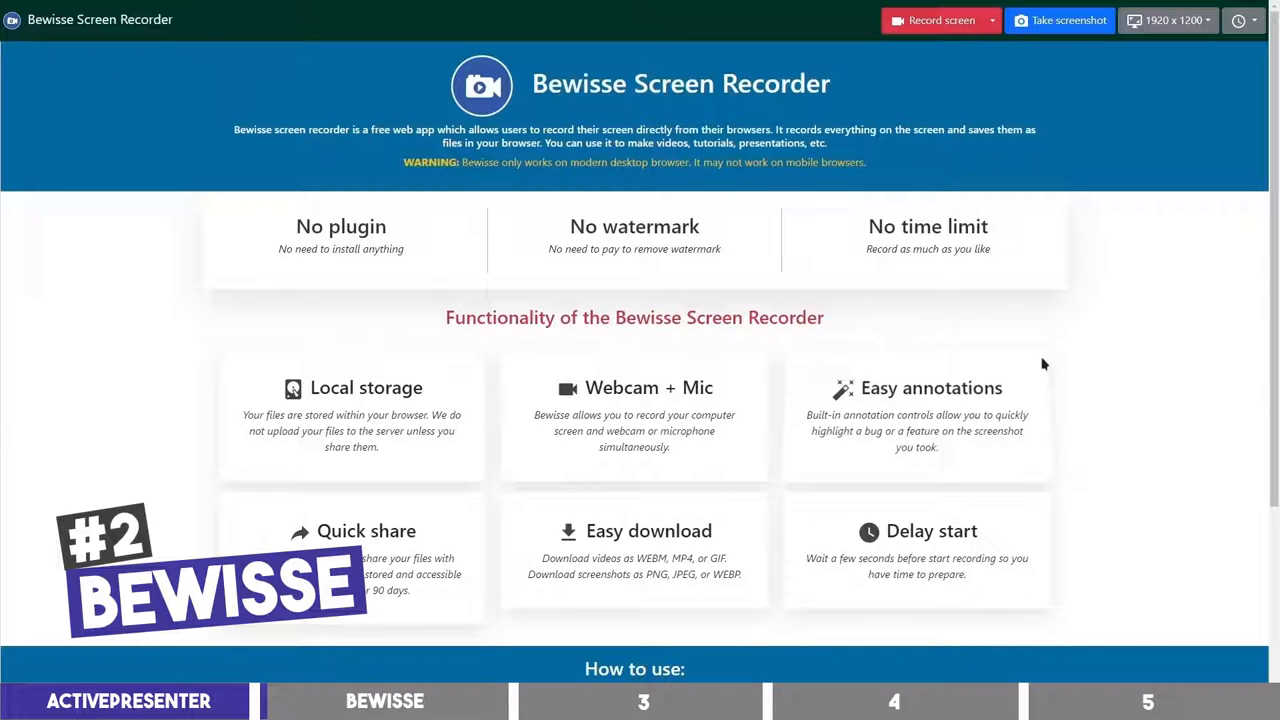
mouse_move(313, 224)
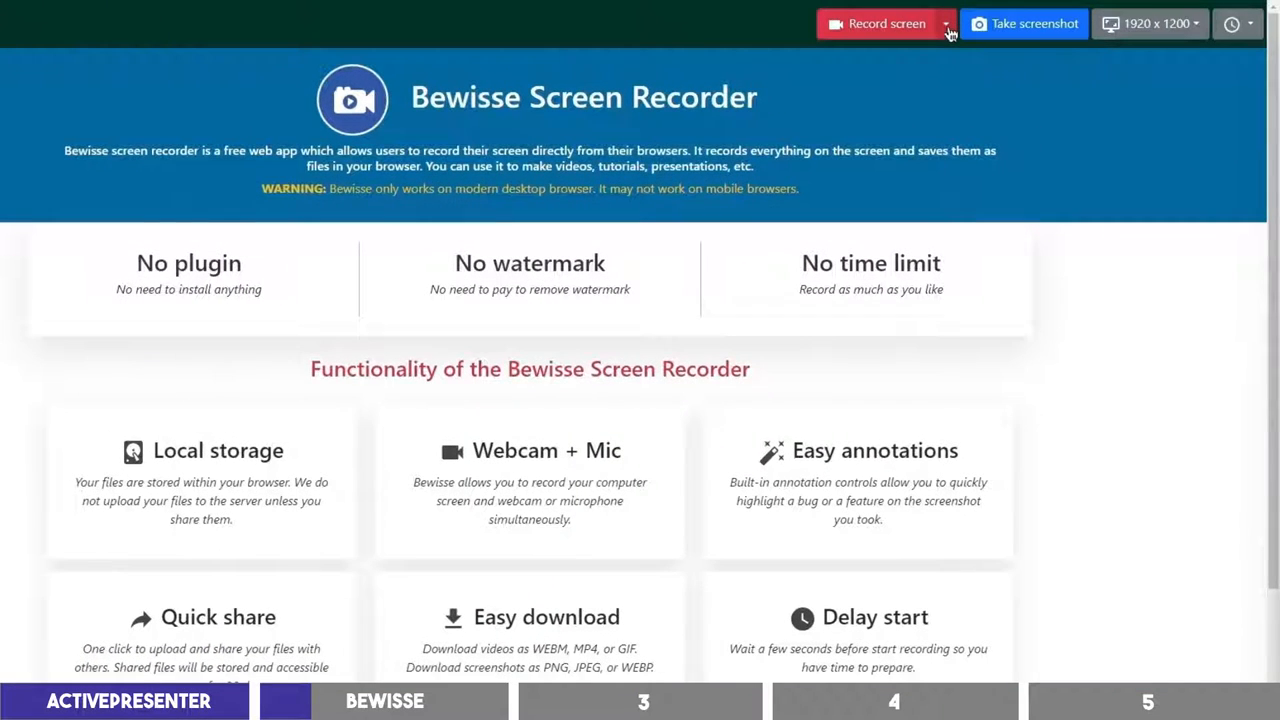
Step: Choose the Record screen + microphone mode from the recording modes dropdown
click(943, 23)
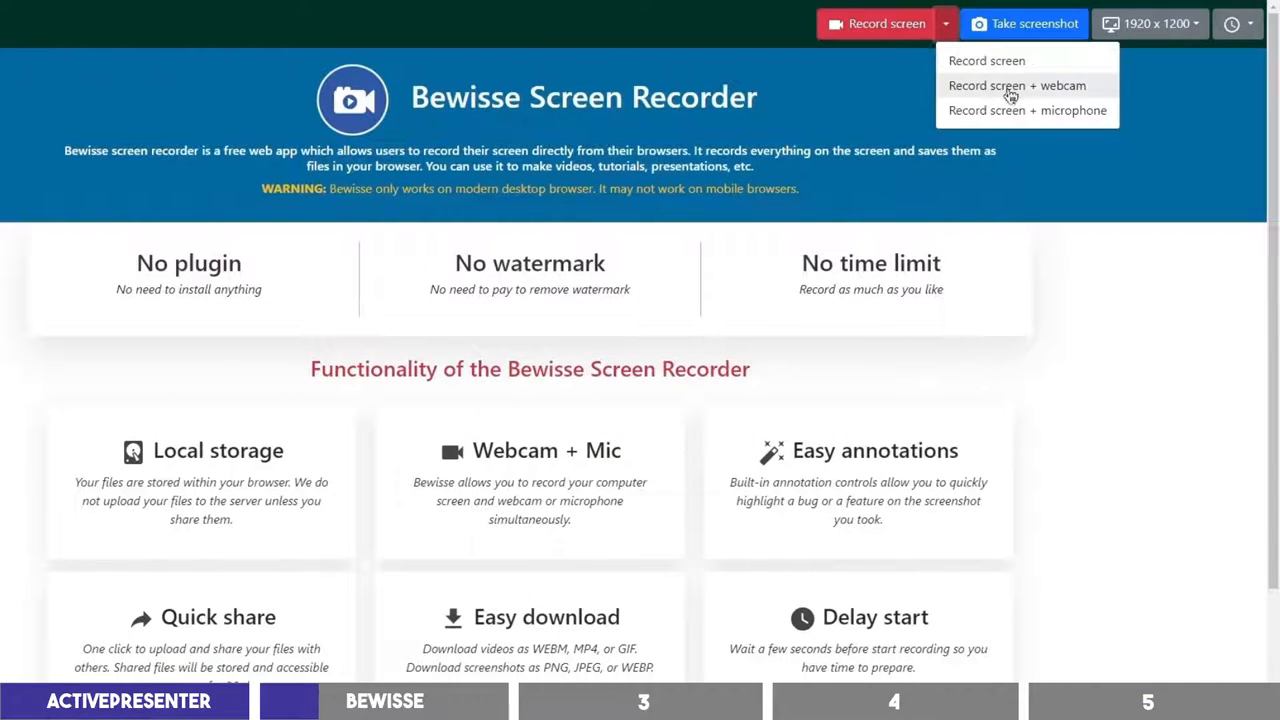
mouse_move(1008, 110)
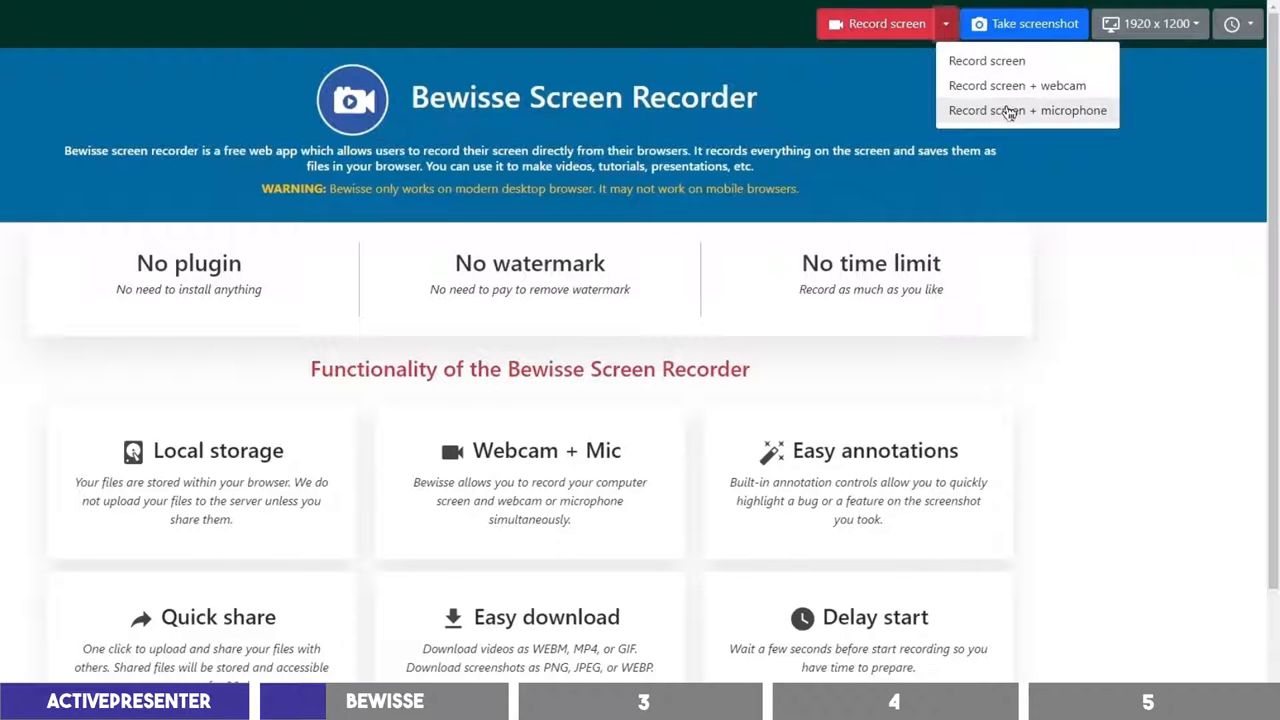
click(1024, 110)
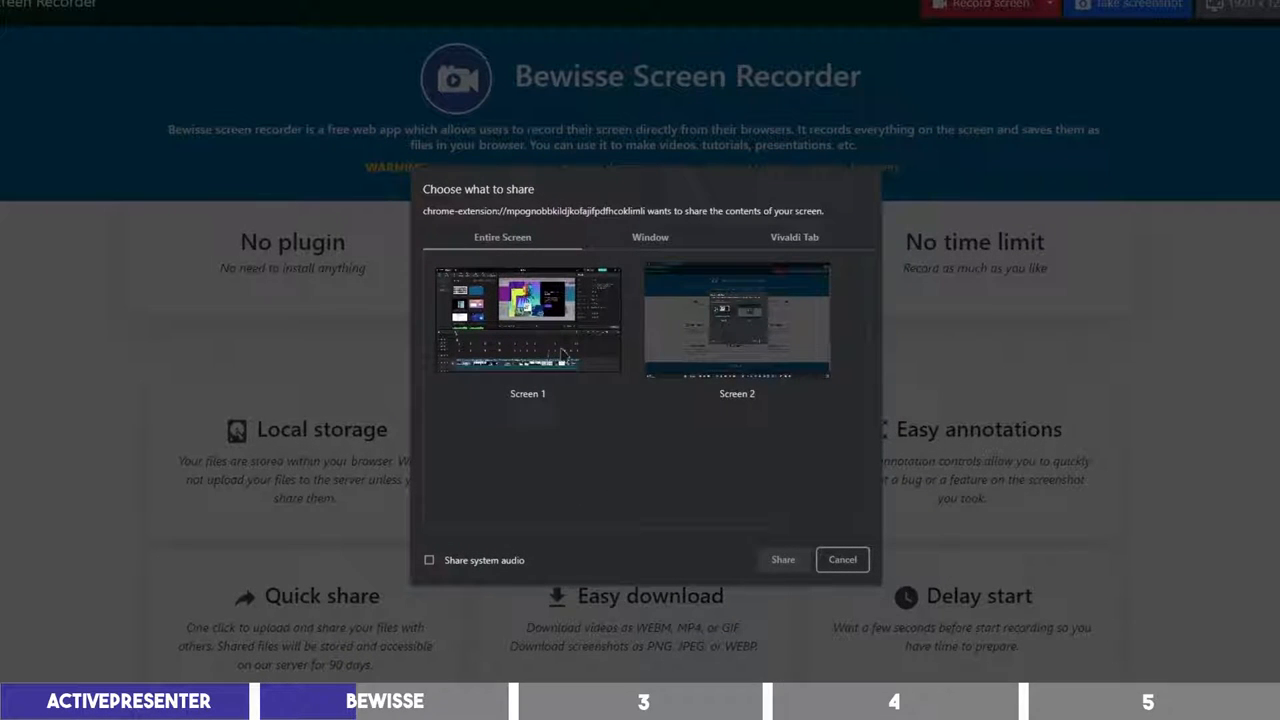
click(736, 318)
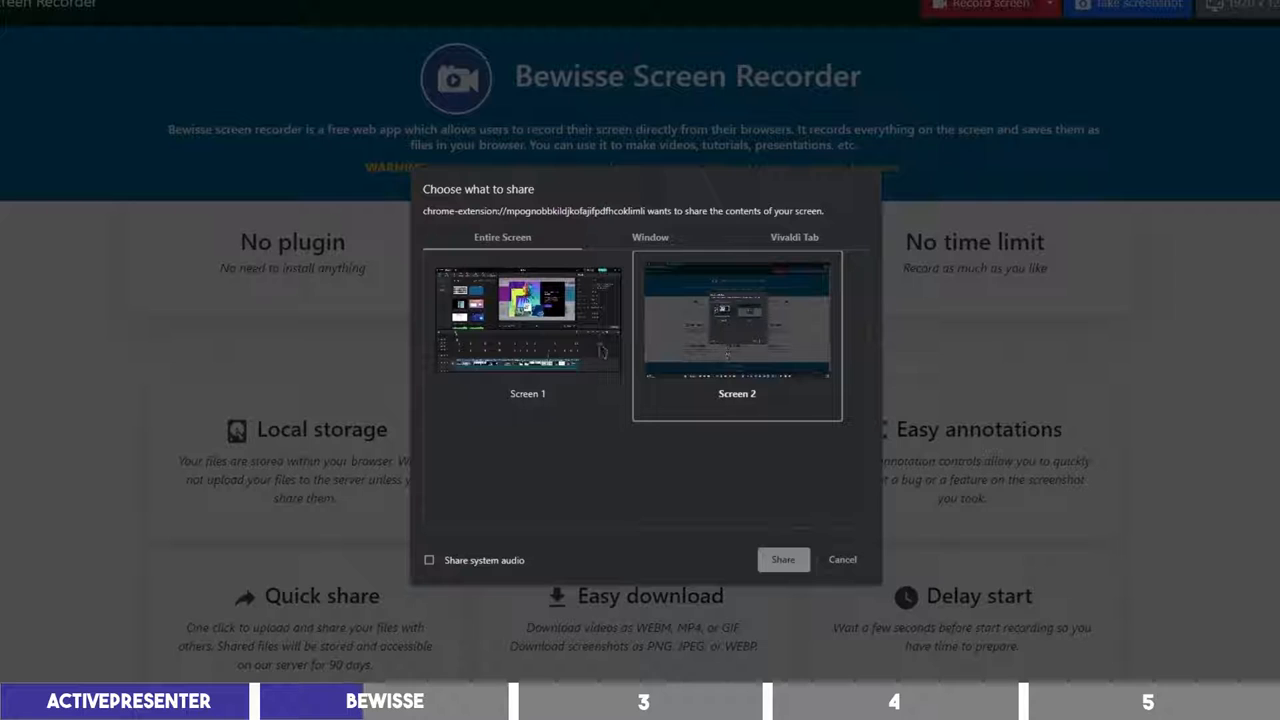
click(526, 320)
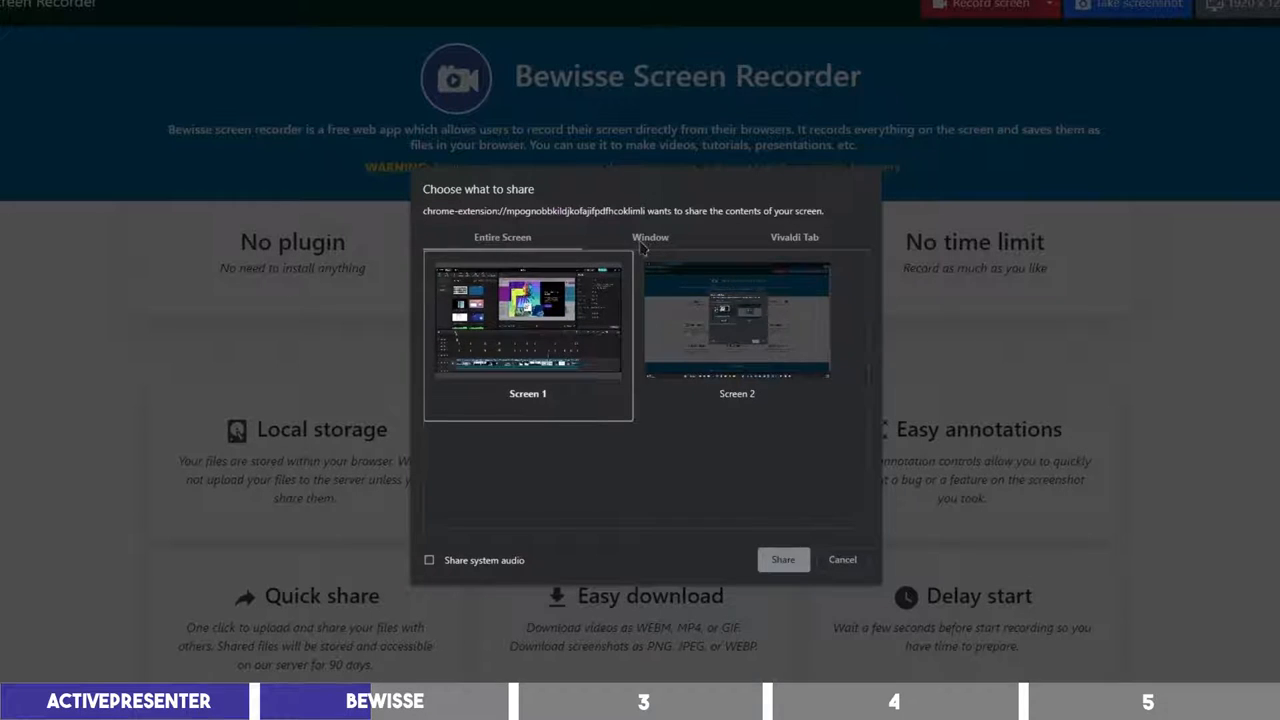
click(649, 237)
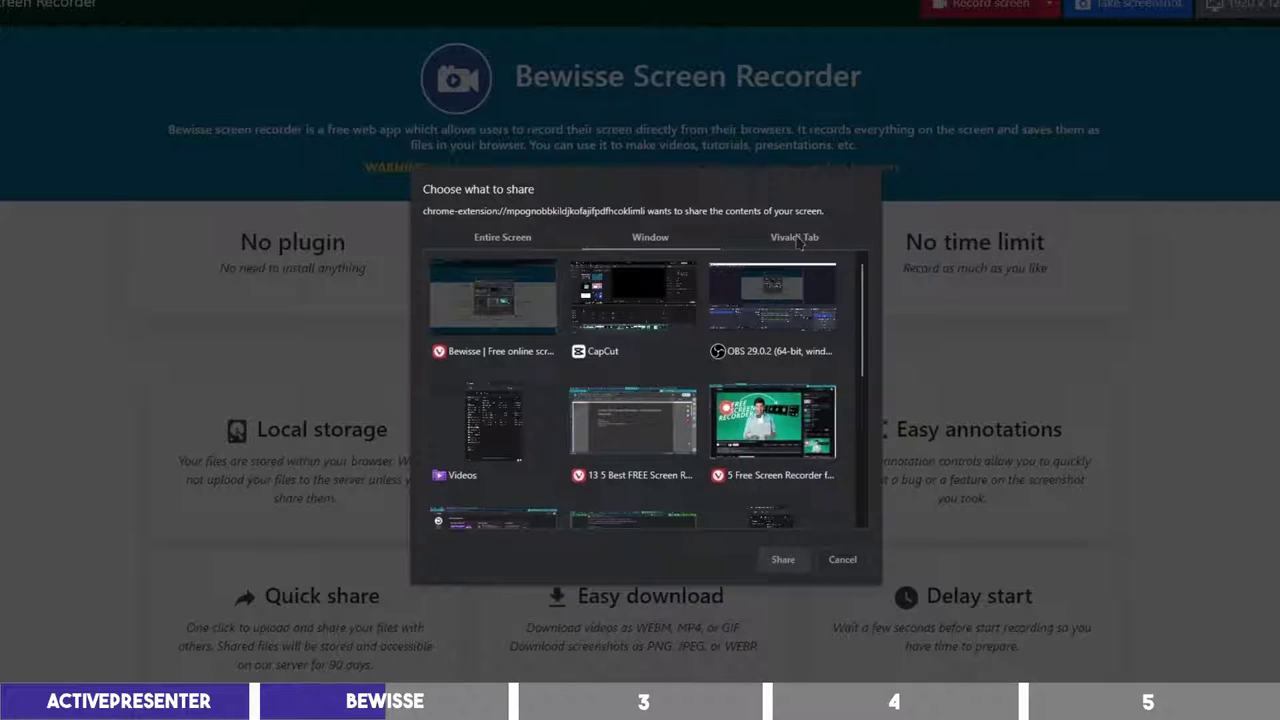
click(792, 237)
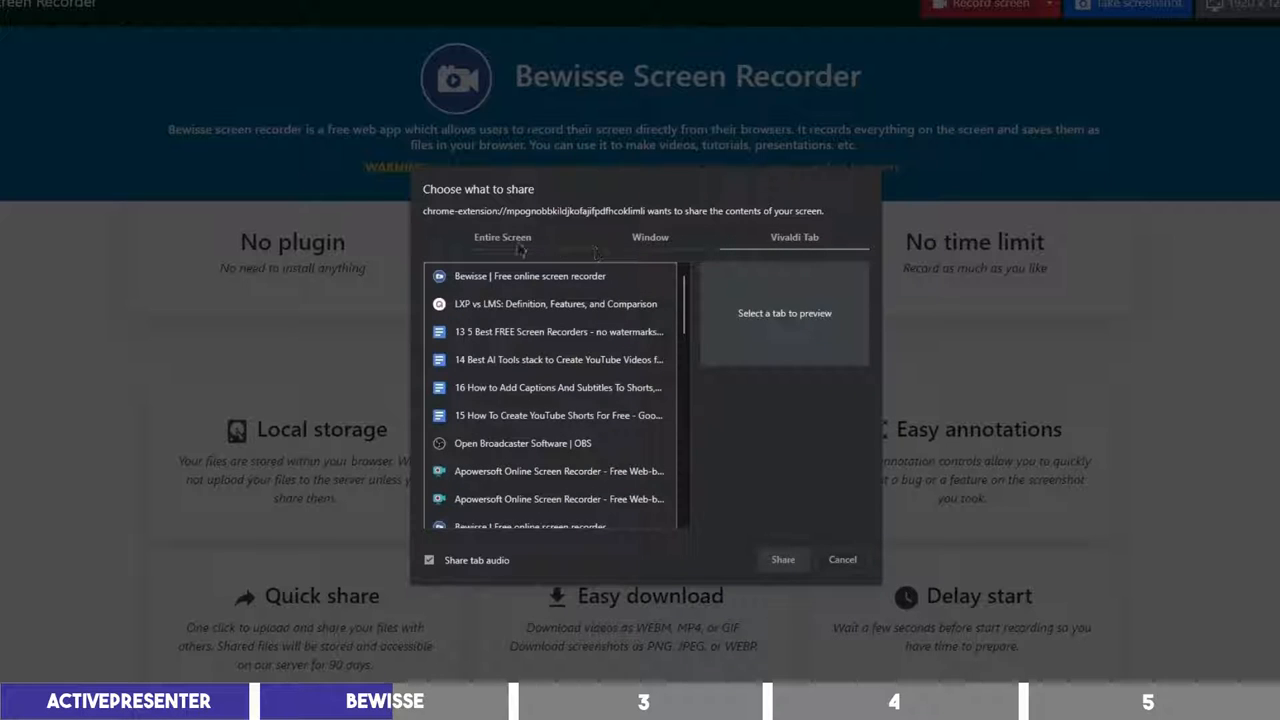
click(501, 237)
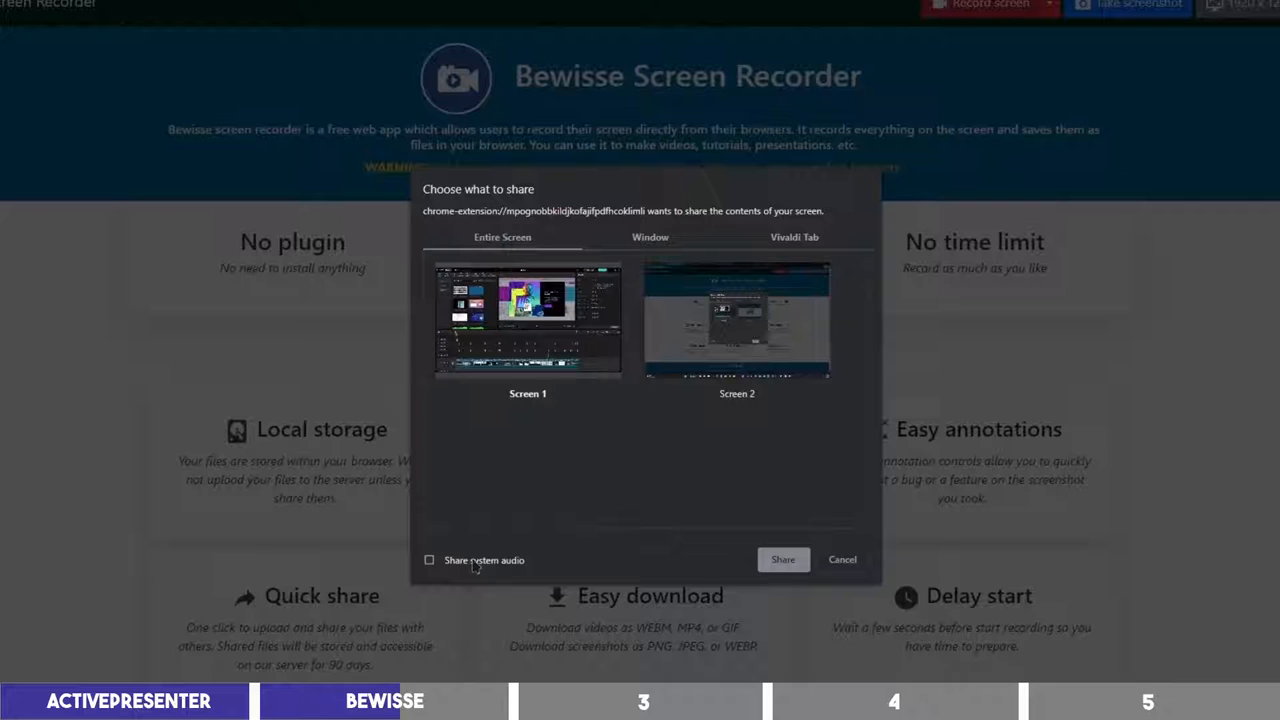
click(429, 560)
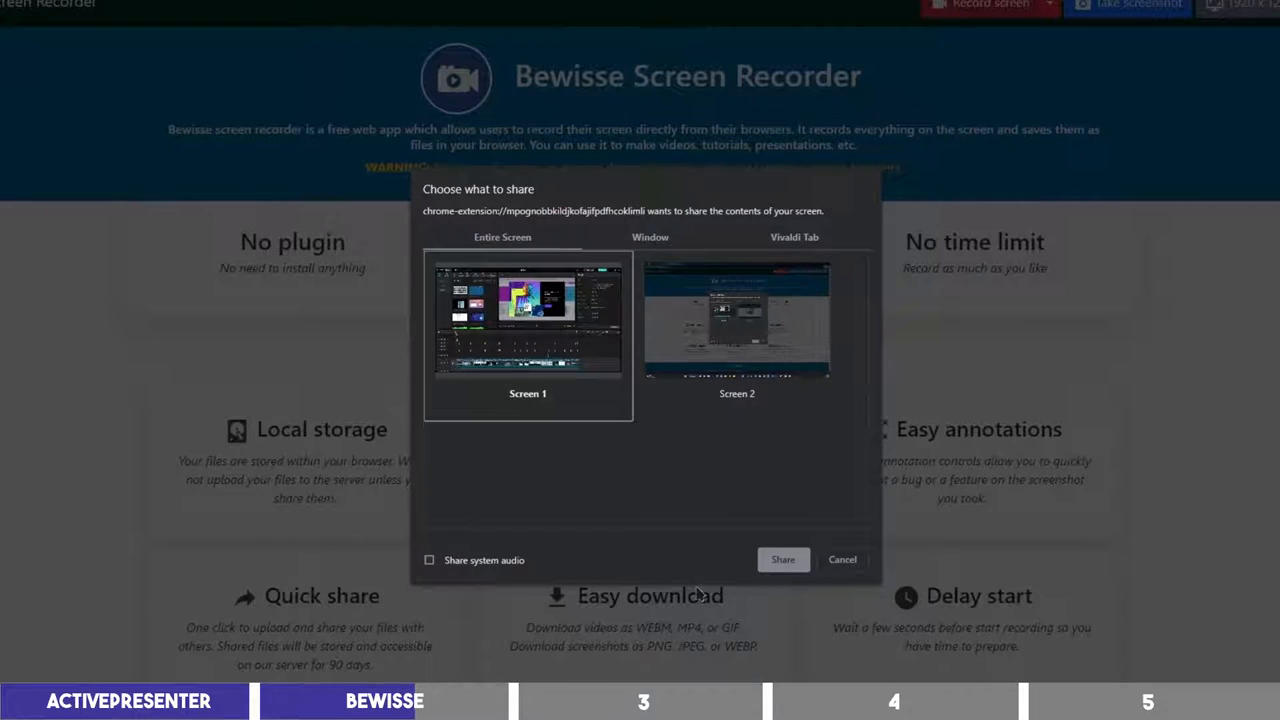
click(783, 559)
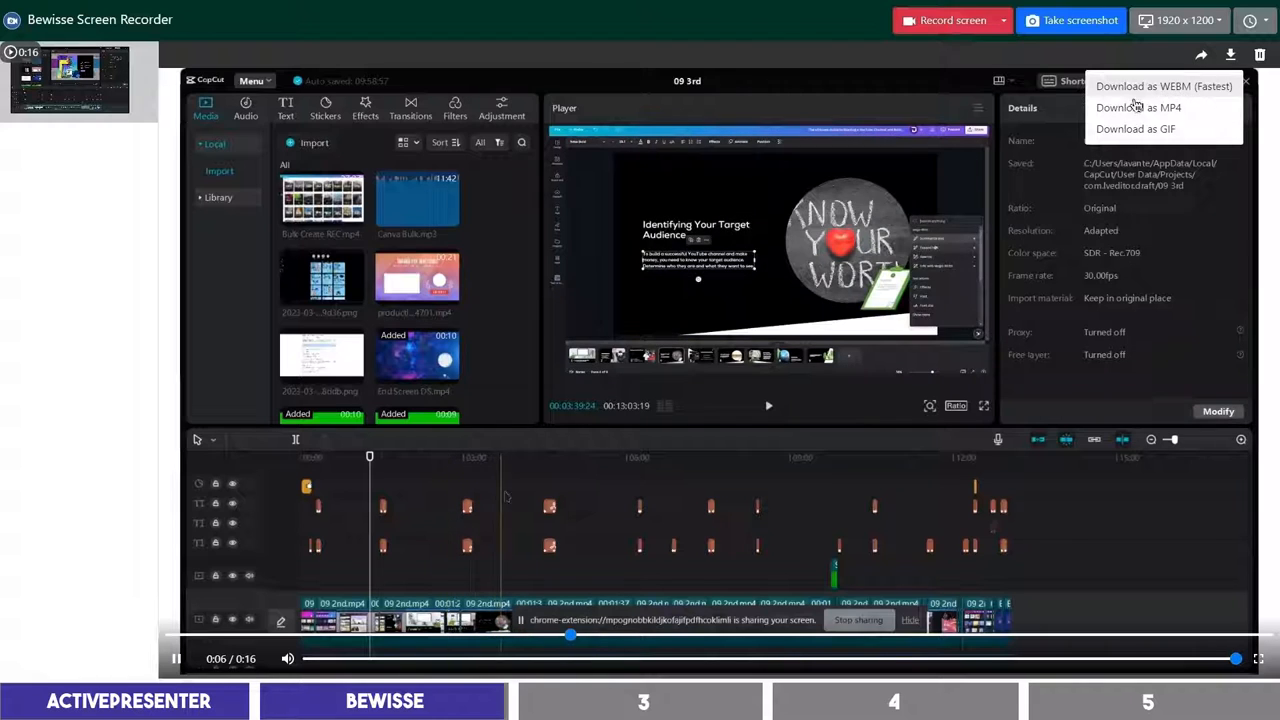
Step: Download the finished 16-second recording as MP4
click(1134, 107)
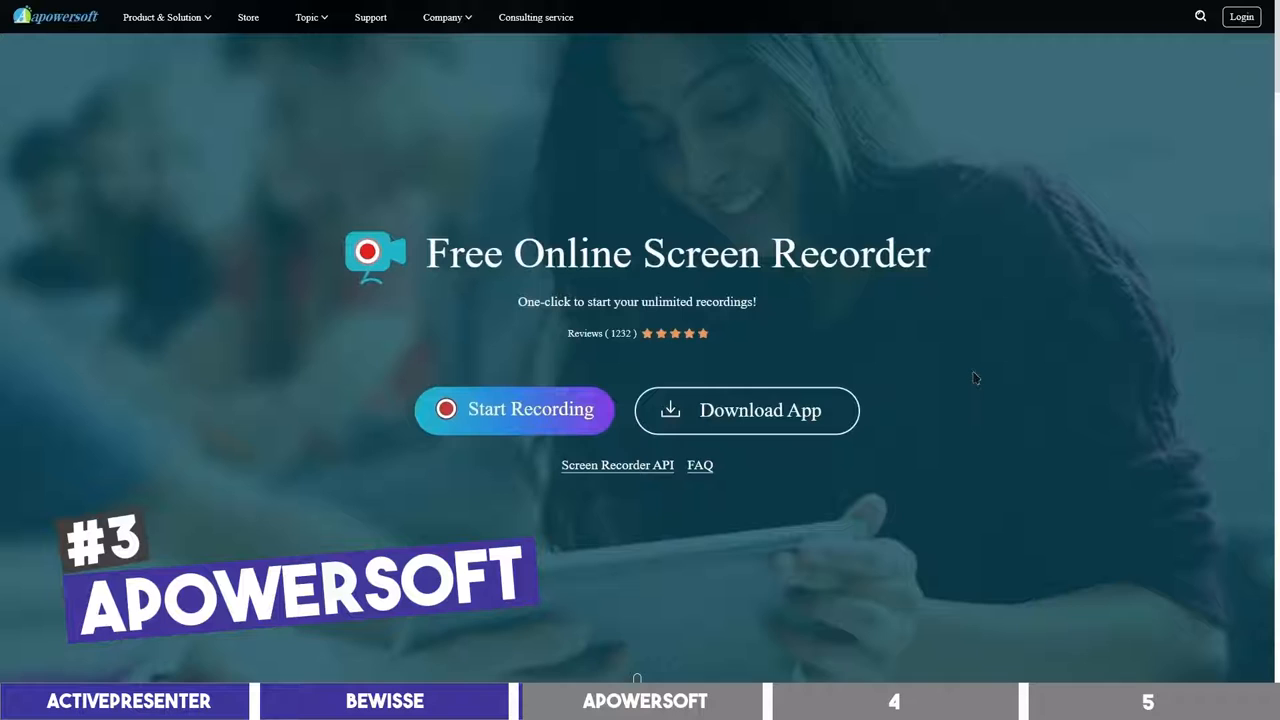
mouse_move(801, 327)
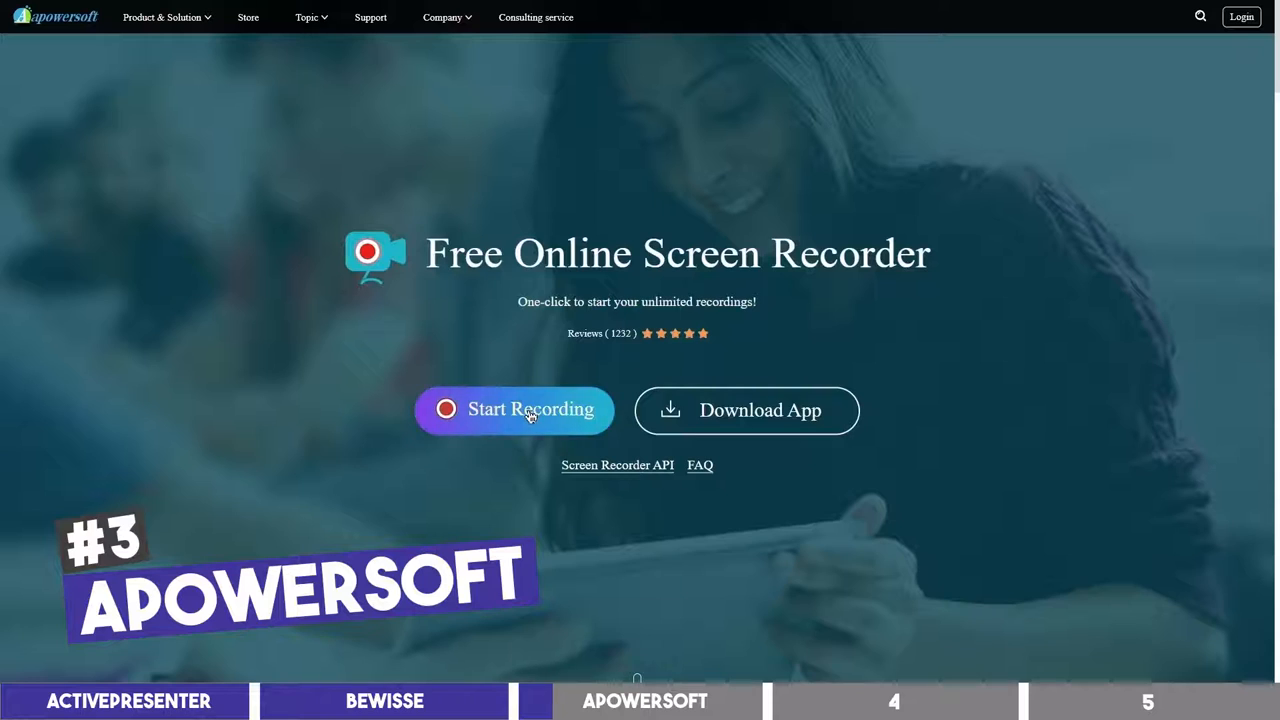
Step: Open Apowersoft's online recording options and begin a screen recording with system sound
click(514, 410)
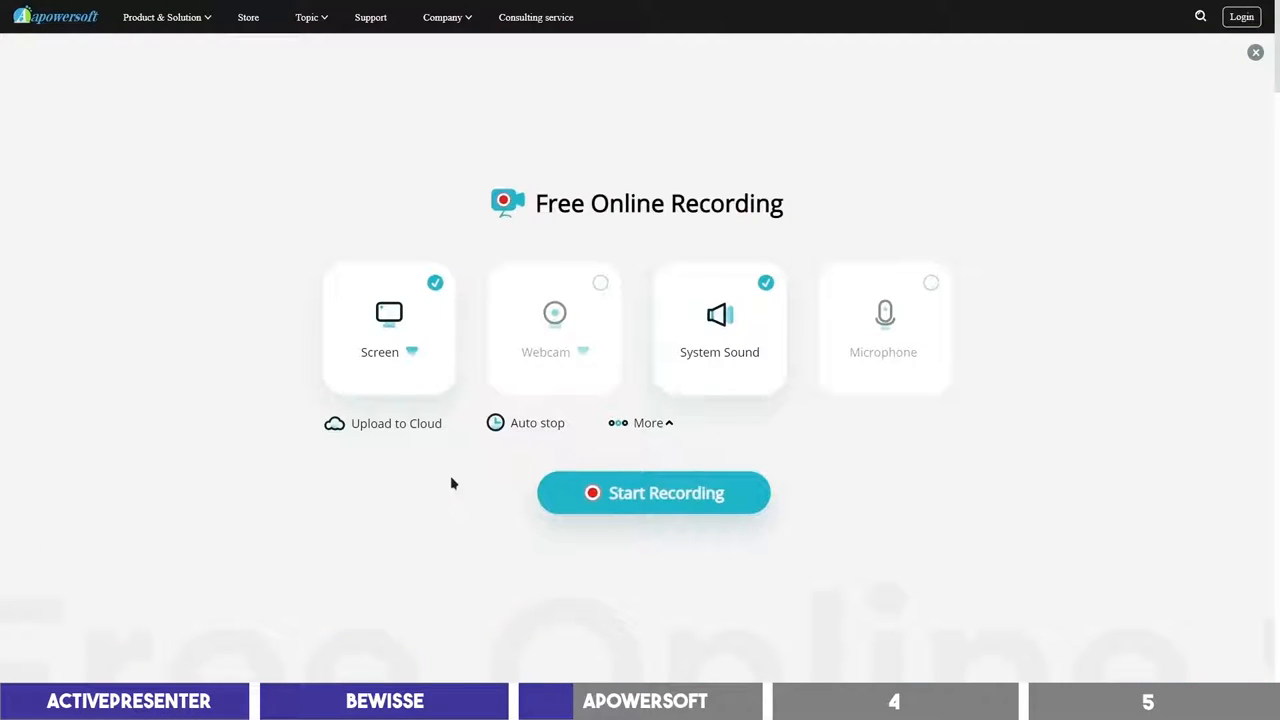
mouse_move(431, 410)
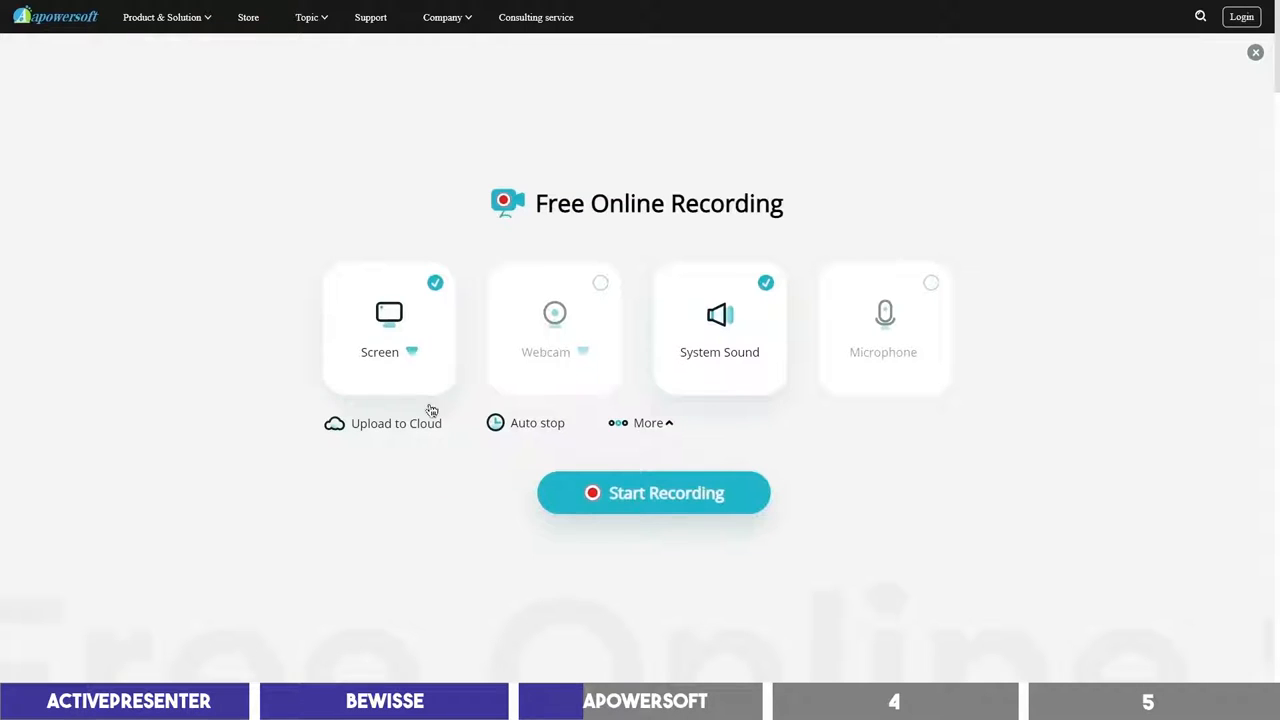
click(416, 352)
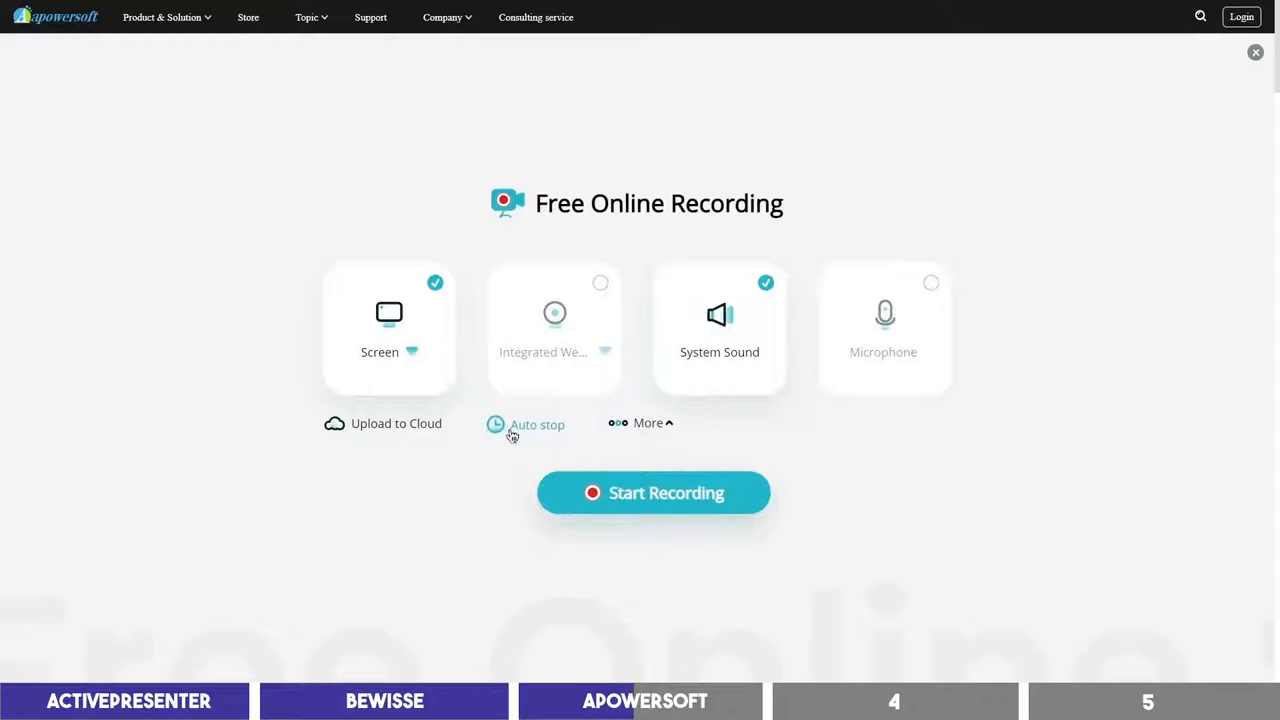
click(653, 493)
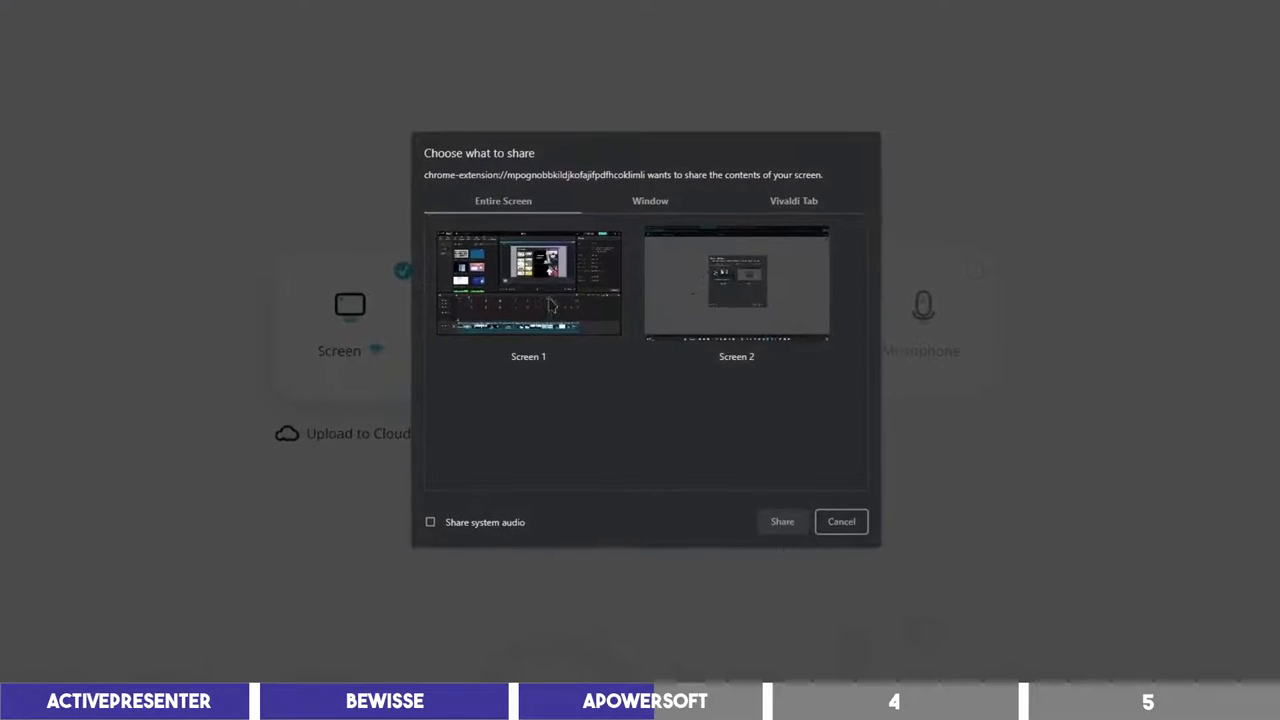
Step: Share Screen 1, stop the 40-second recording, and upload it to the cloud
click(528, 285)
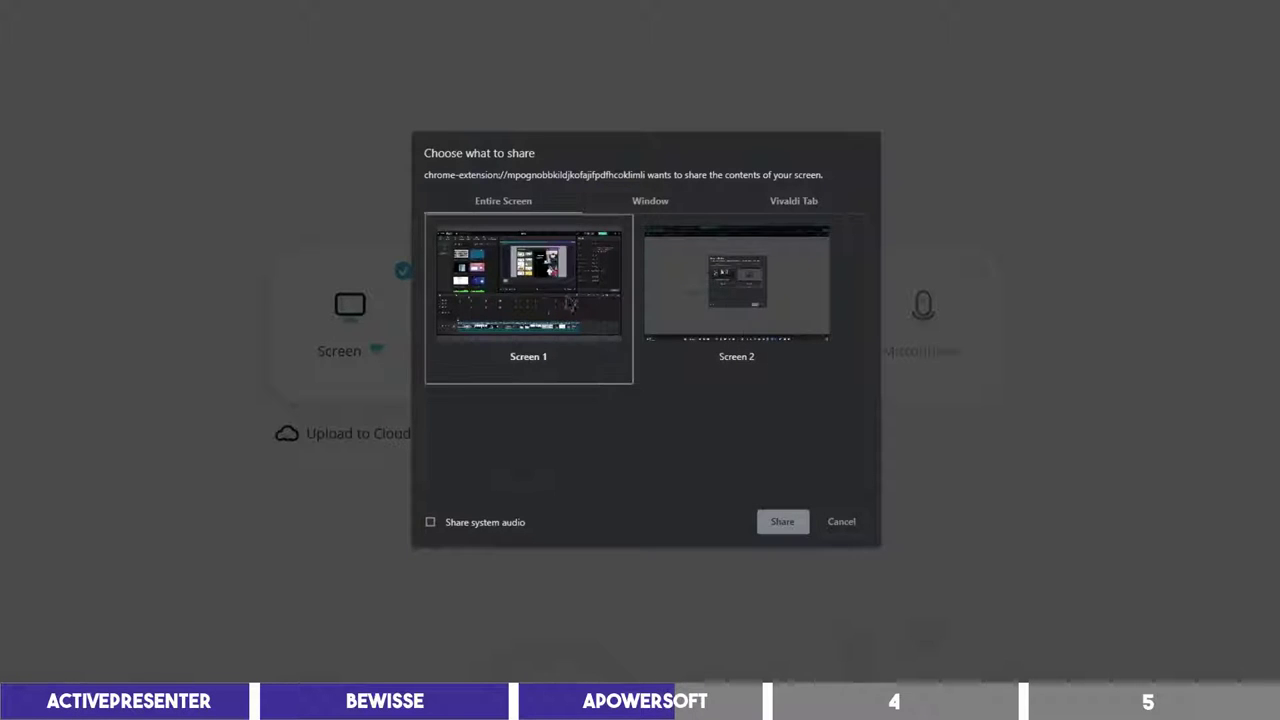
click(649, 200)
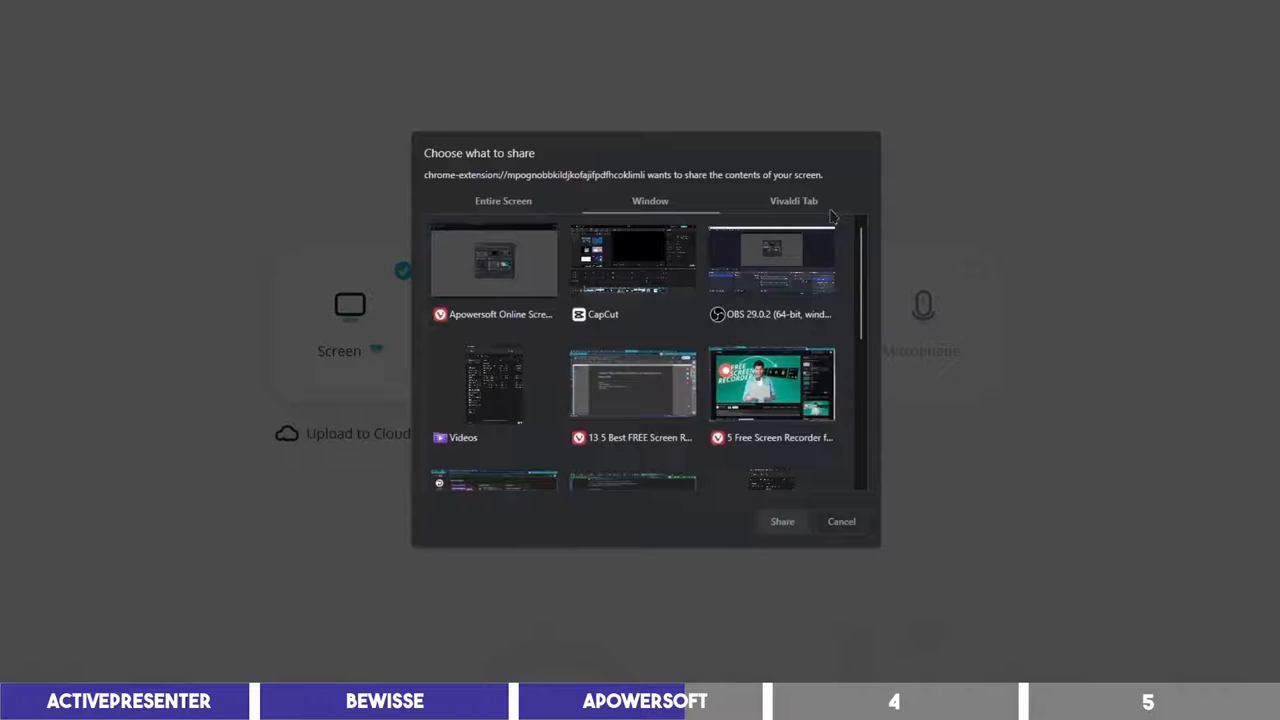
click(782, 521)
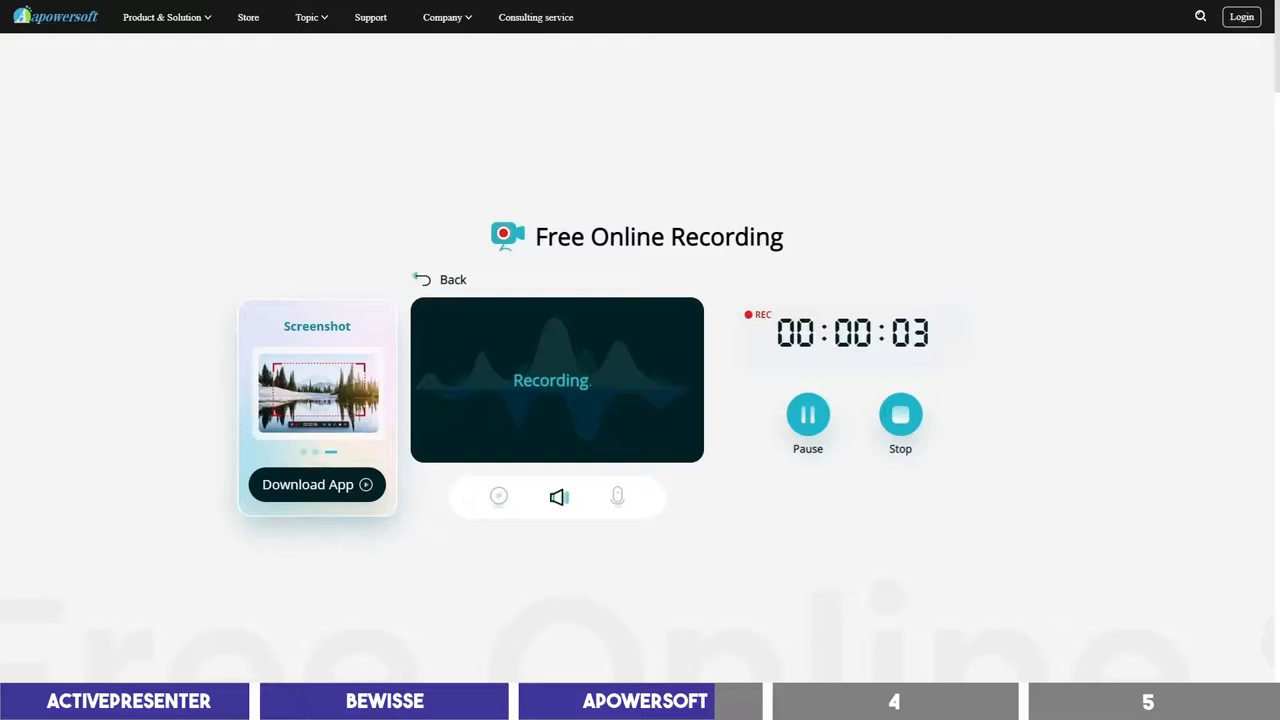
click(900, 413)
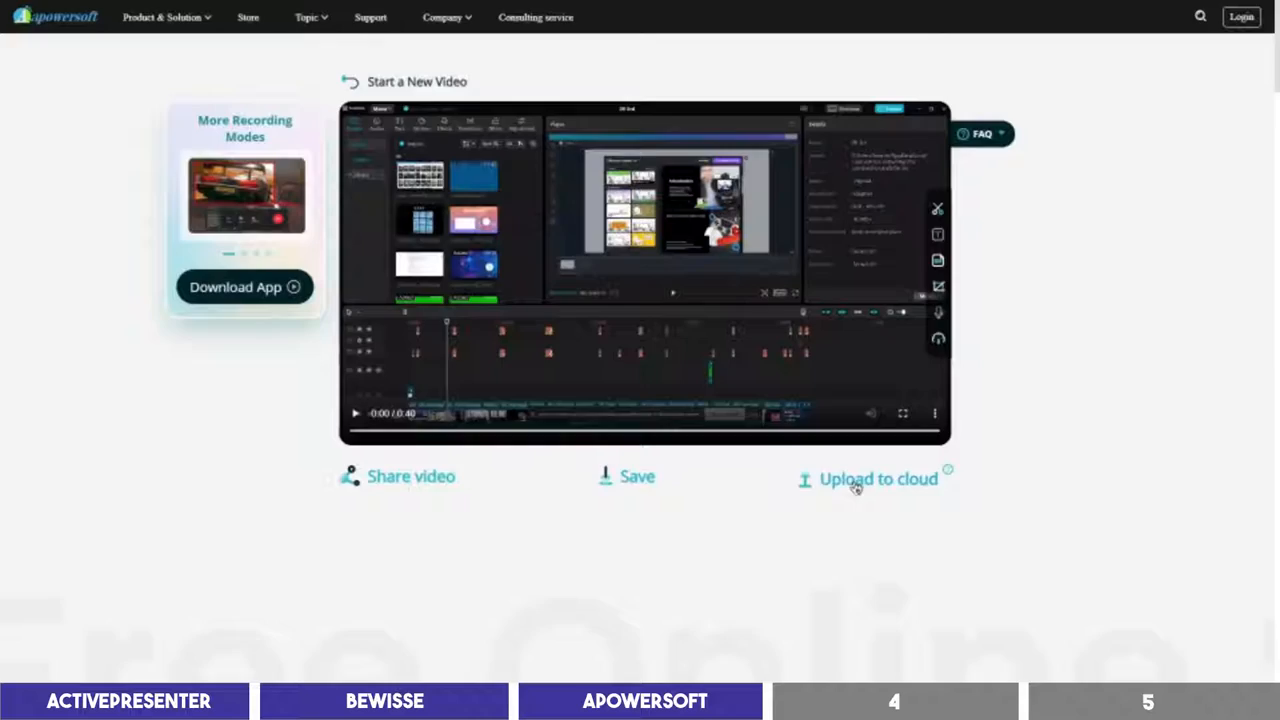
click(893, 701)
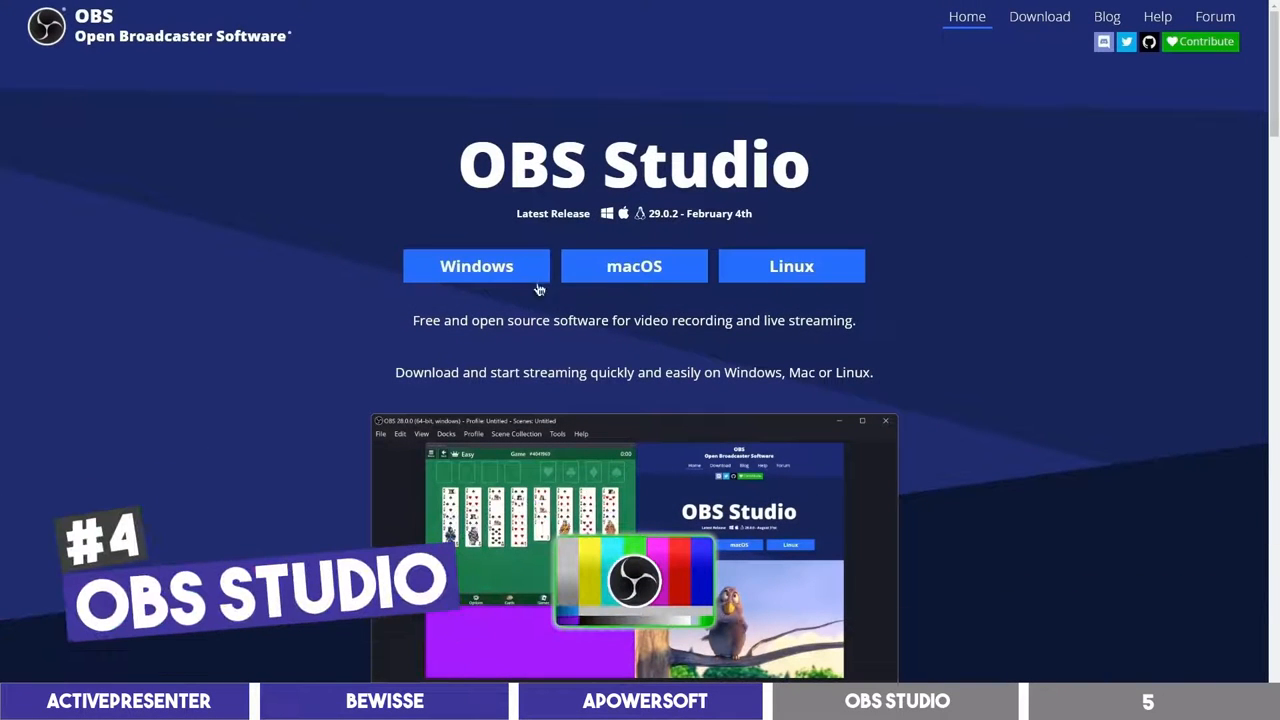
mouse_move(976, 372)
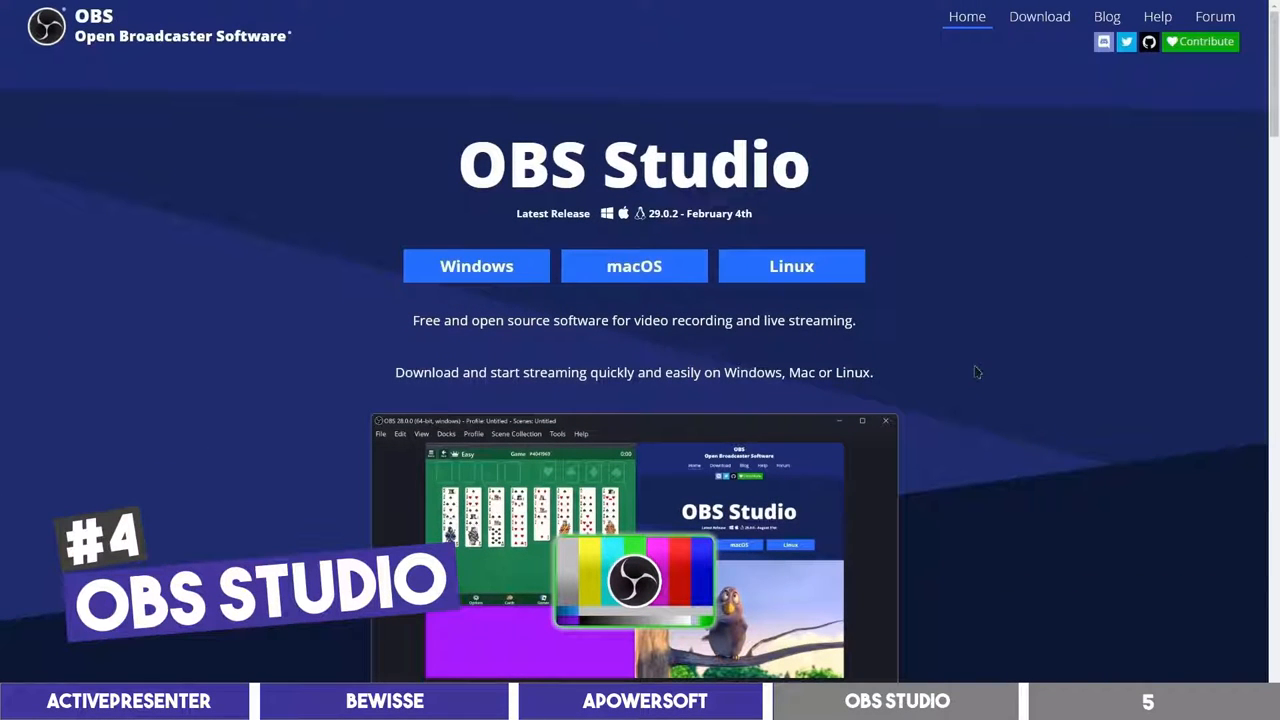
Step: Scroll the obsproject.com homepage past the sponsor tiers down to Features
scroll(down, 3)
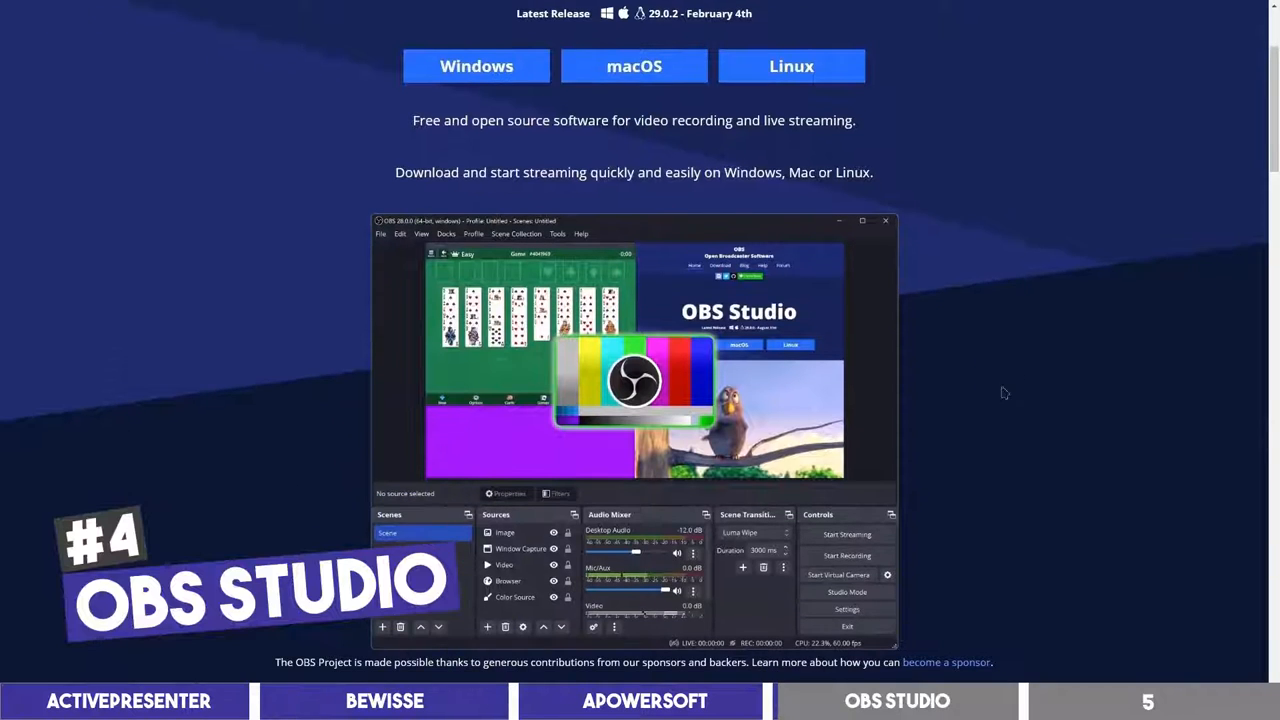
scroll(down, 3)
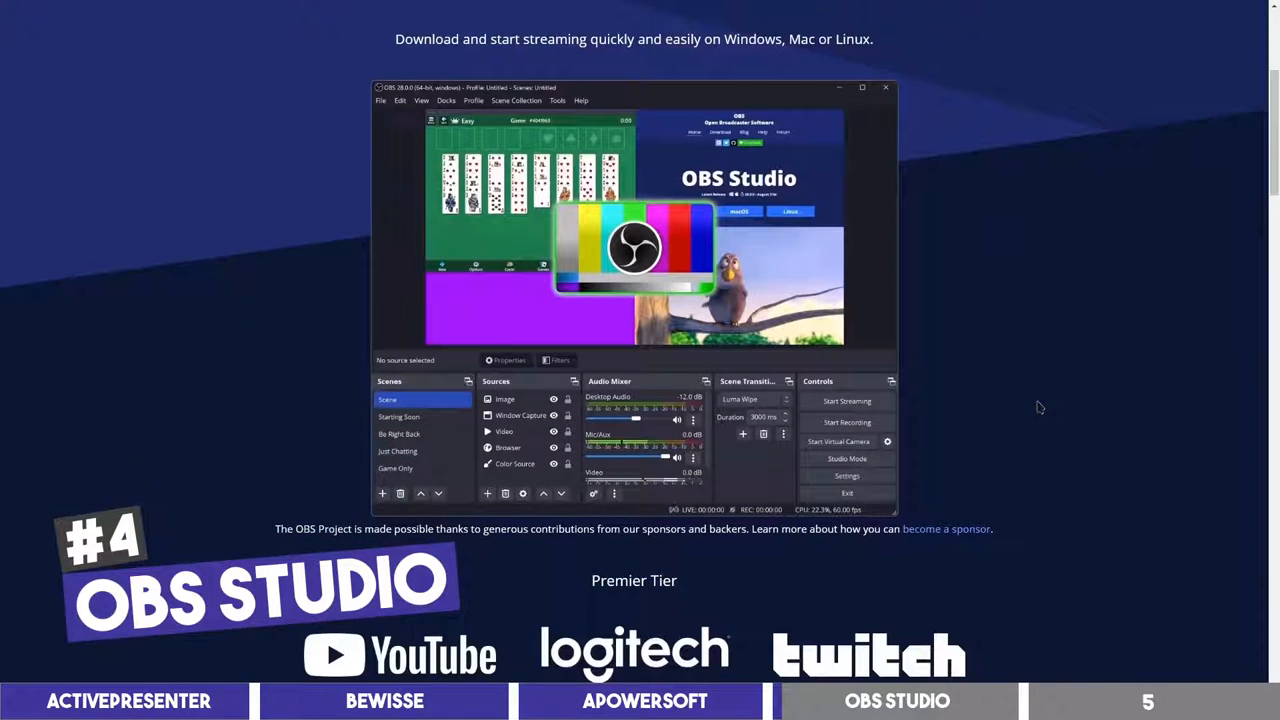
scroll(down, 3)
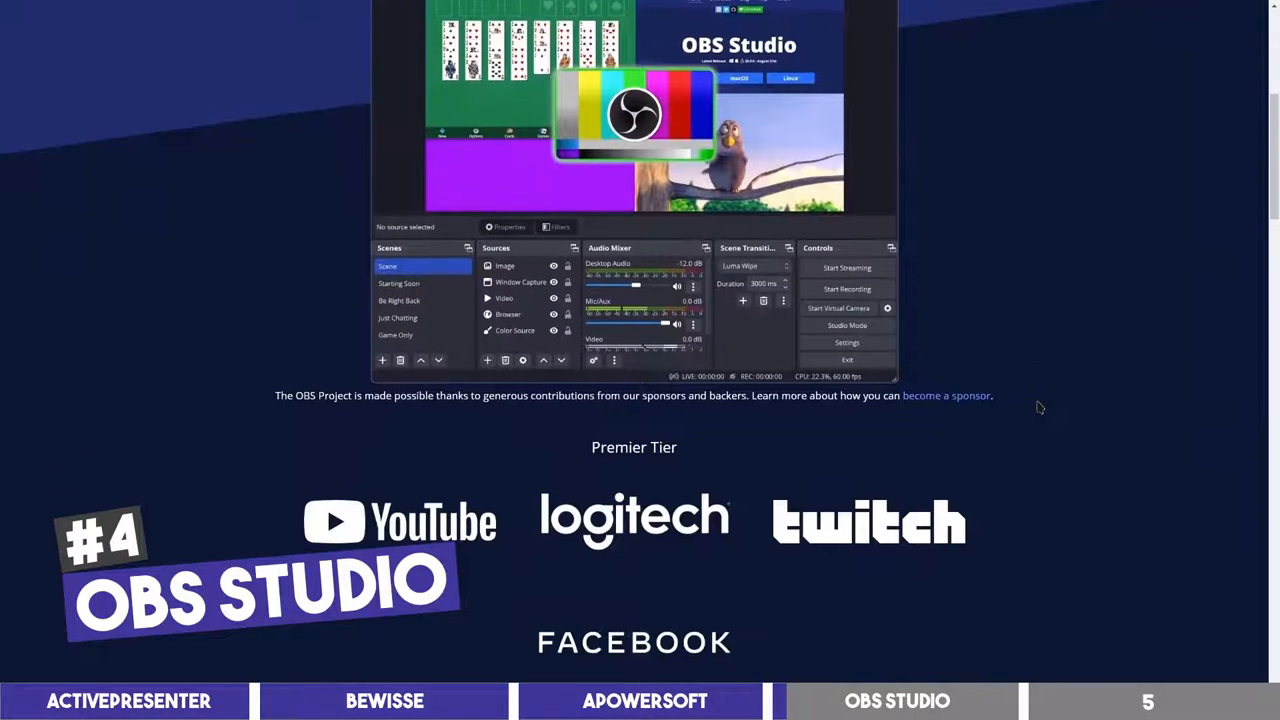
scroll(down, 3)
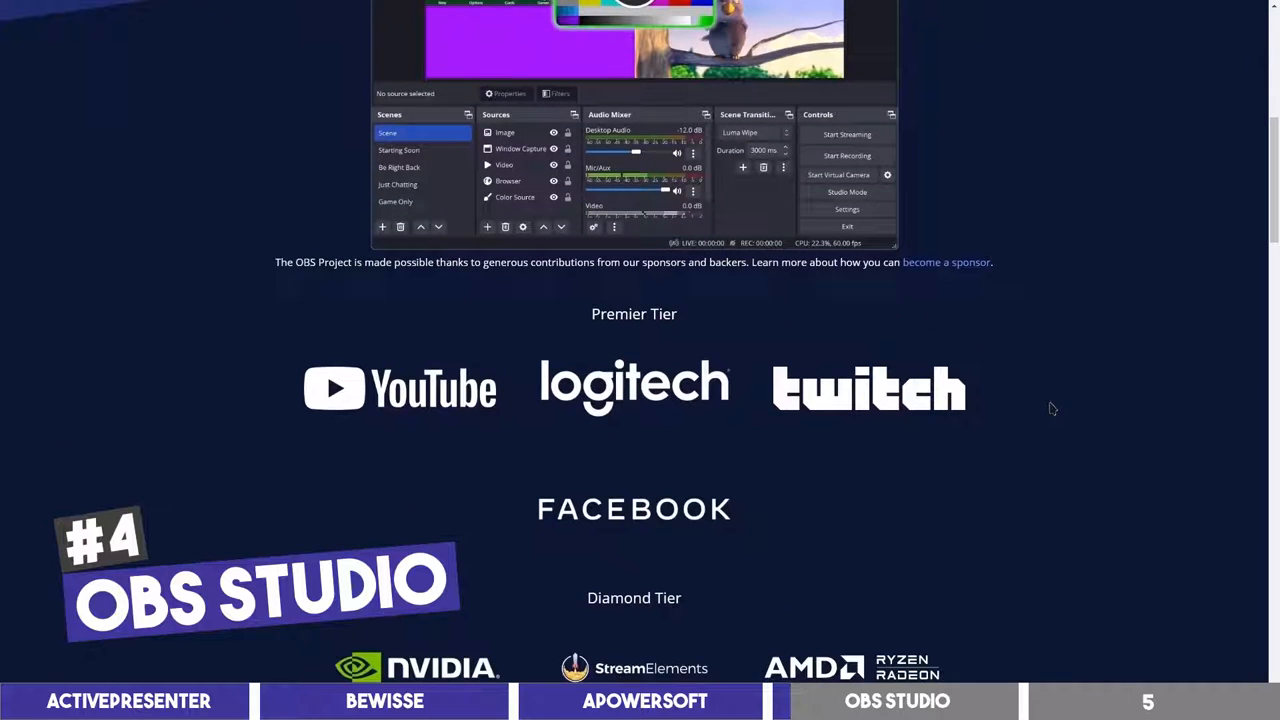
scroll(down, 3)
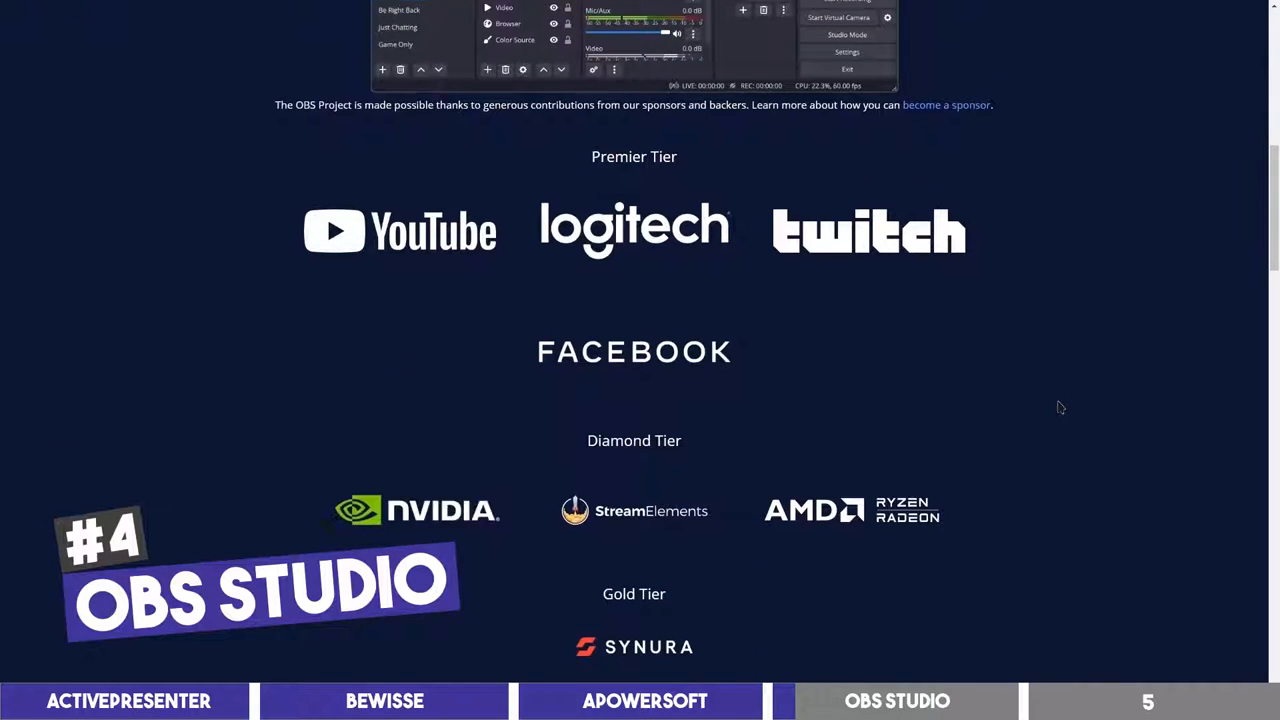
scroll(down, 3)
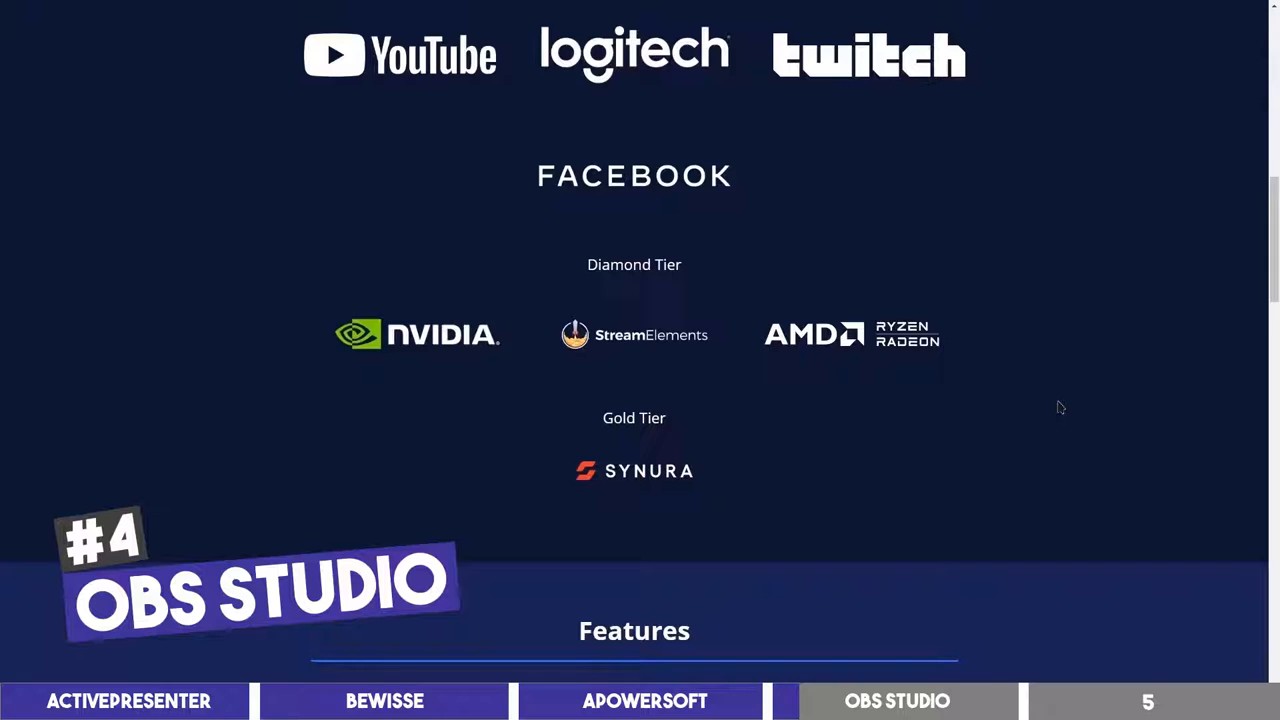
scroll(down, 3)
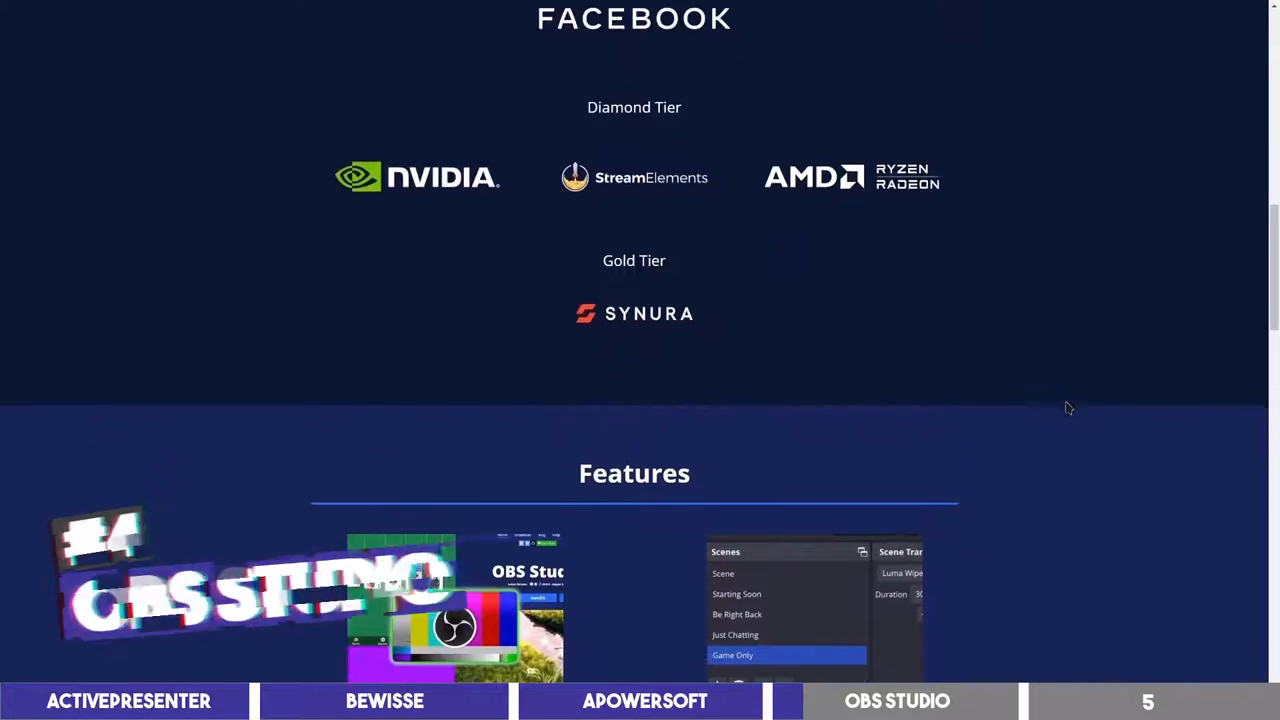
scroll(down, 3)
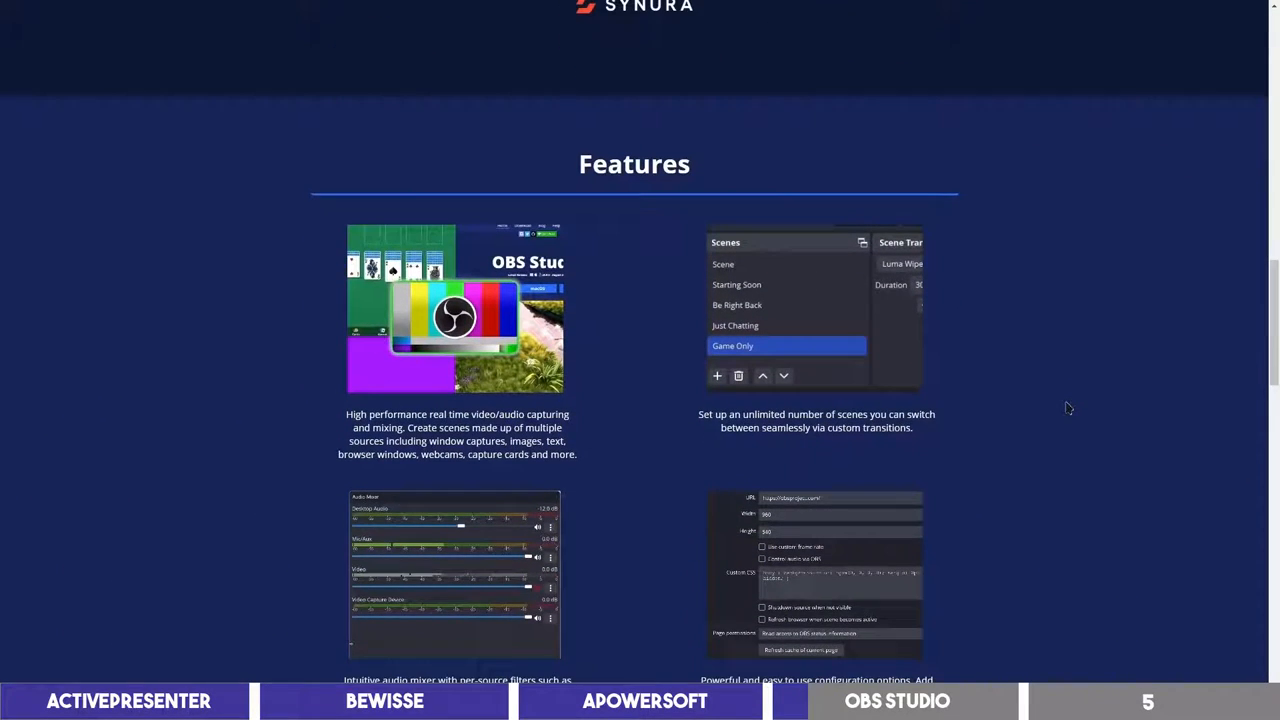
scroll(down, 3)
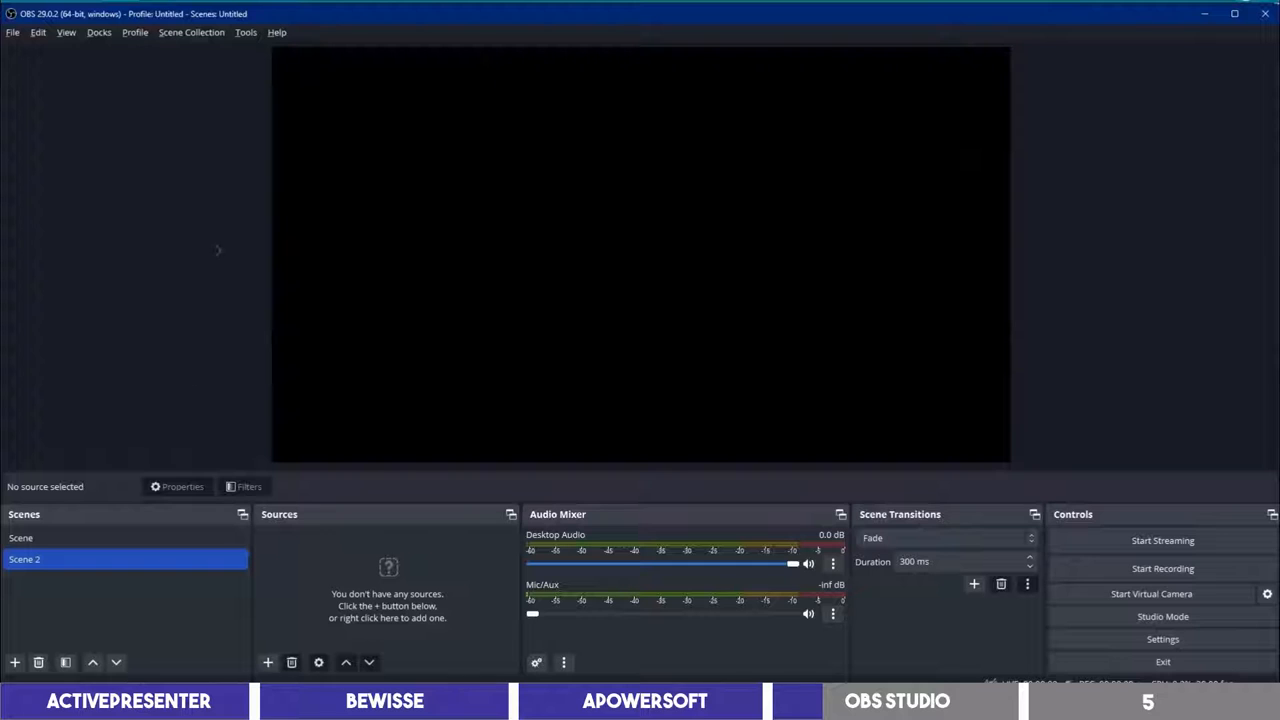
click(245, 33)
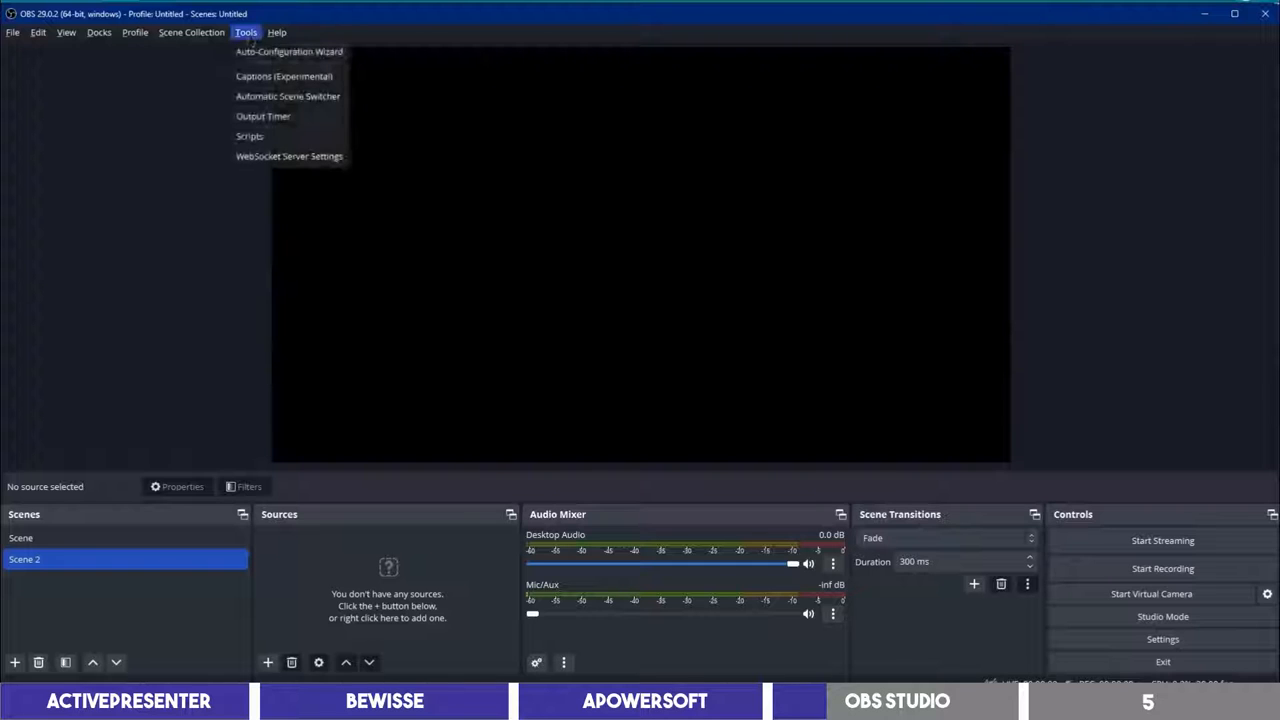
click(289, 50)
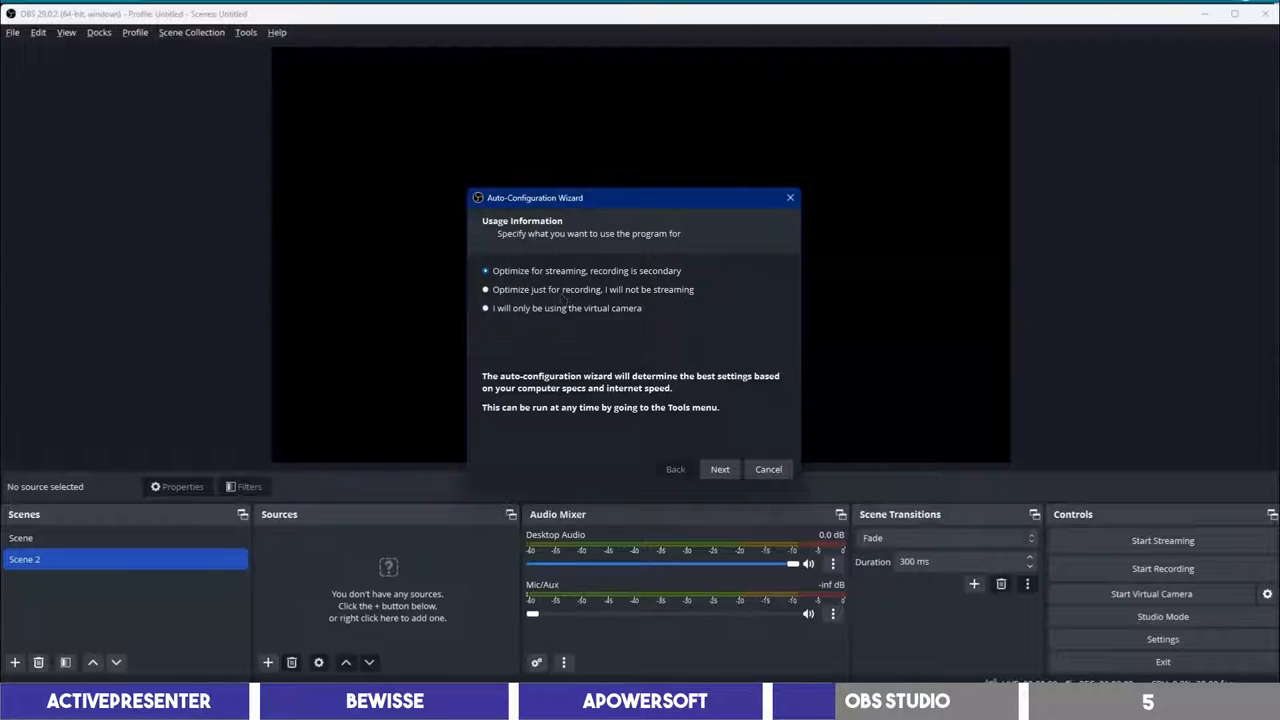
click(486, 289)
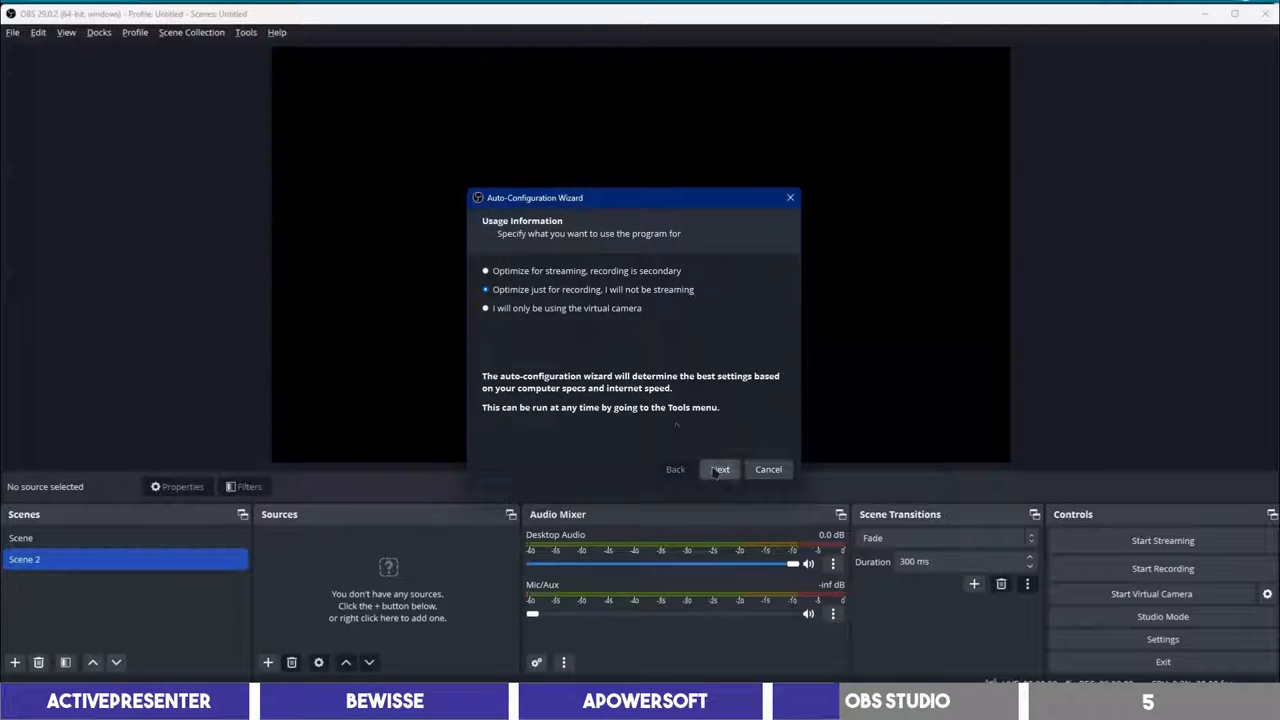
click(768, 469)
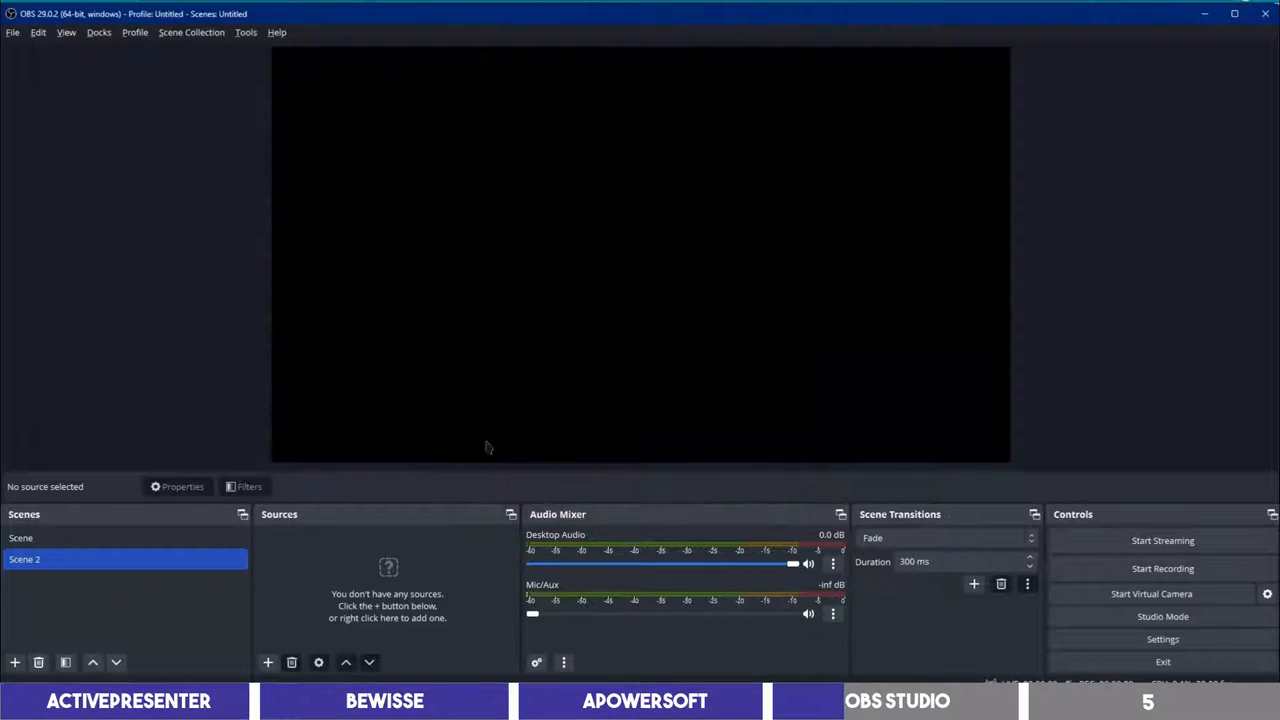
mouse_move(140, 615)
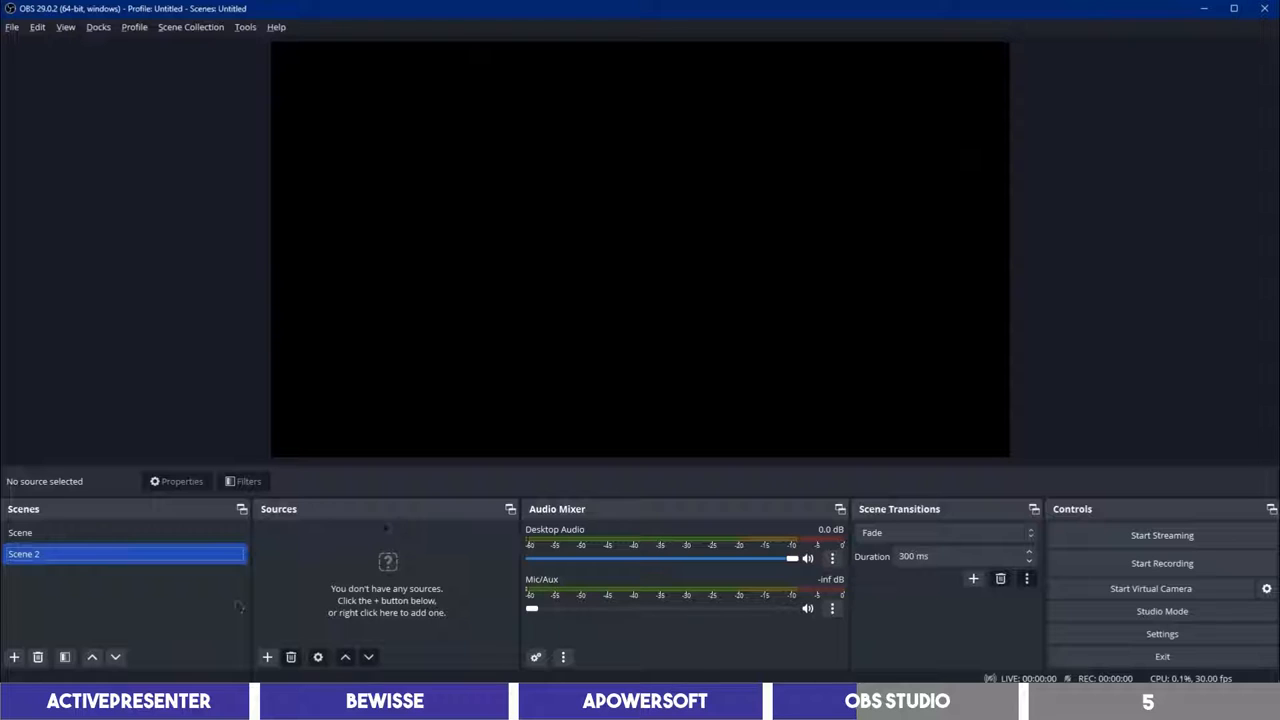
Step: Add a new scene named 'Scene 3' holding a Window Capture source
click(13, 657)
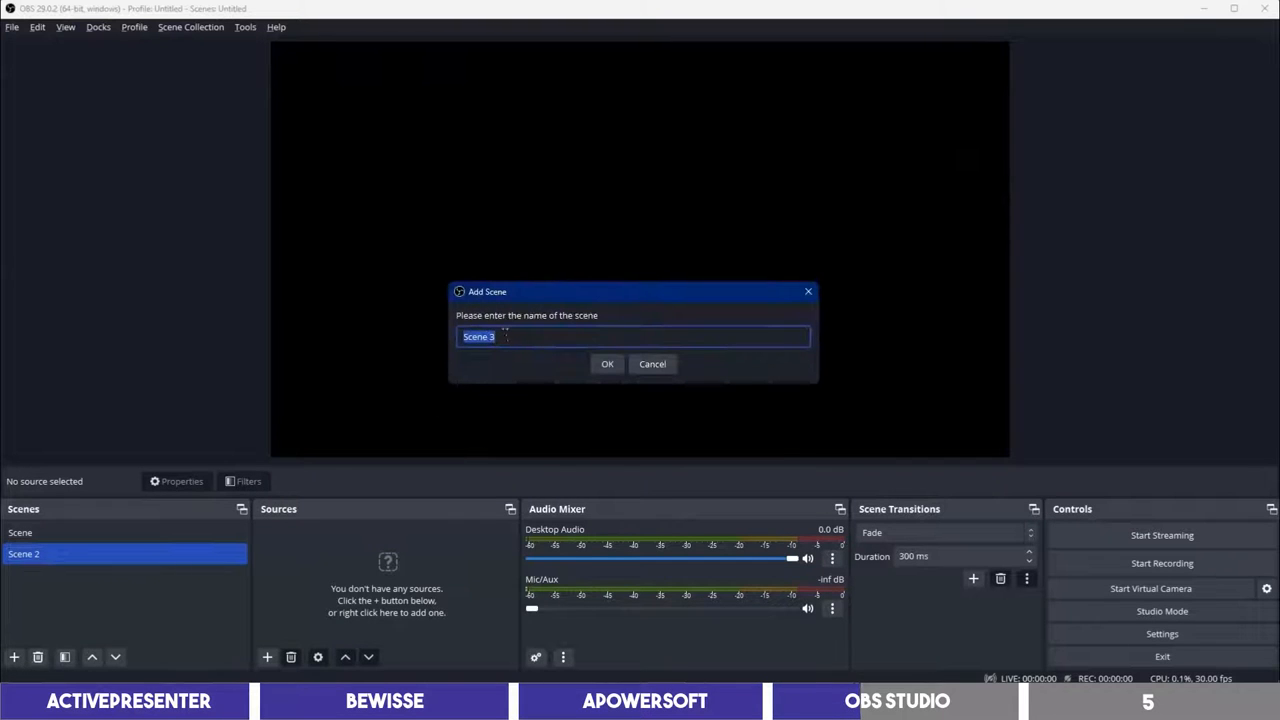
click(607, 364)
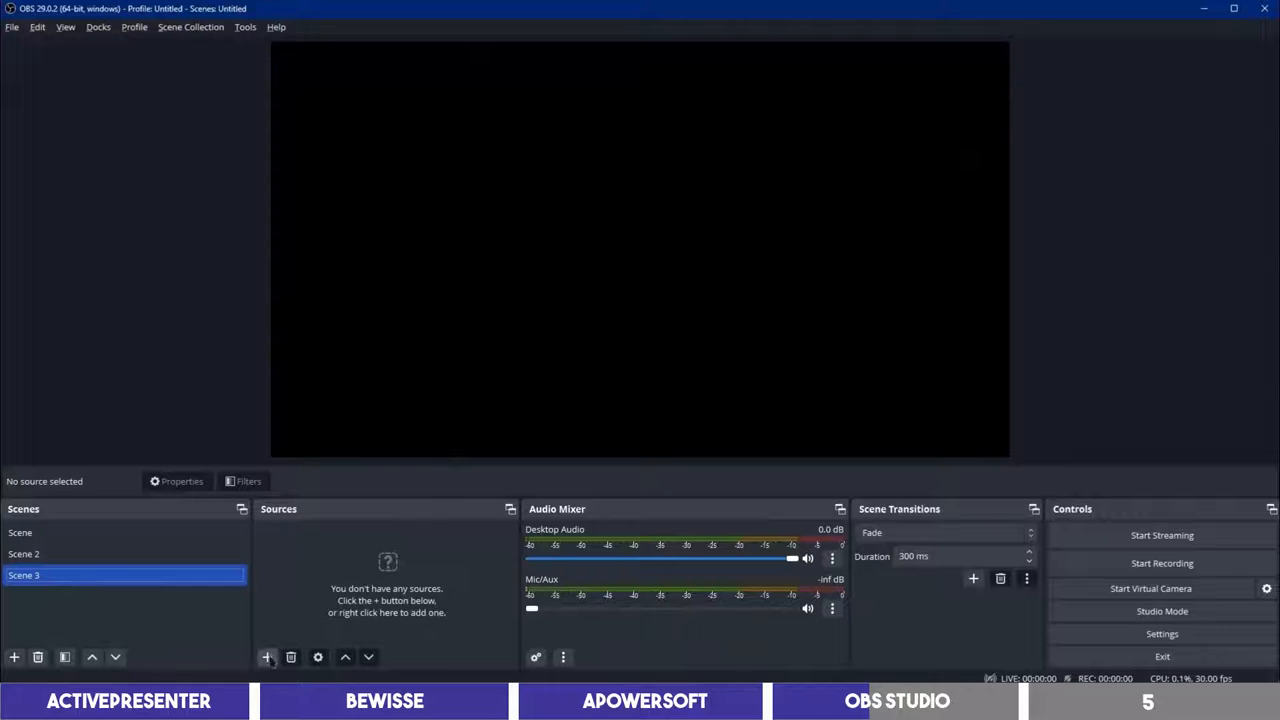
click(266, 656)
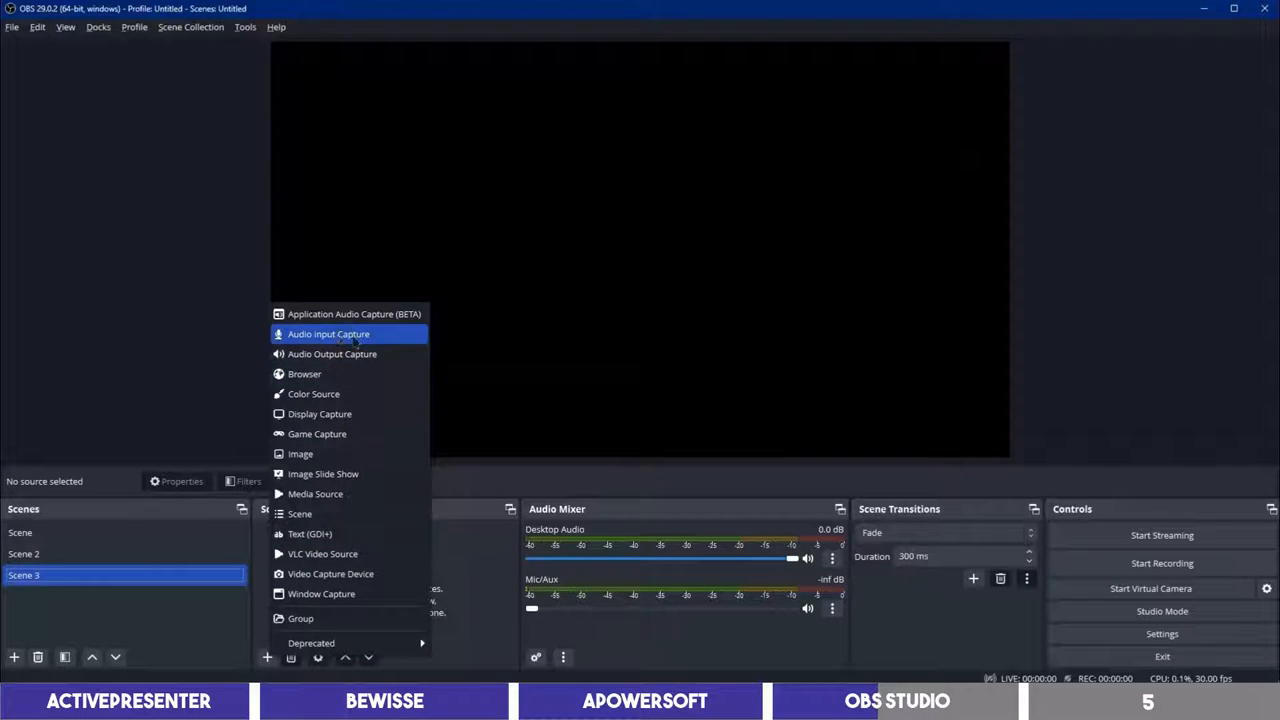
mouse_move(320, 413)
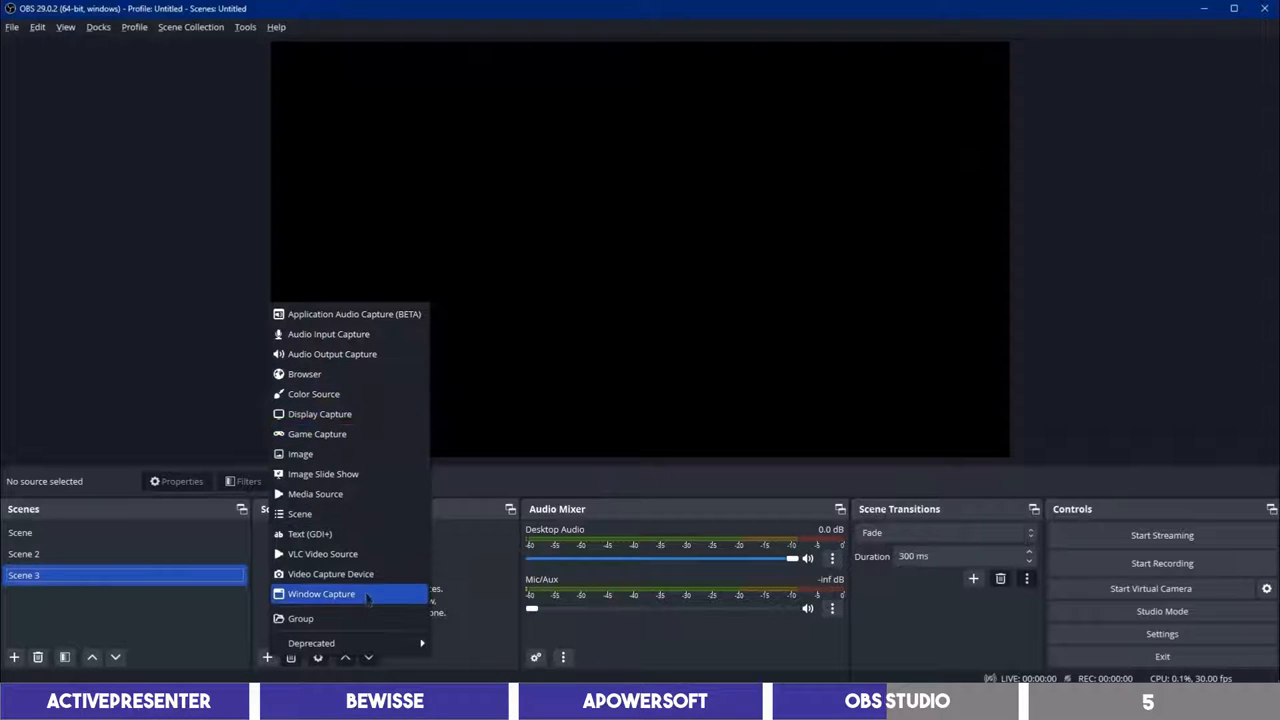
click(347, 593)
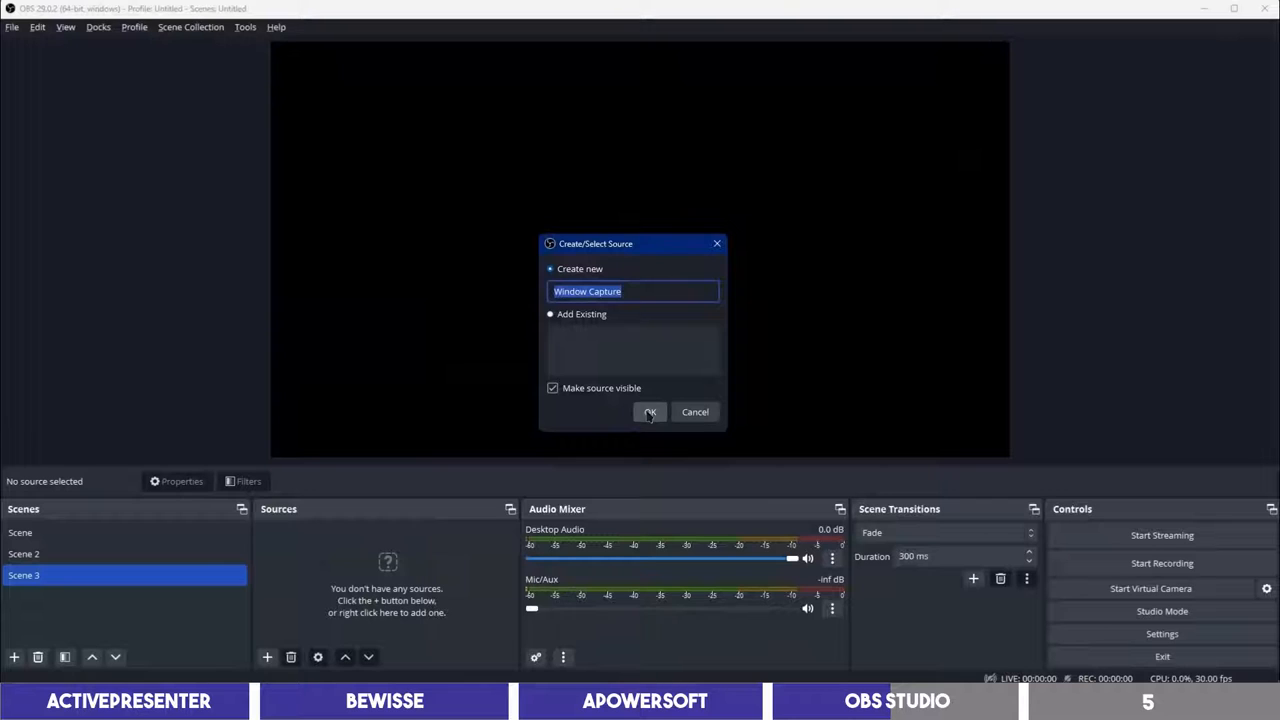
click(650, 412)
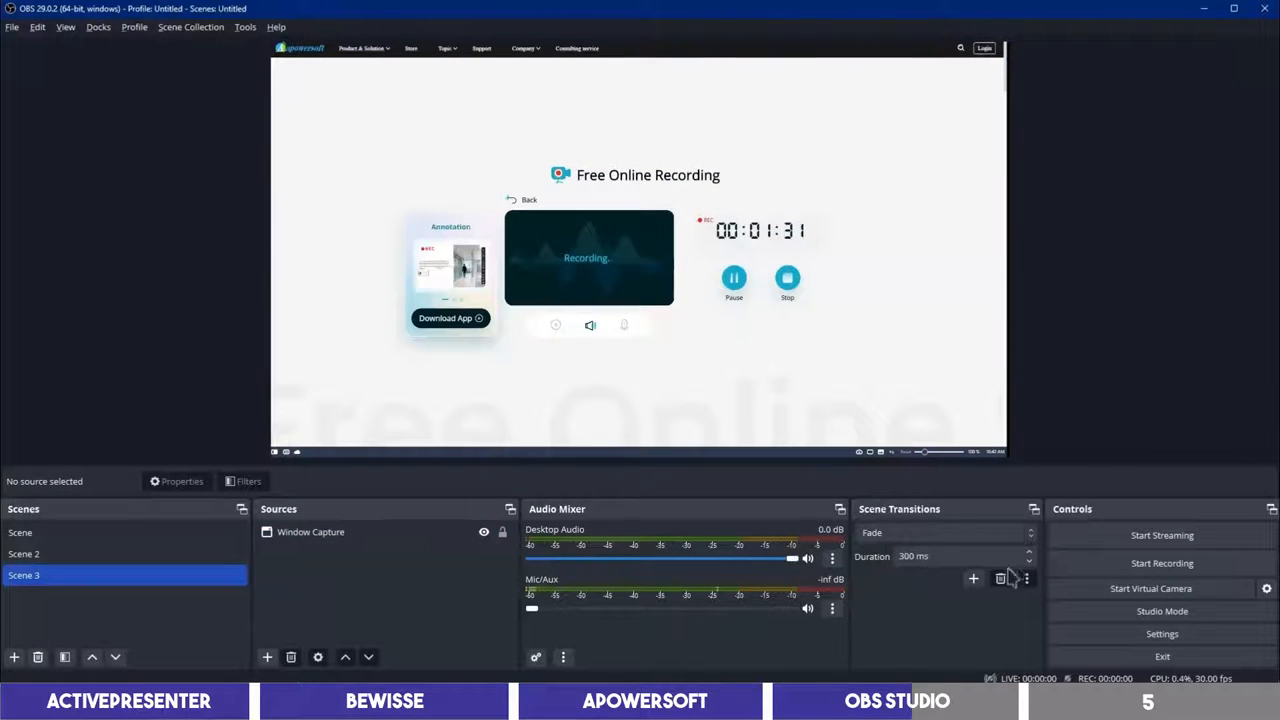
mouse_move(1135, 565)
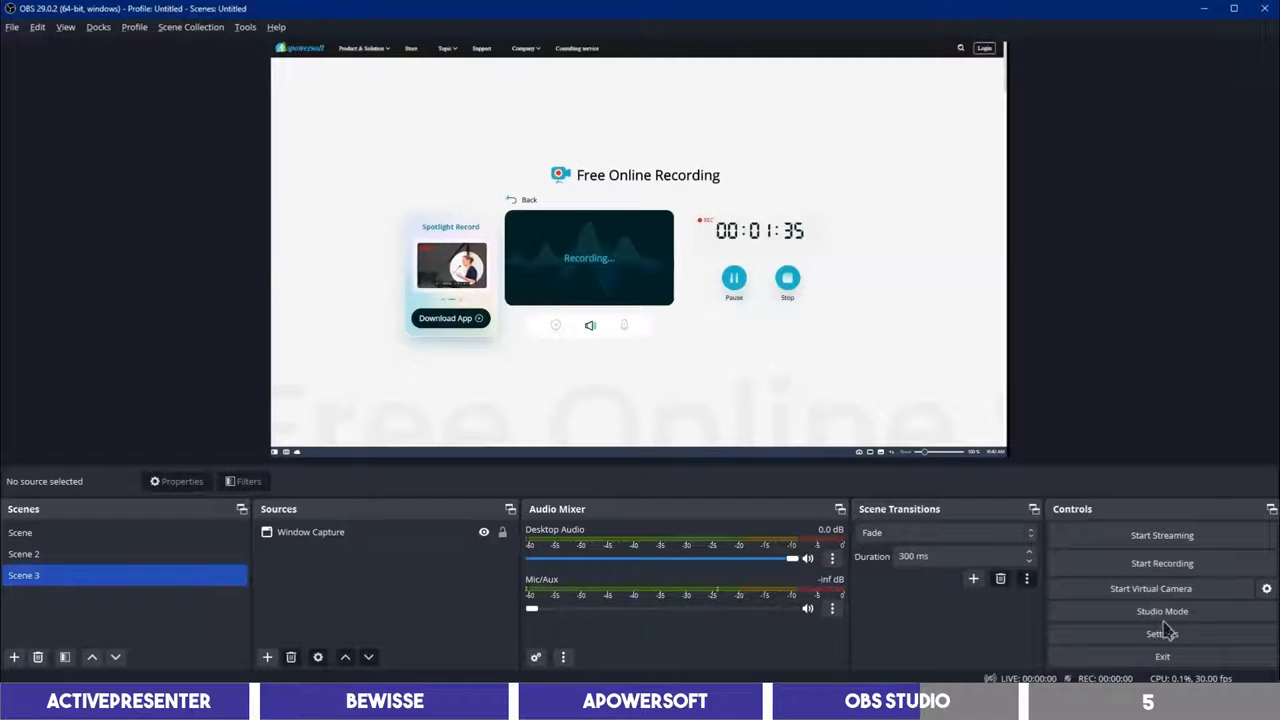
Step: Switch to the first scene, 'Scene', with the Monitor 1 and Monitor 2 captures
click(20, 532)
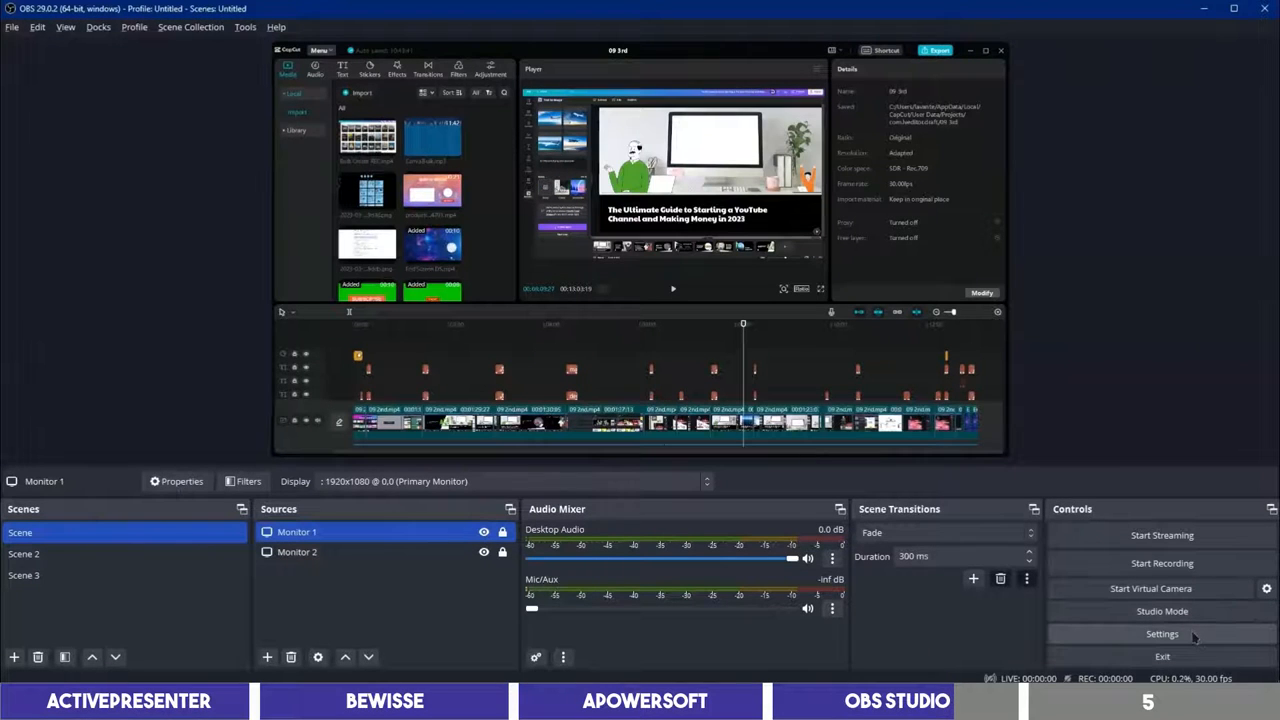
click(1159, 634)
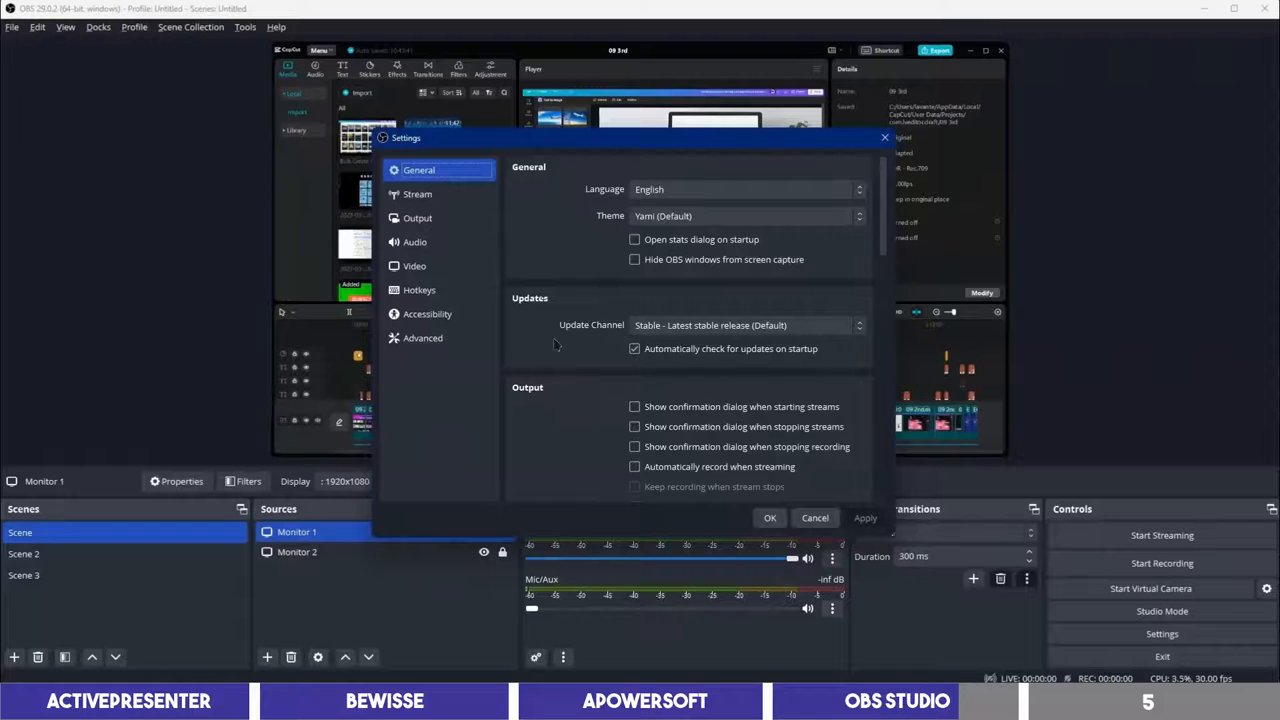
click(418, 194)
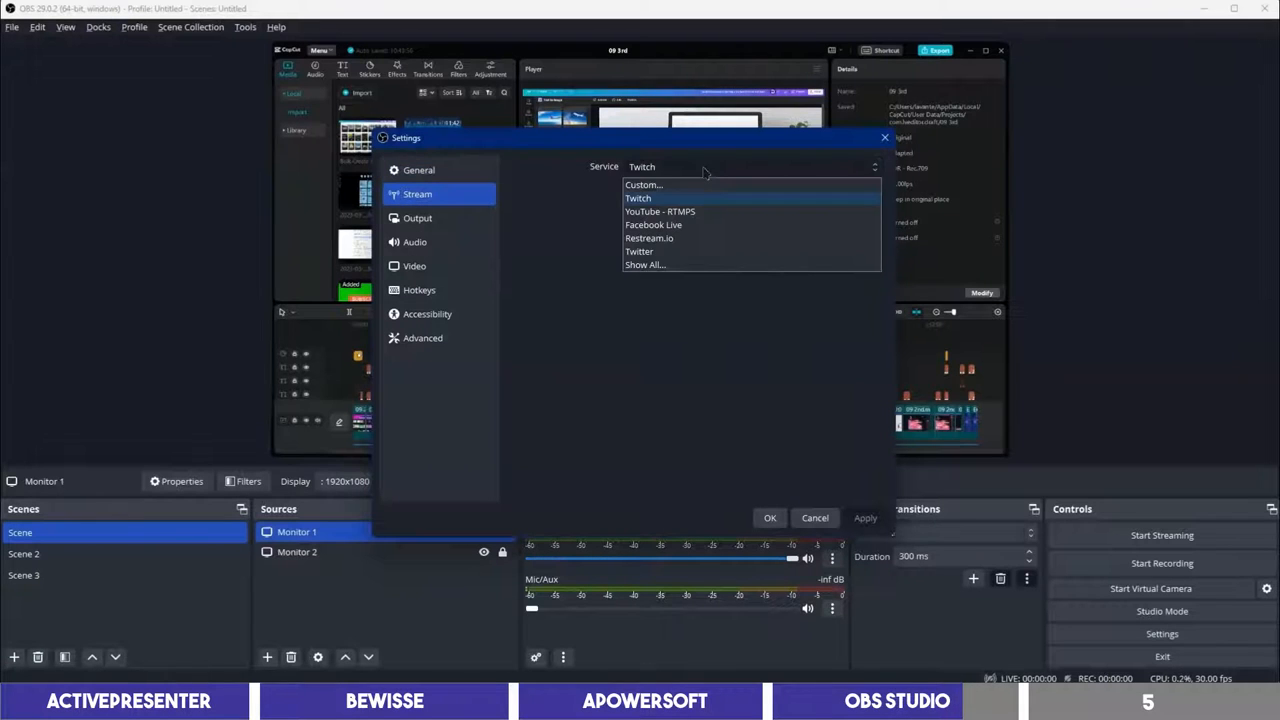
click(637, 198)
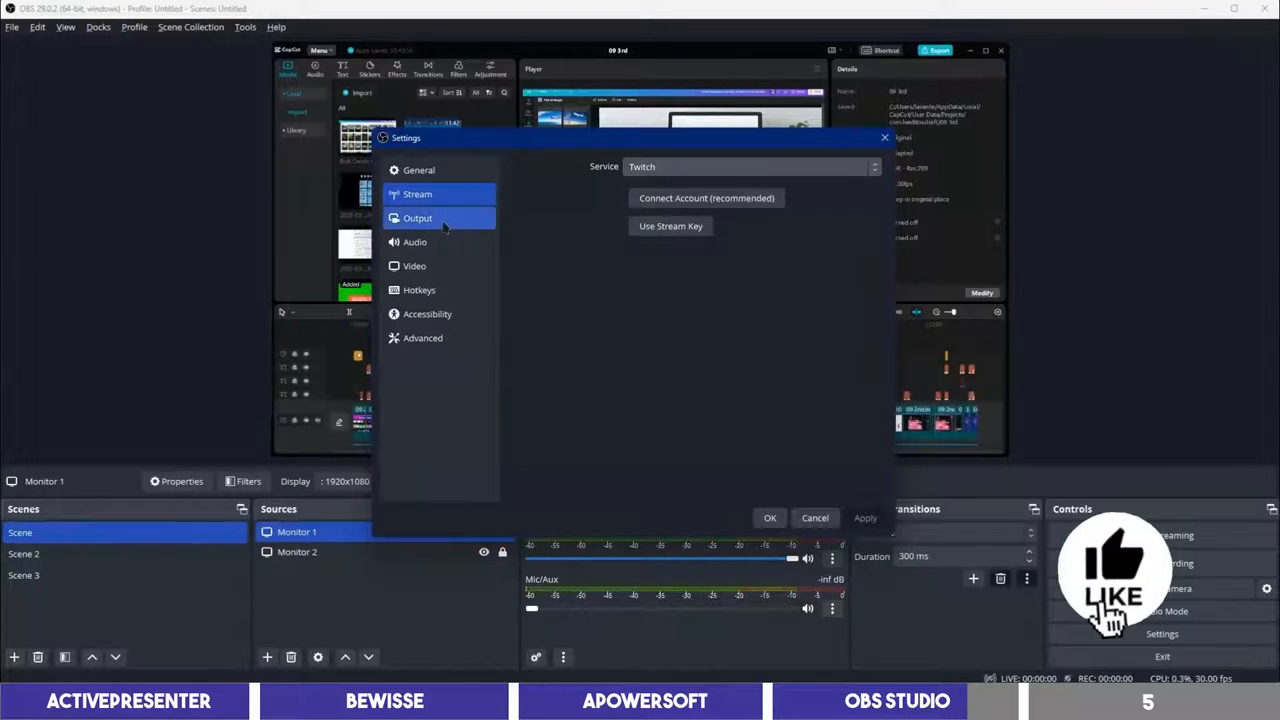
click(414, 265)
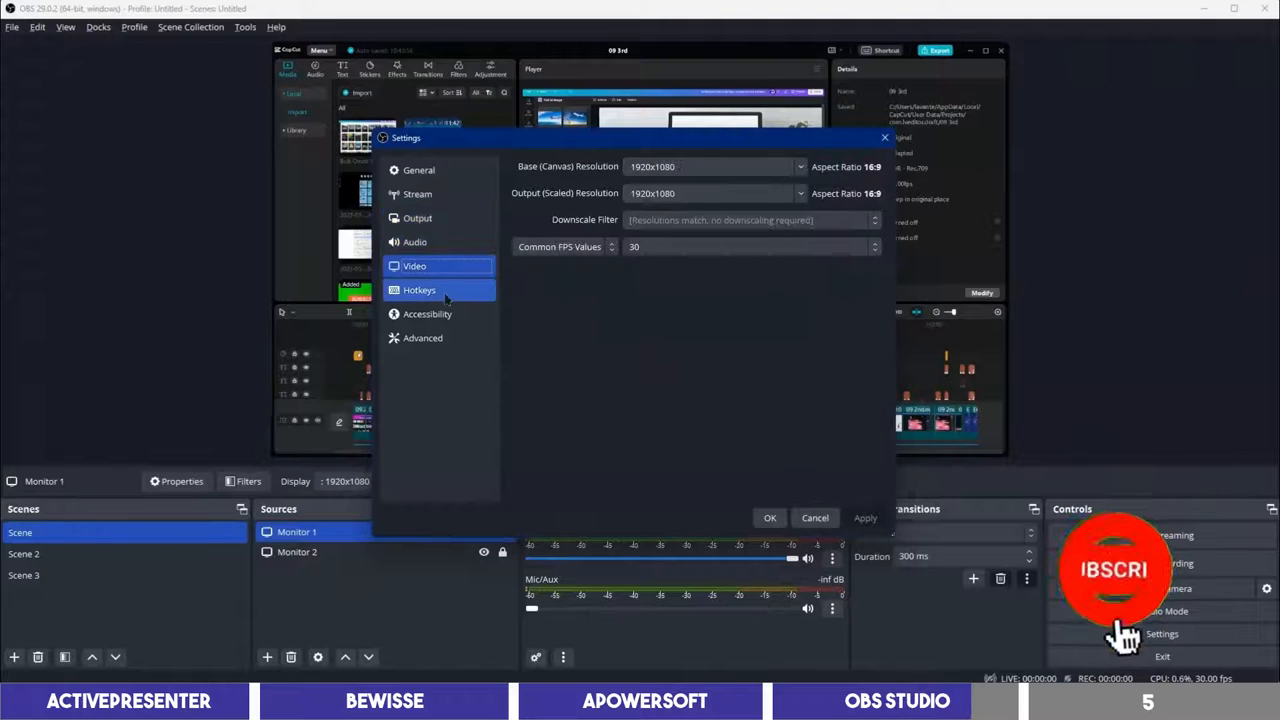
click(419, 290)
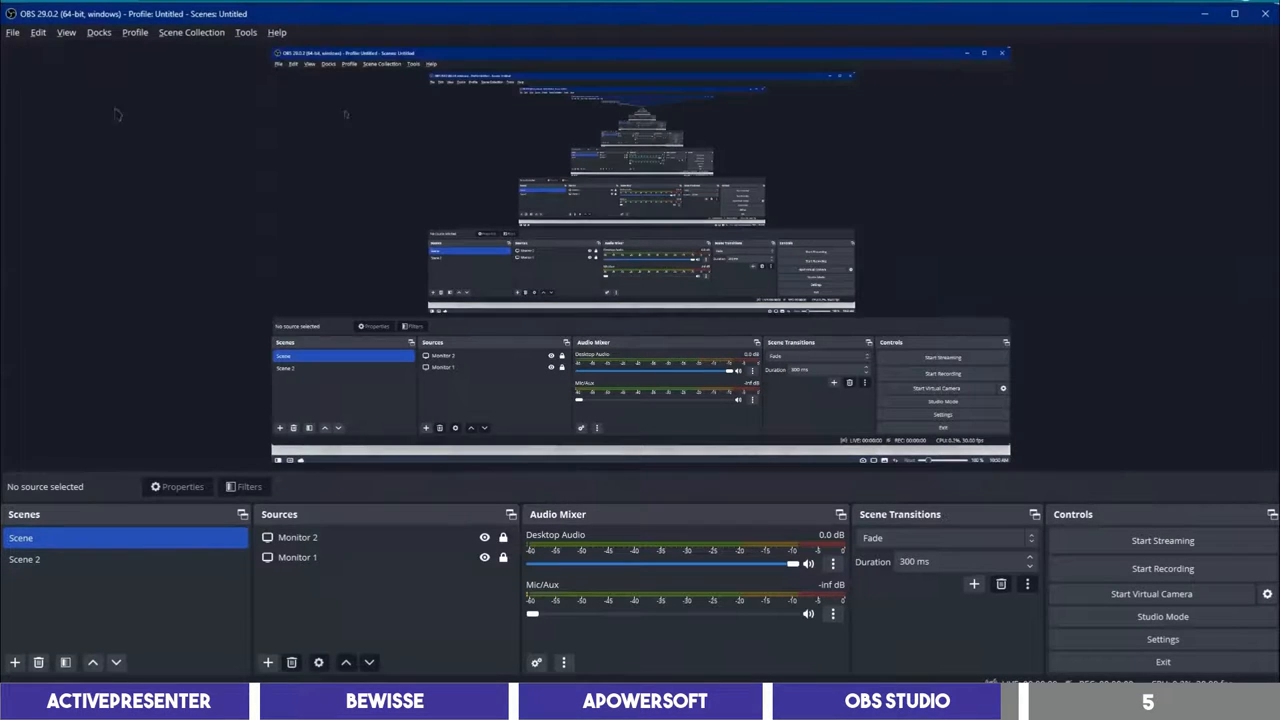
click(12, 33)
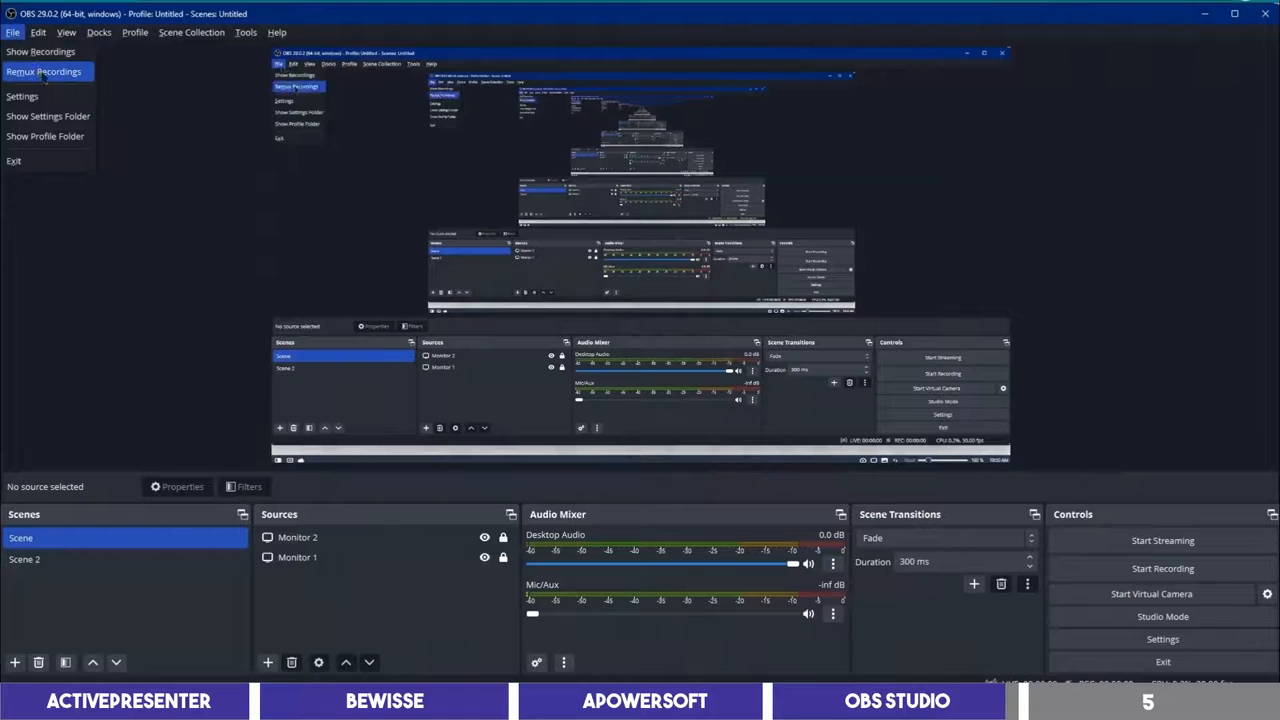
click(47, 71)
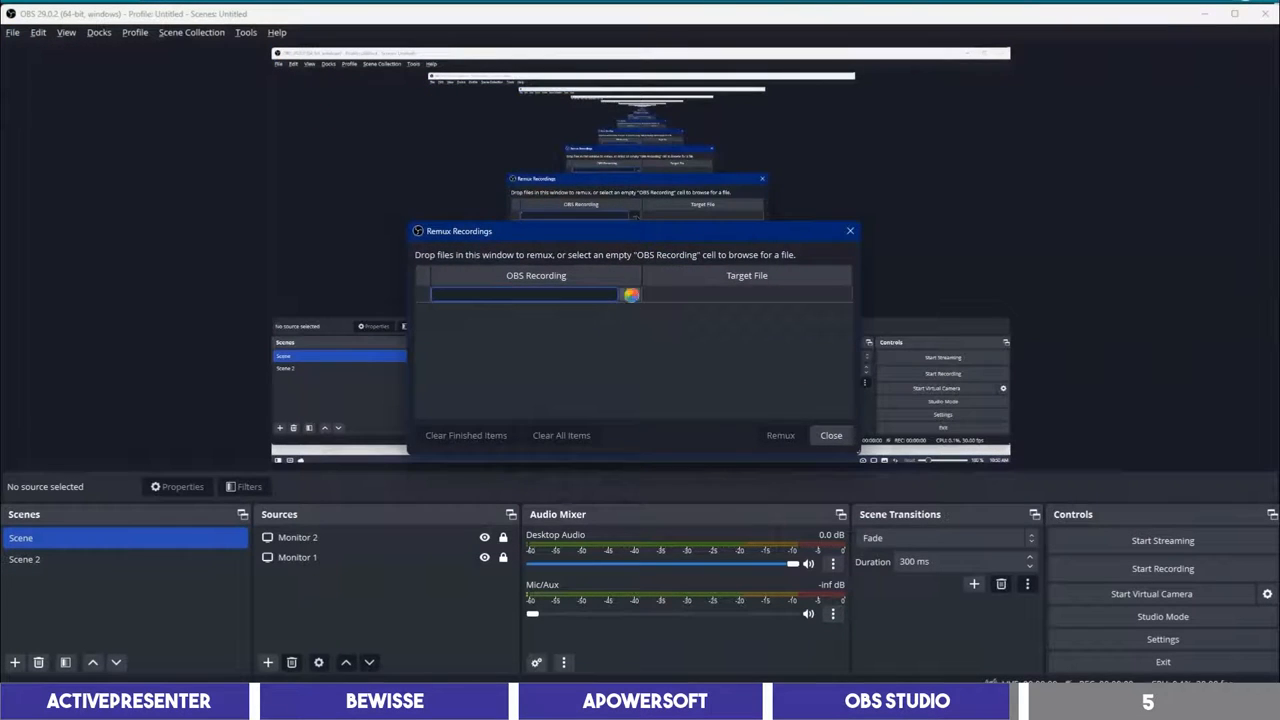
click(628, 294)
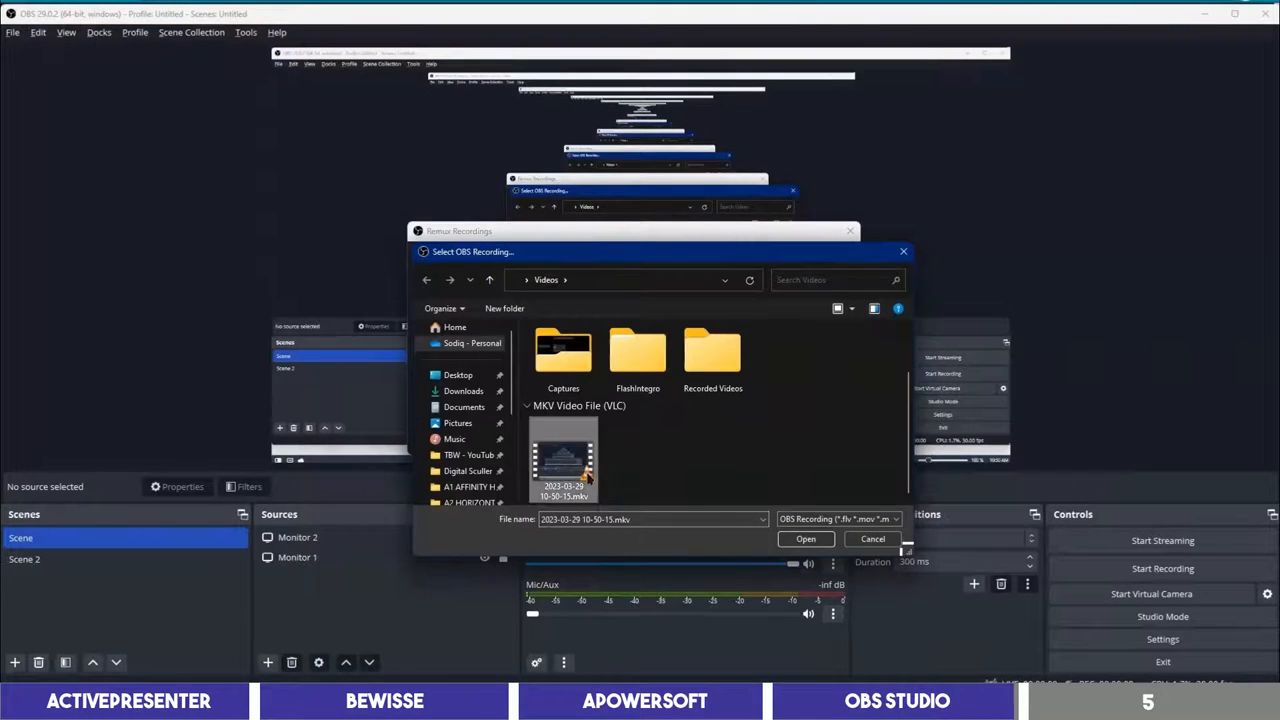
click(805, 539)
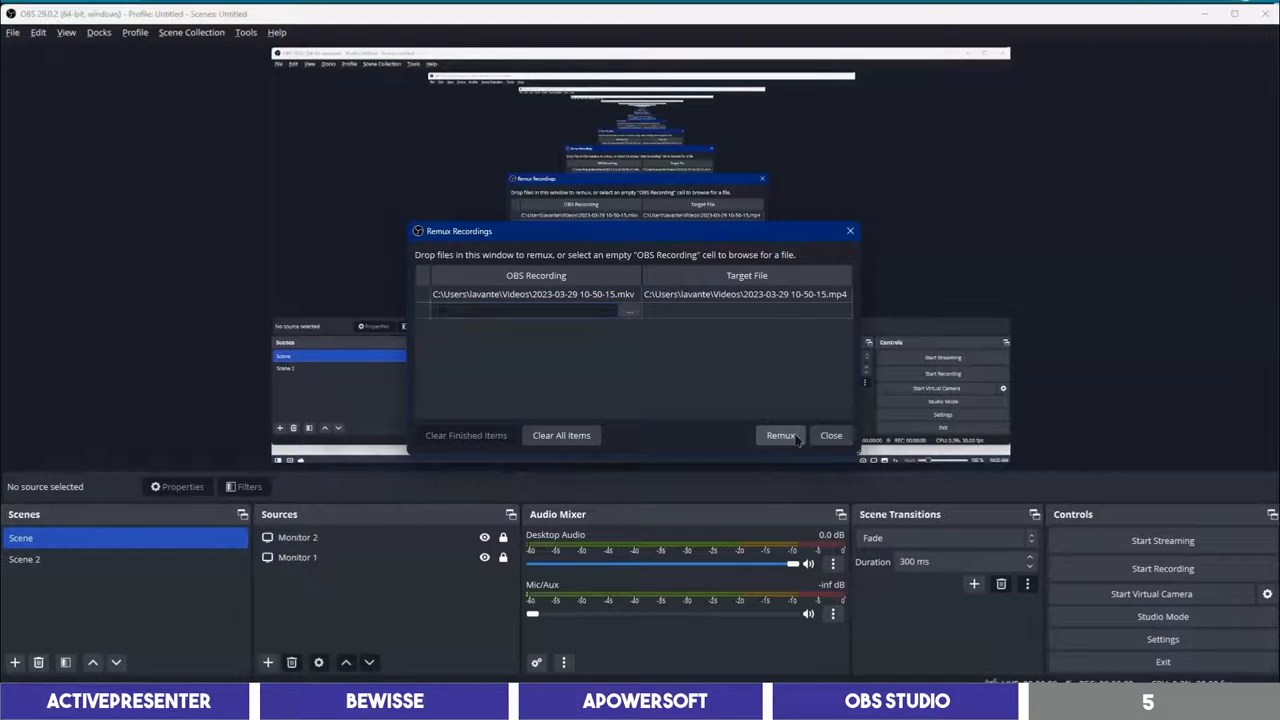
click(780, 435)
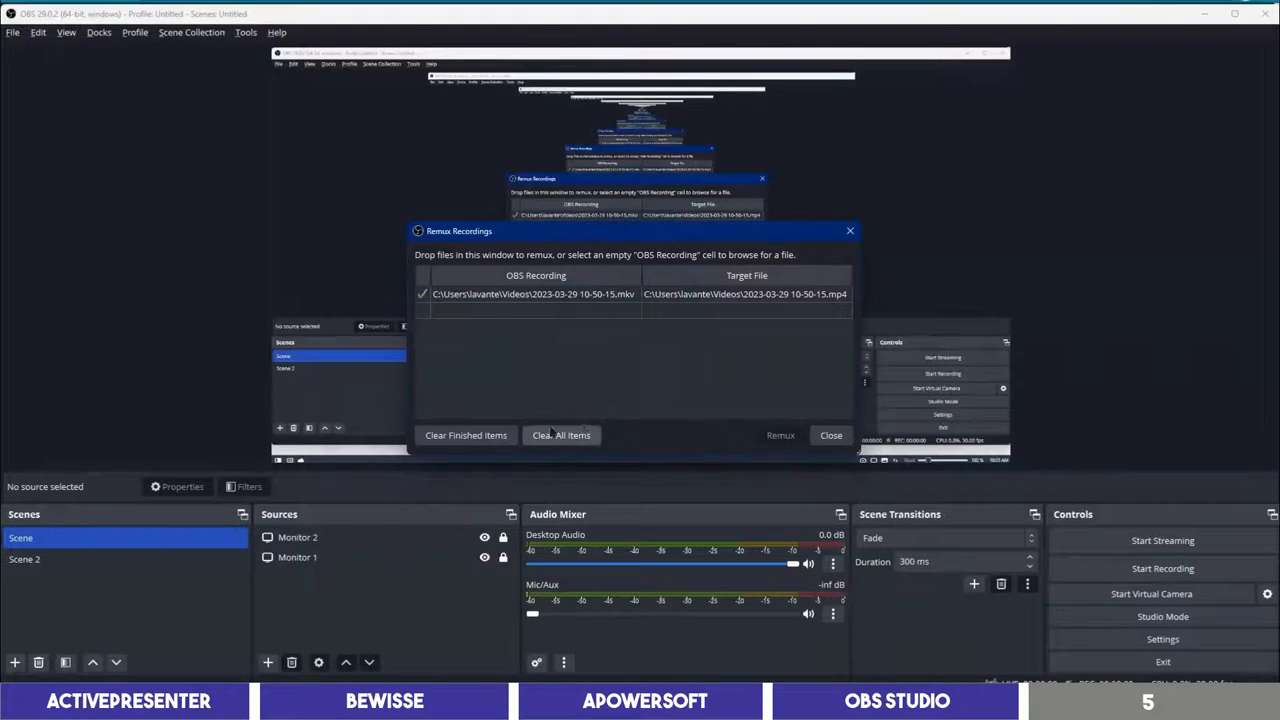
click(831, 435)
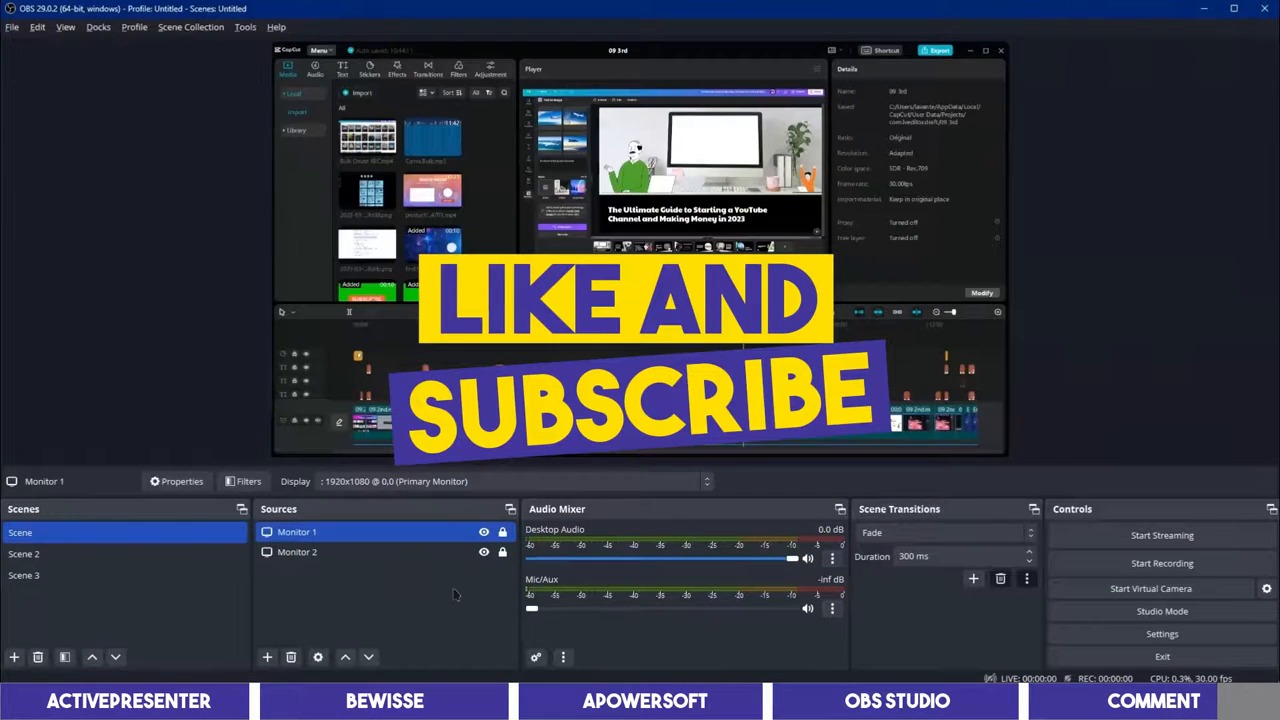
Step: Show Monitor 1's Display options: 1920×1080 primary and 1920×1200 second screen
click(703, 481)
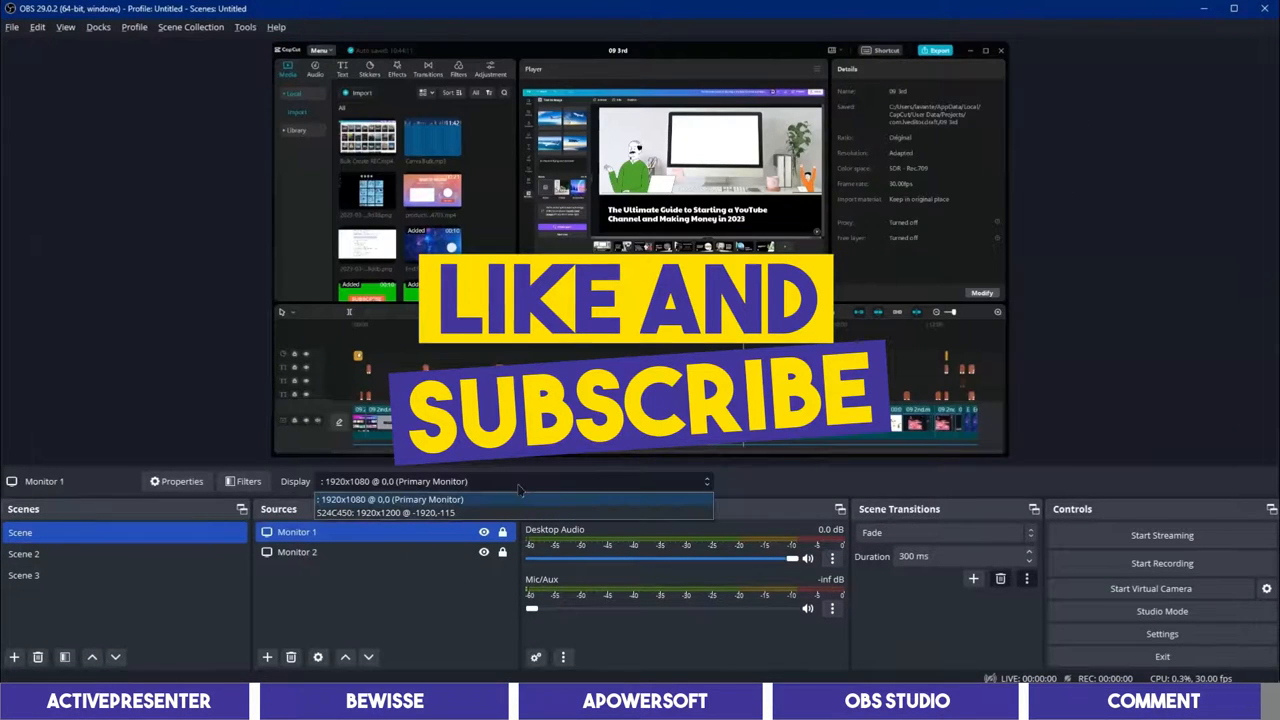